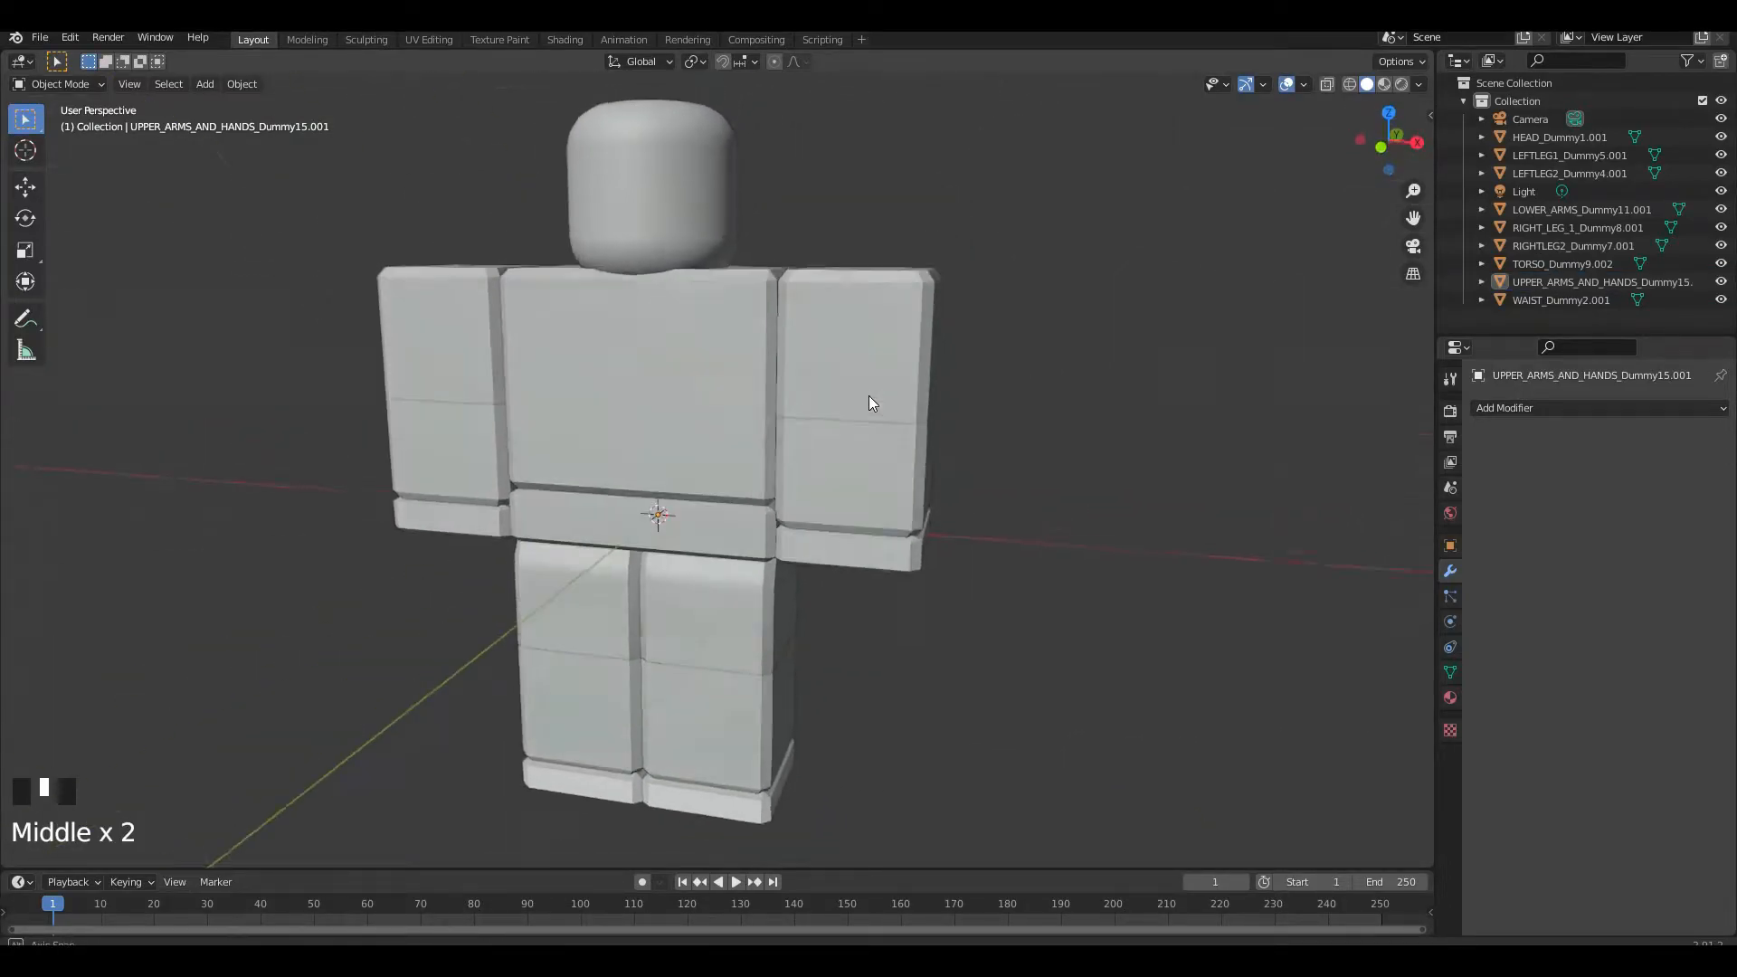
Step: Pull triangulated faces off UPPER_ARMS_AND_HANDS to expose overlapping geometry, then undo the moves
{"action": "scroll", "scroll_direction": "up", "scroll_amount": 3}
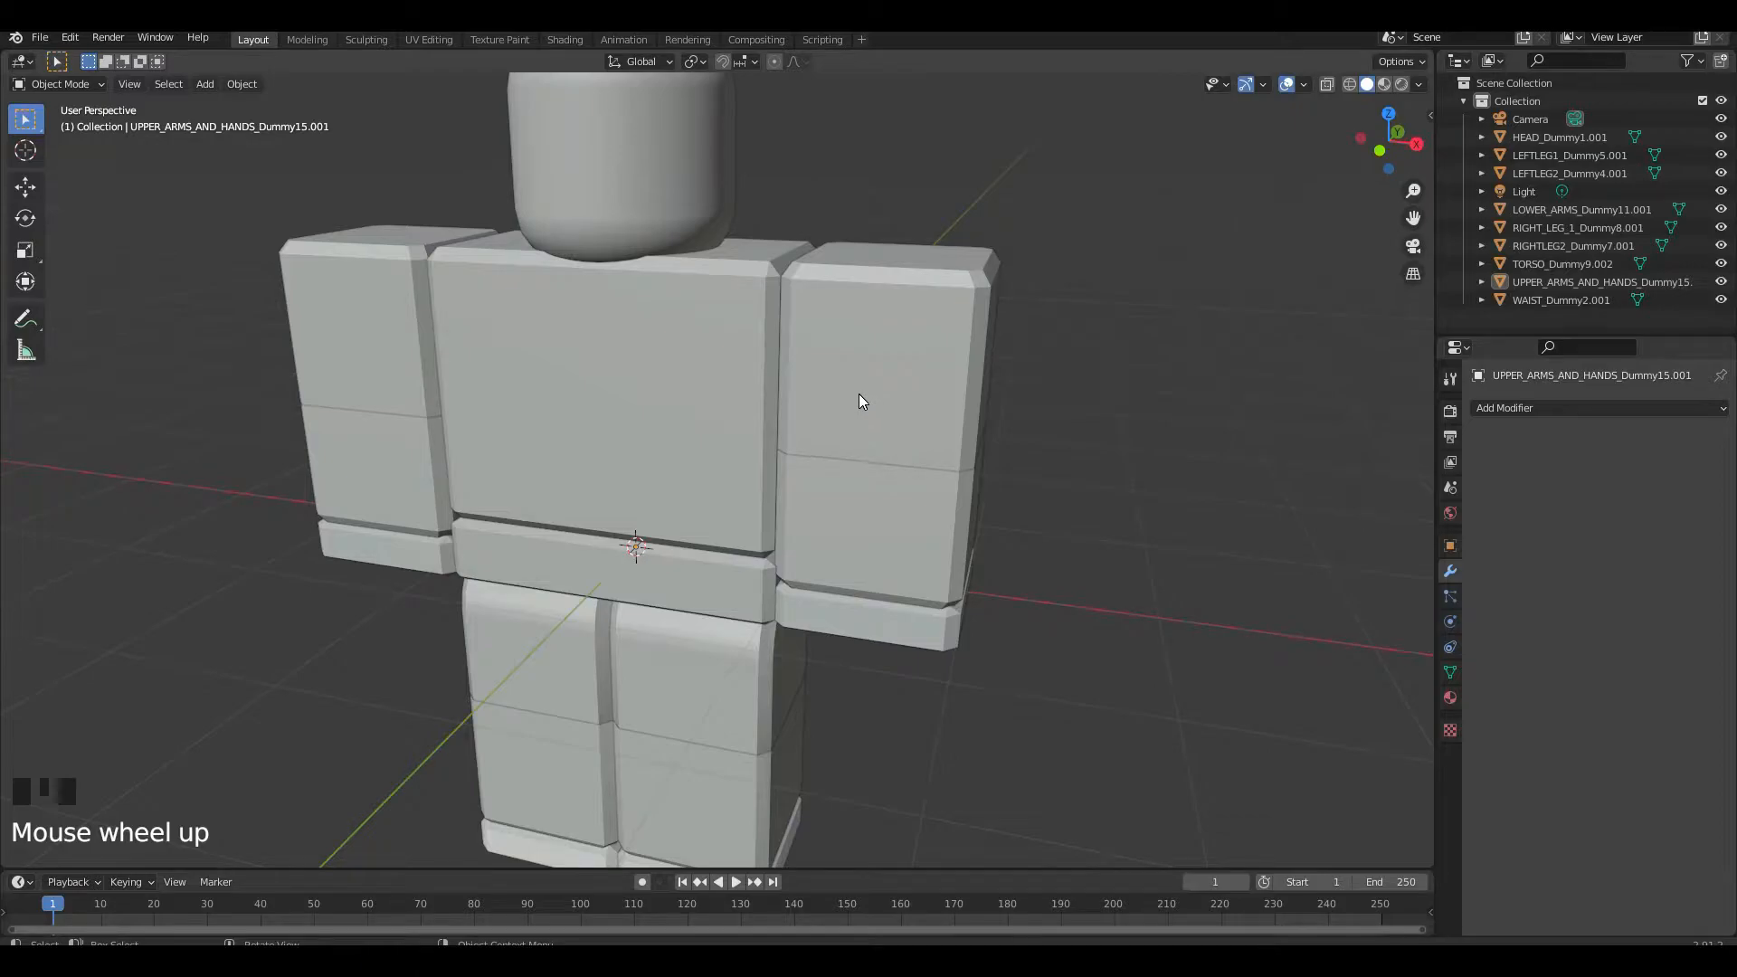
{"action": "key", "text": "Tab"}
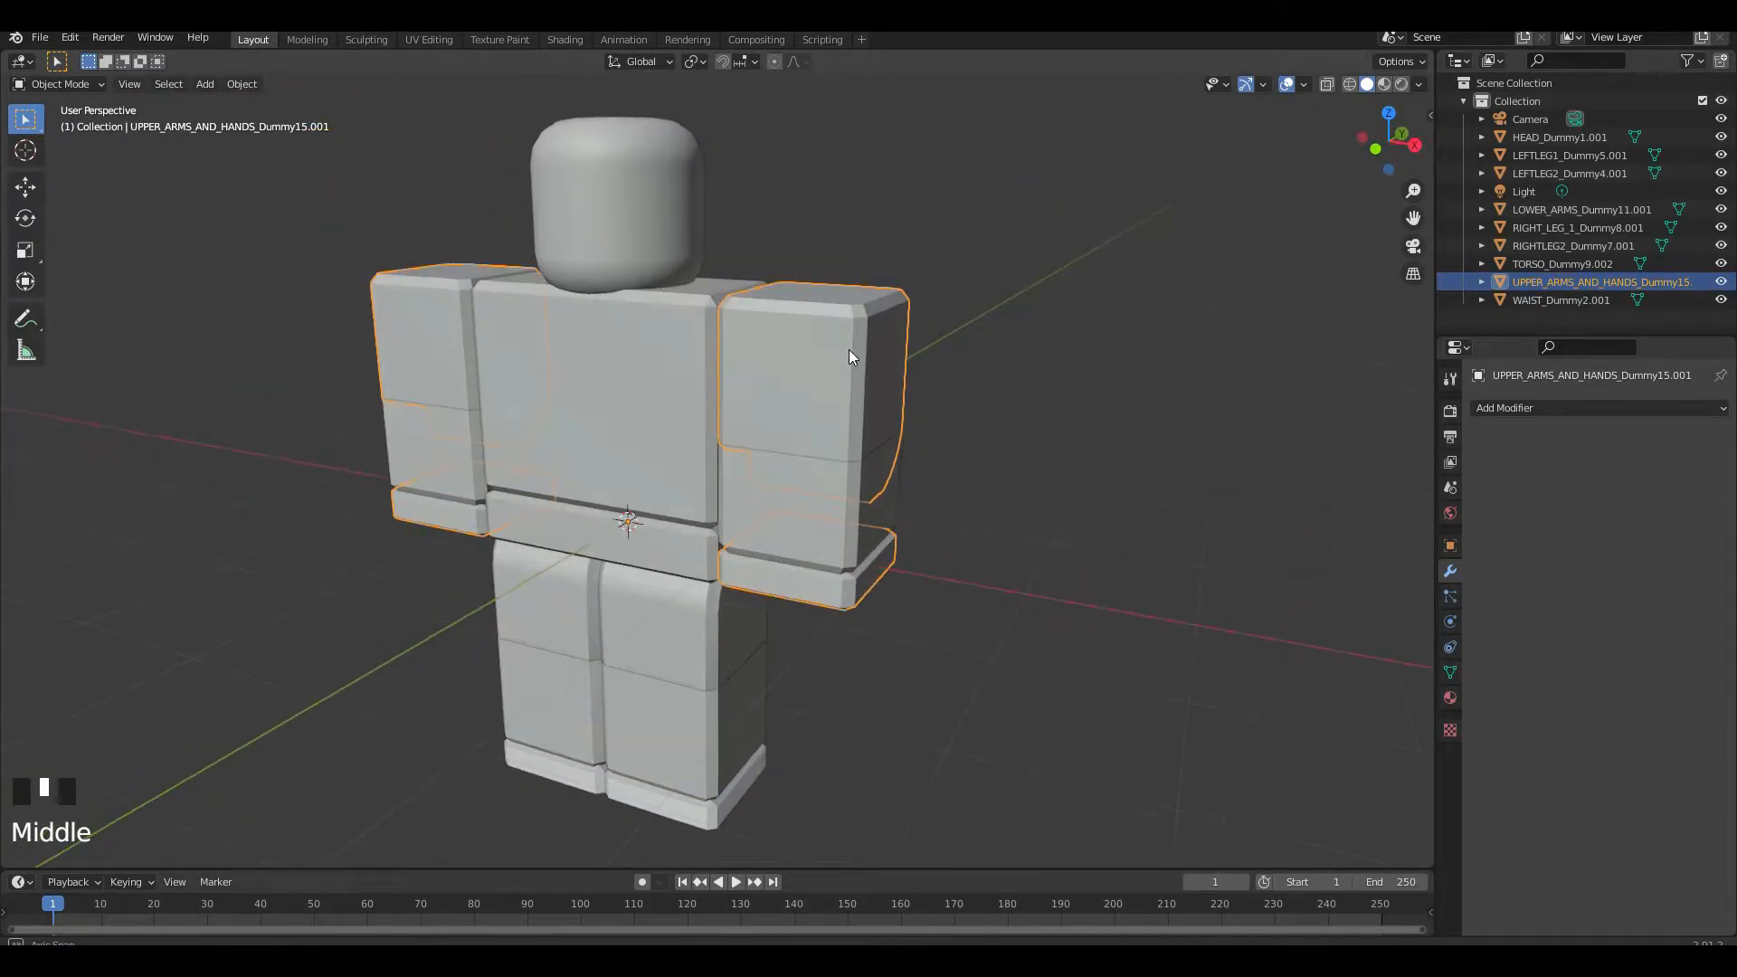
{"action": "key", "text": "Tab"}
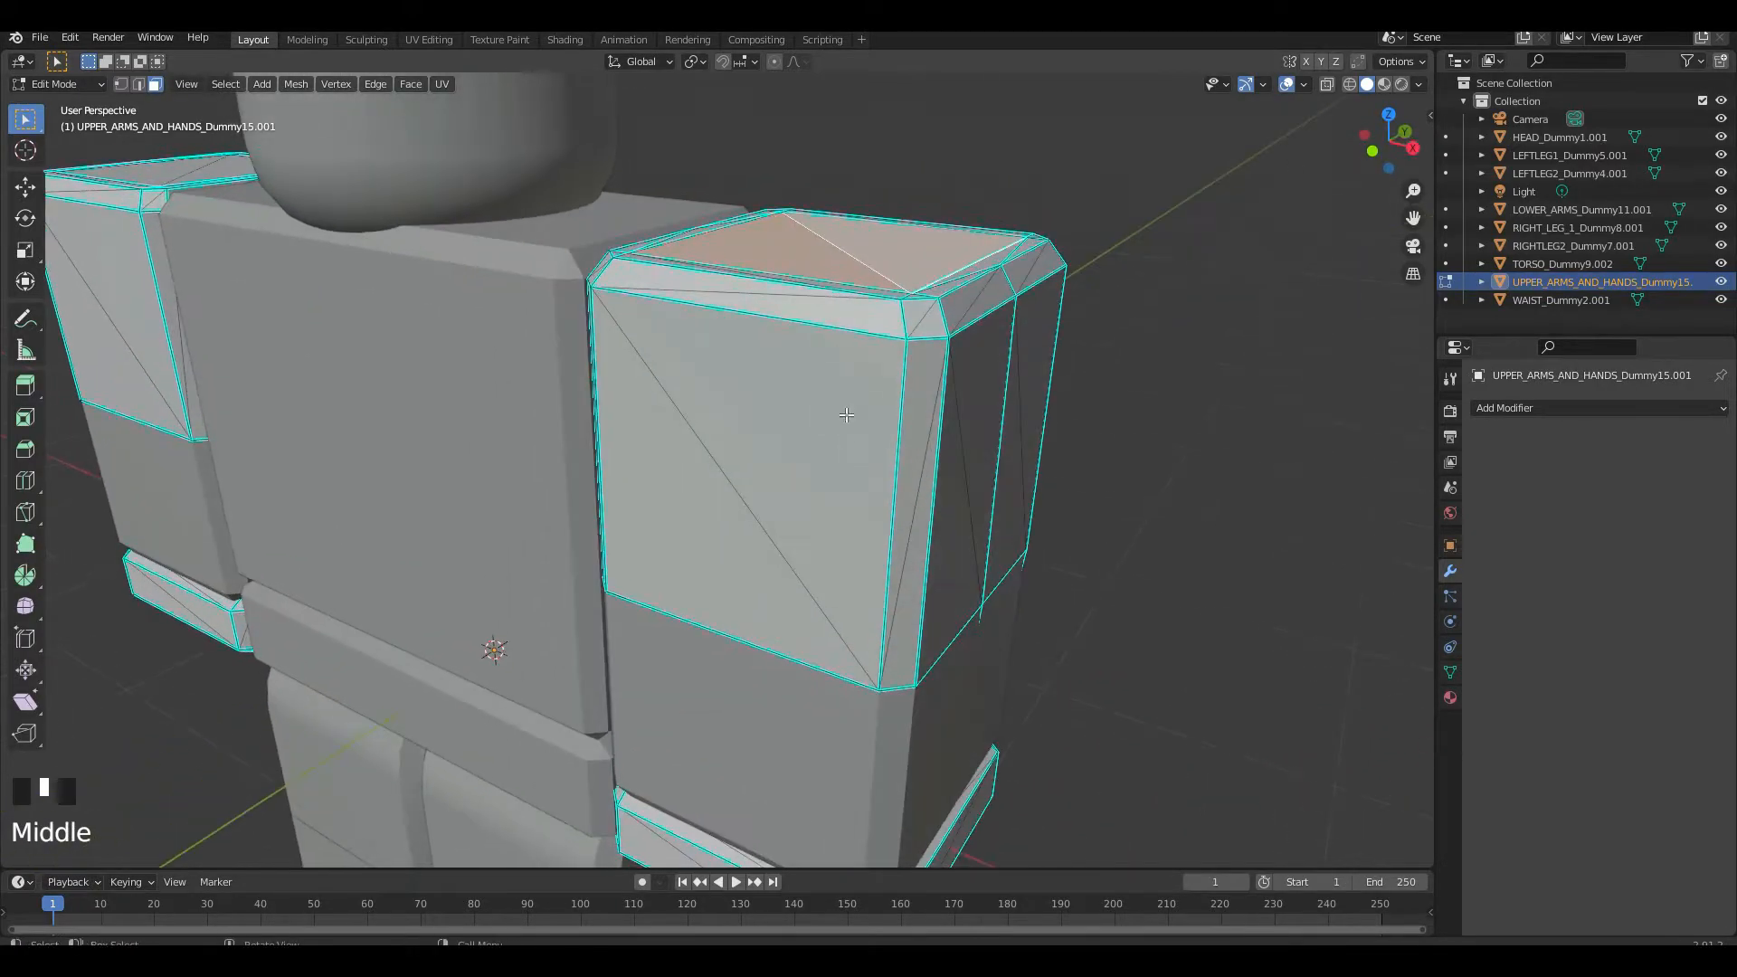
{"action": "key", "text": "g"}
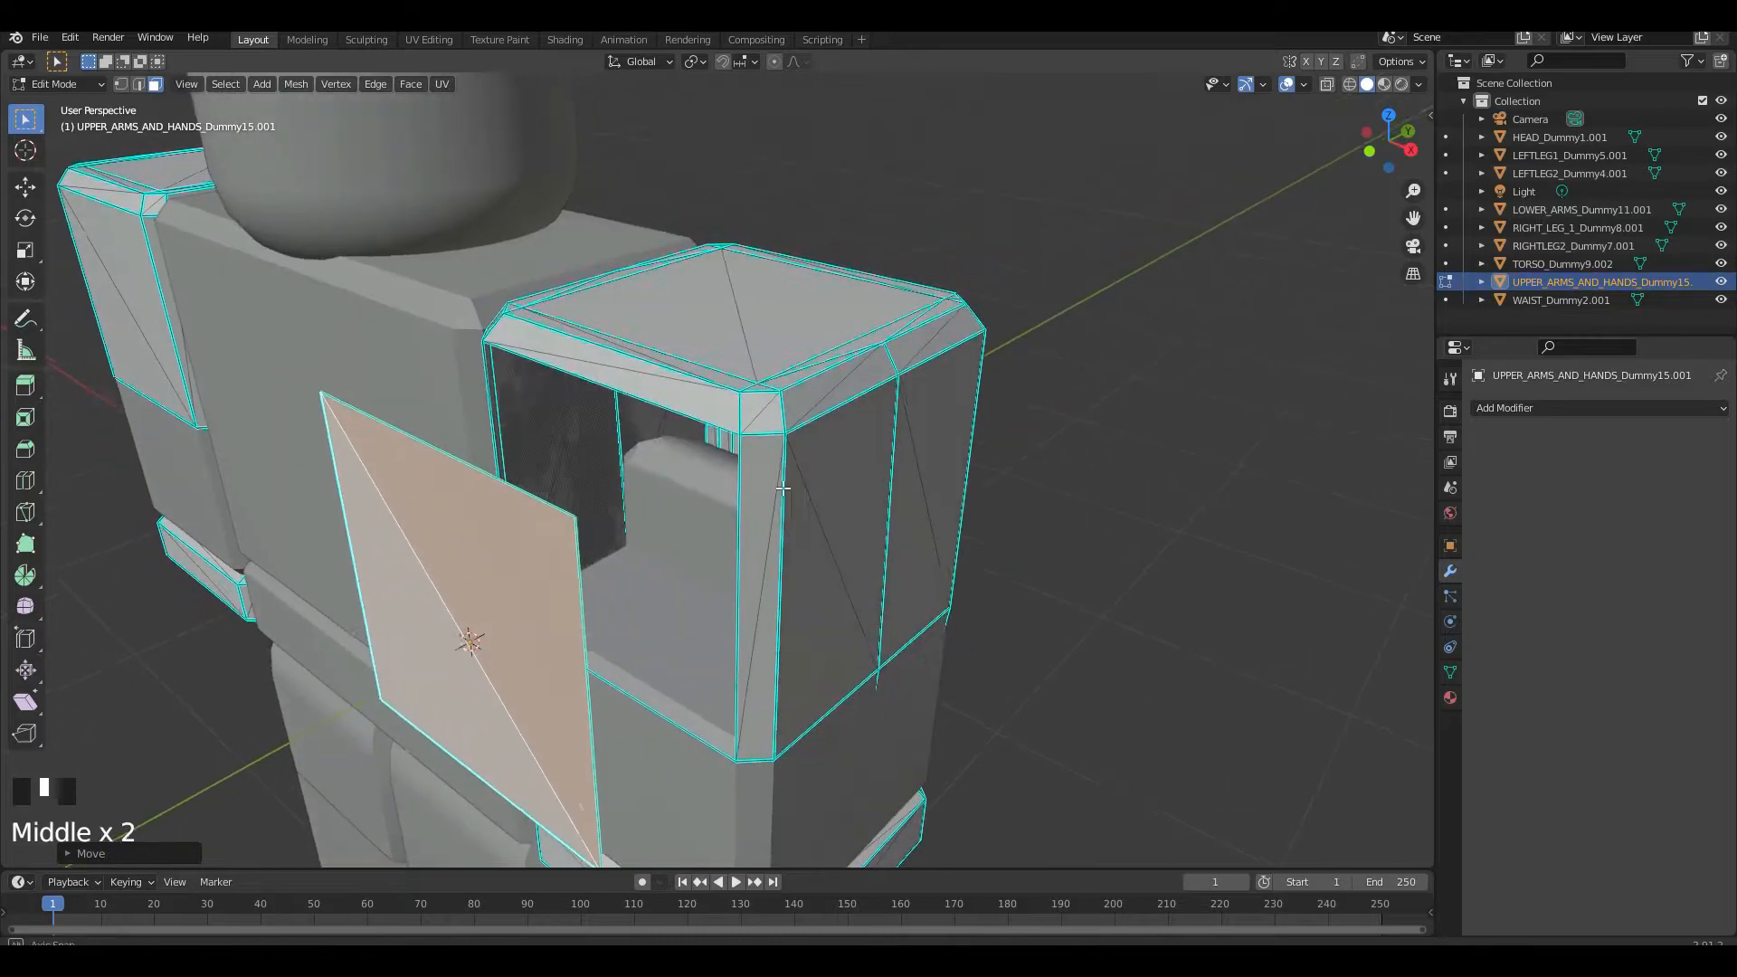
{"action": "key", "text": "g"}
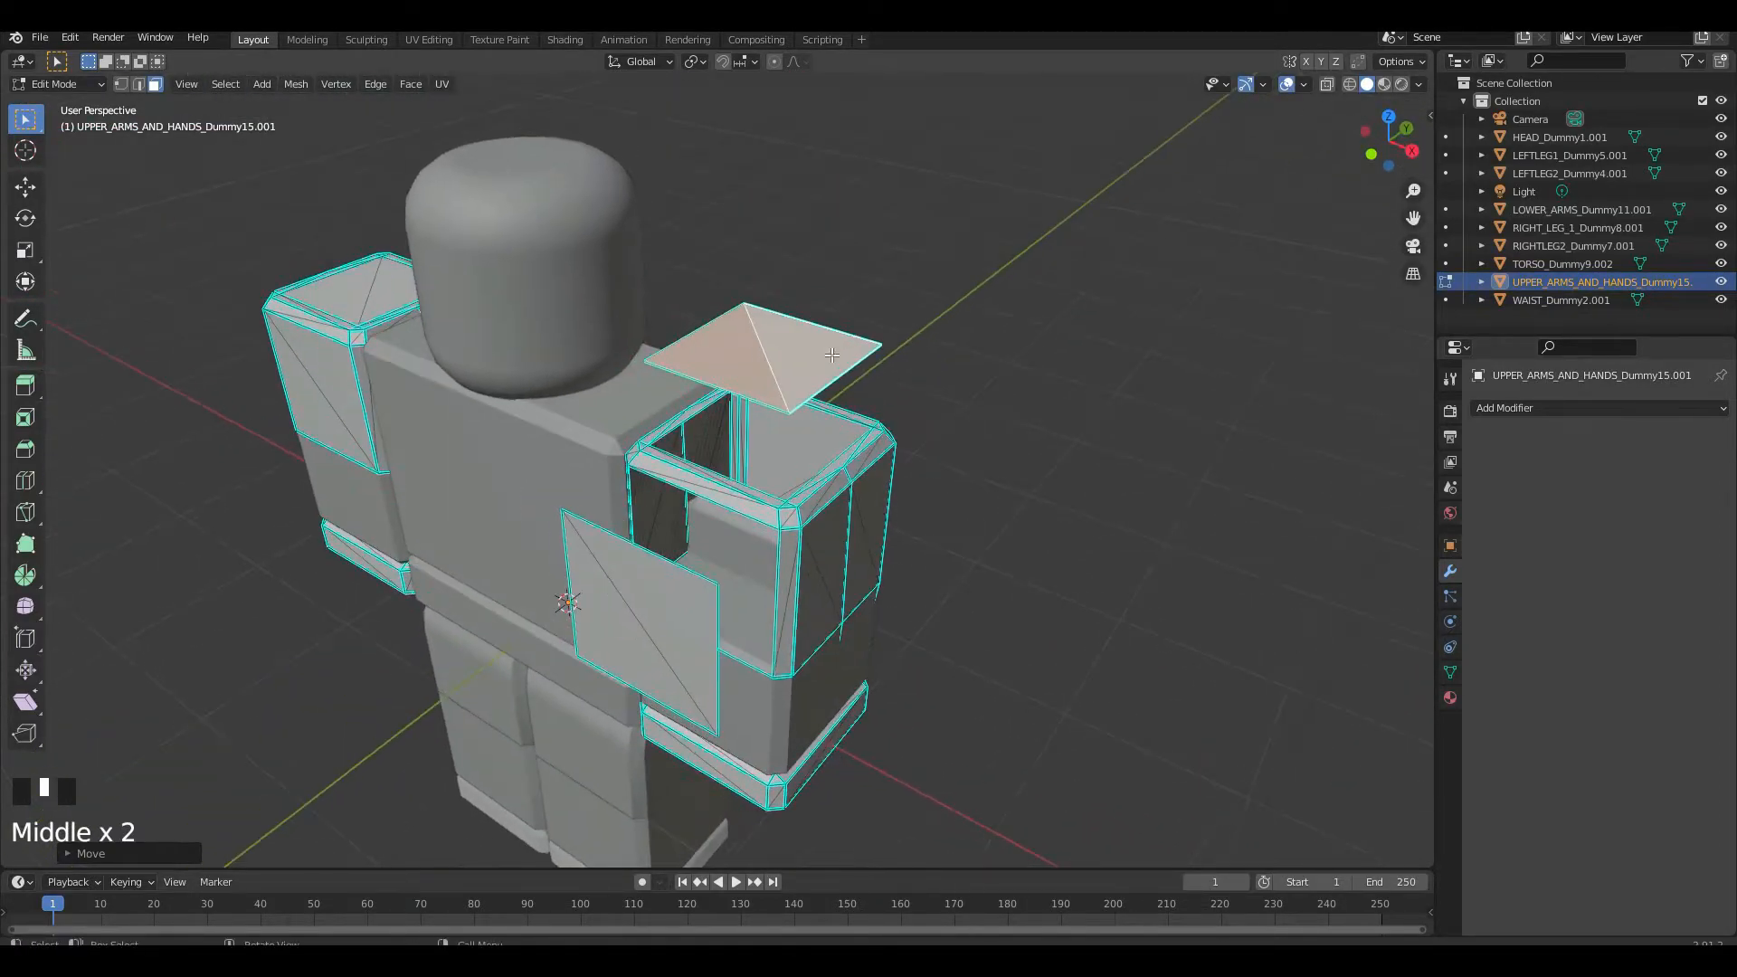
{"action": "key", "text": "ctrl+z"}
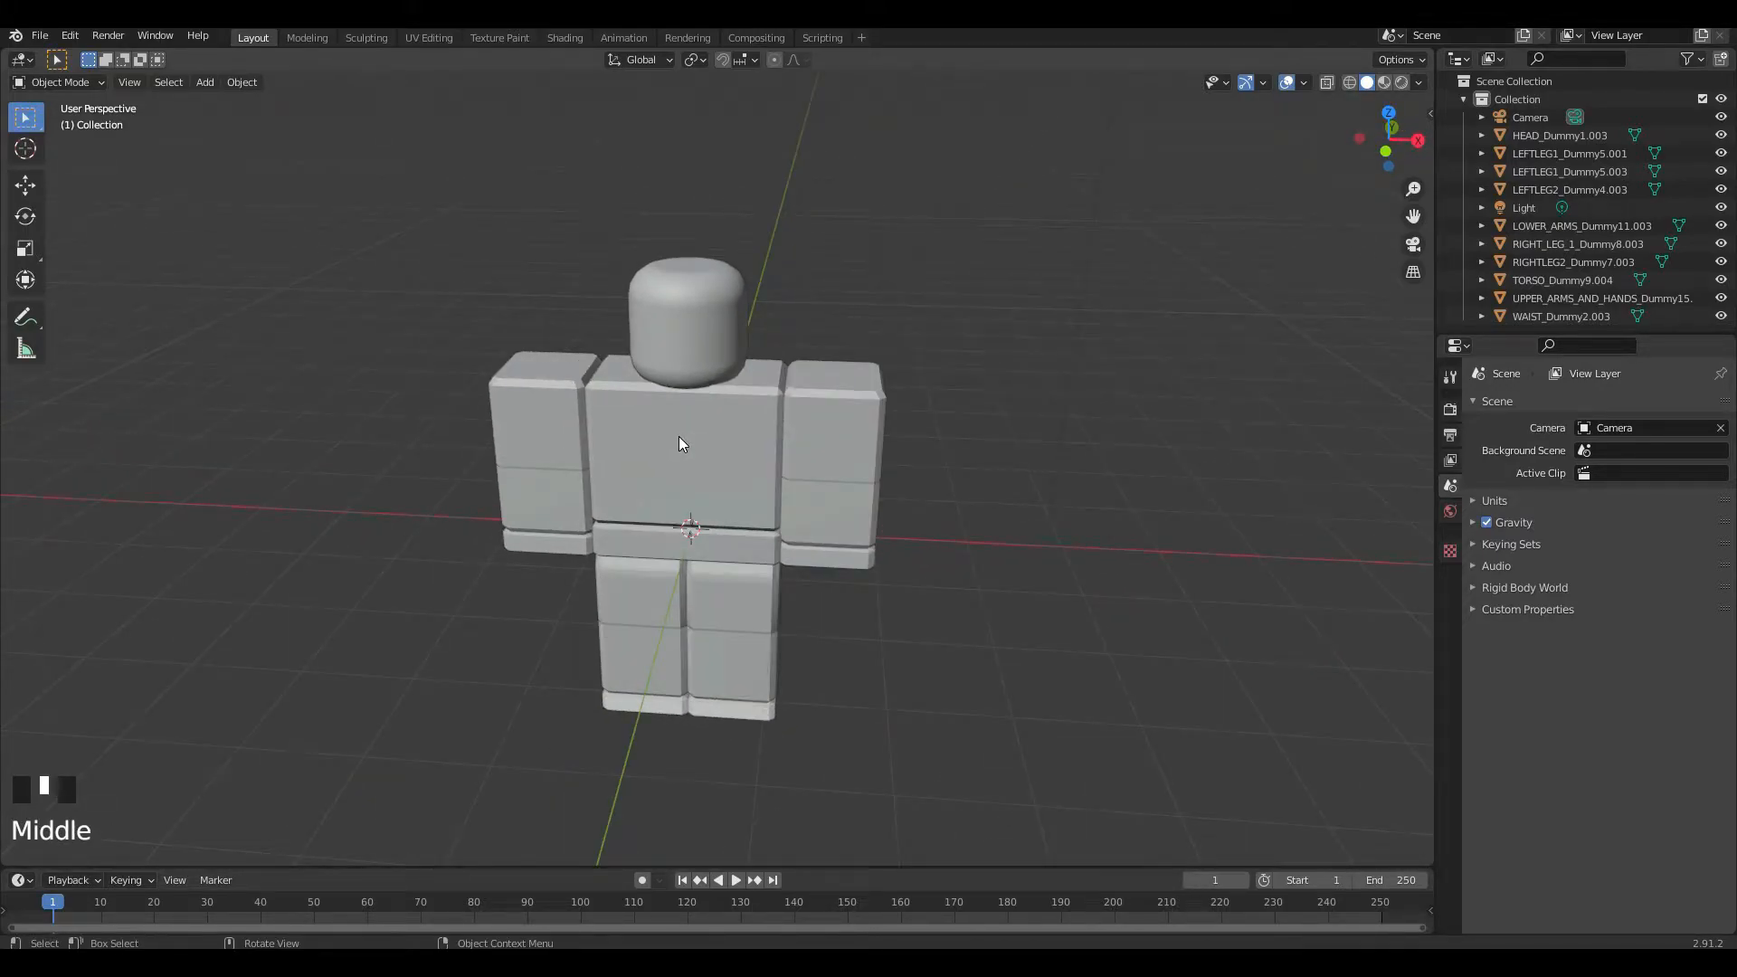
Step: With X-ray on, delete the left-side upper arm faces and the left leg objects
{"action": "scroll", "scroll_direction": "up", "scroll_amount": 3}
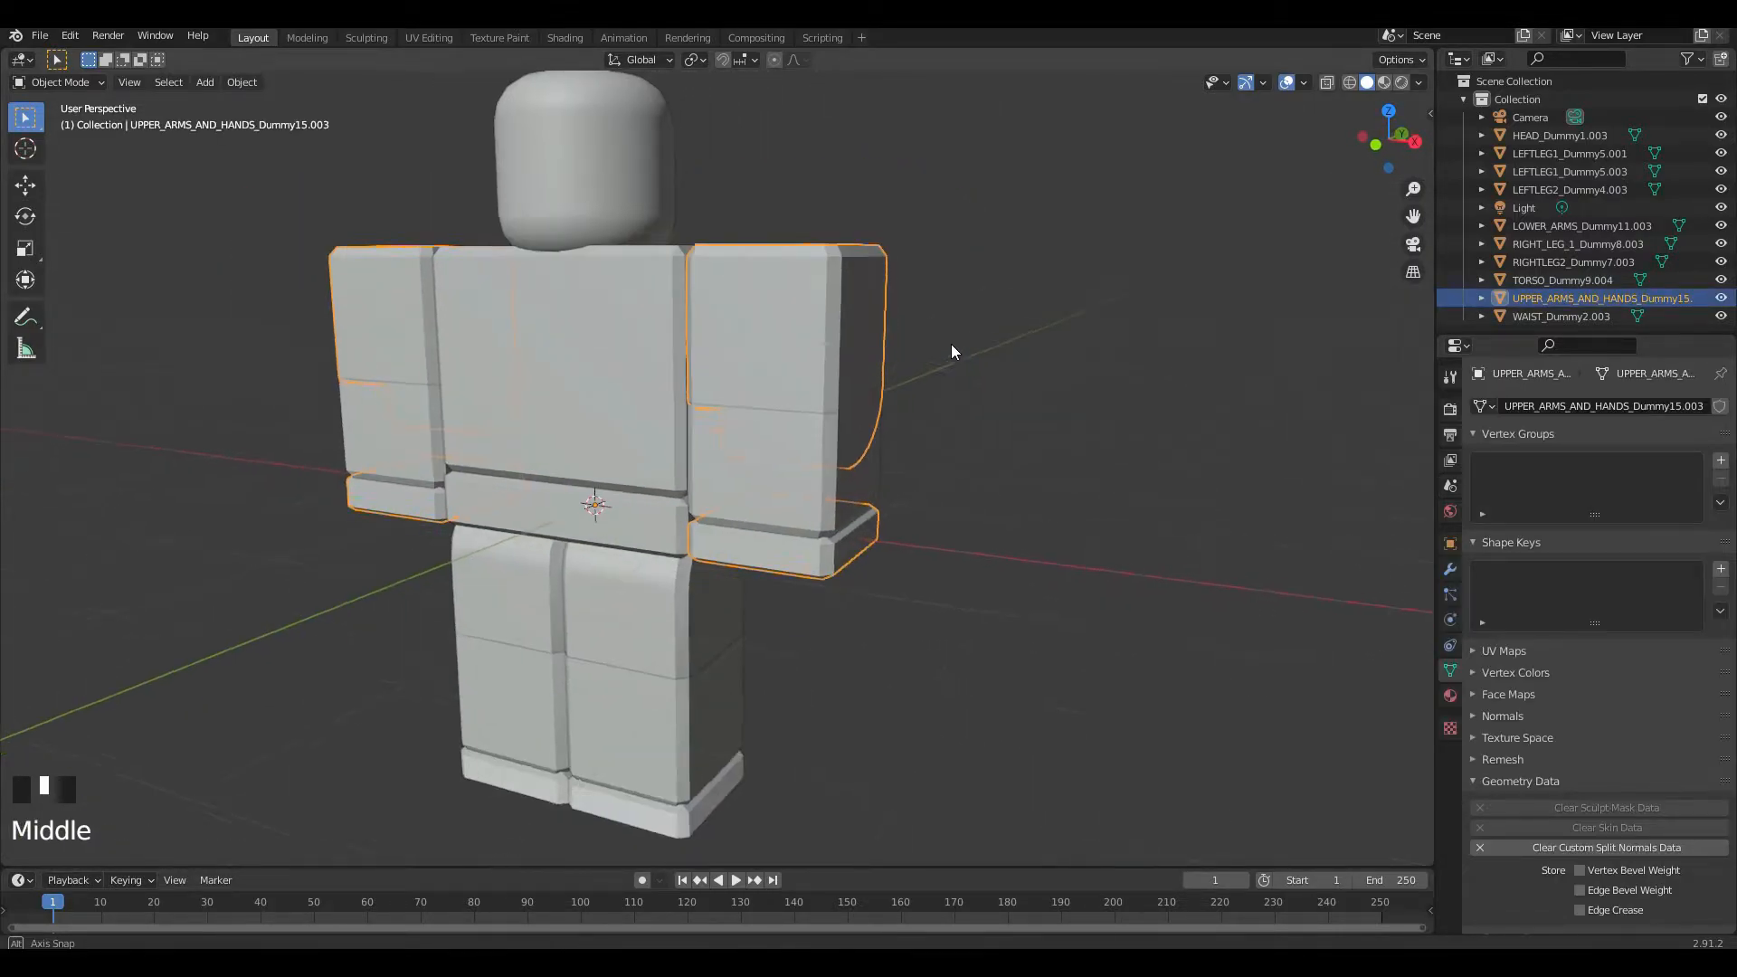
{"action": "key", "text": "Tab"}
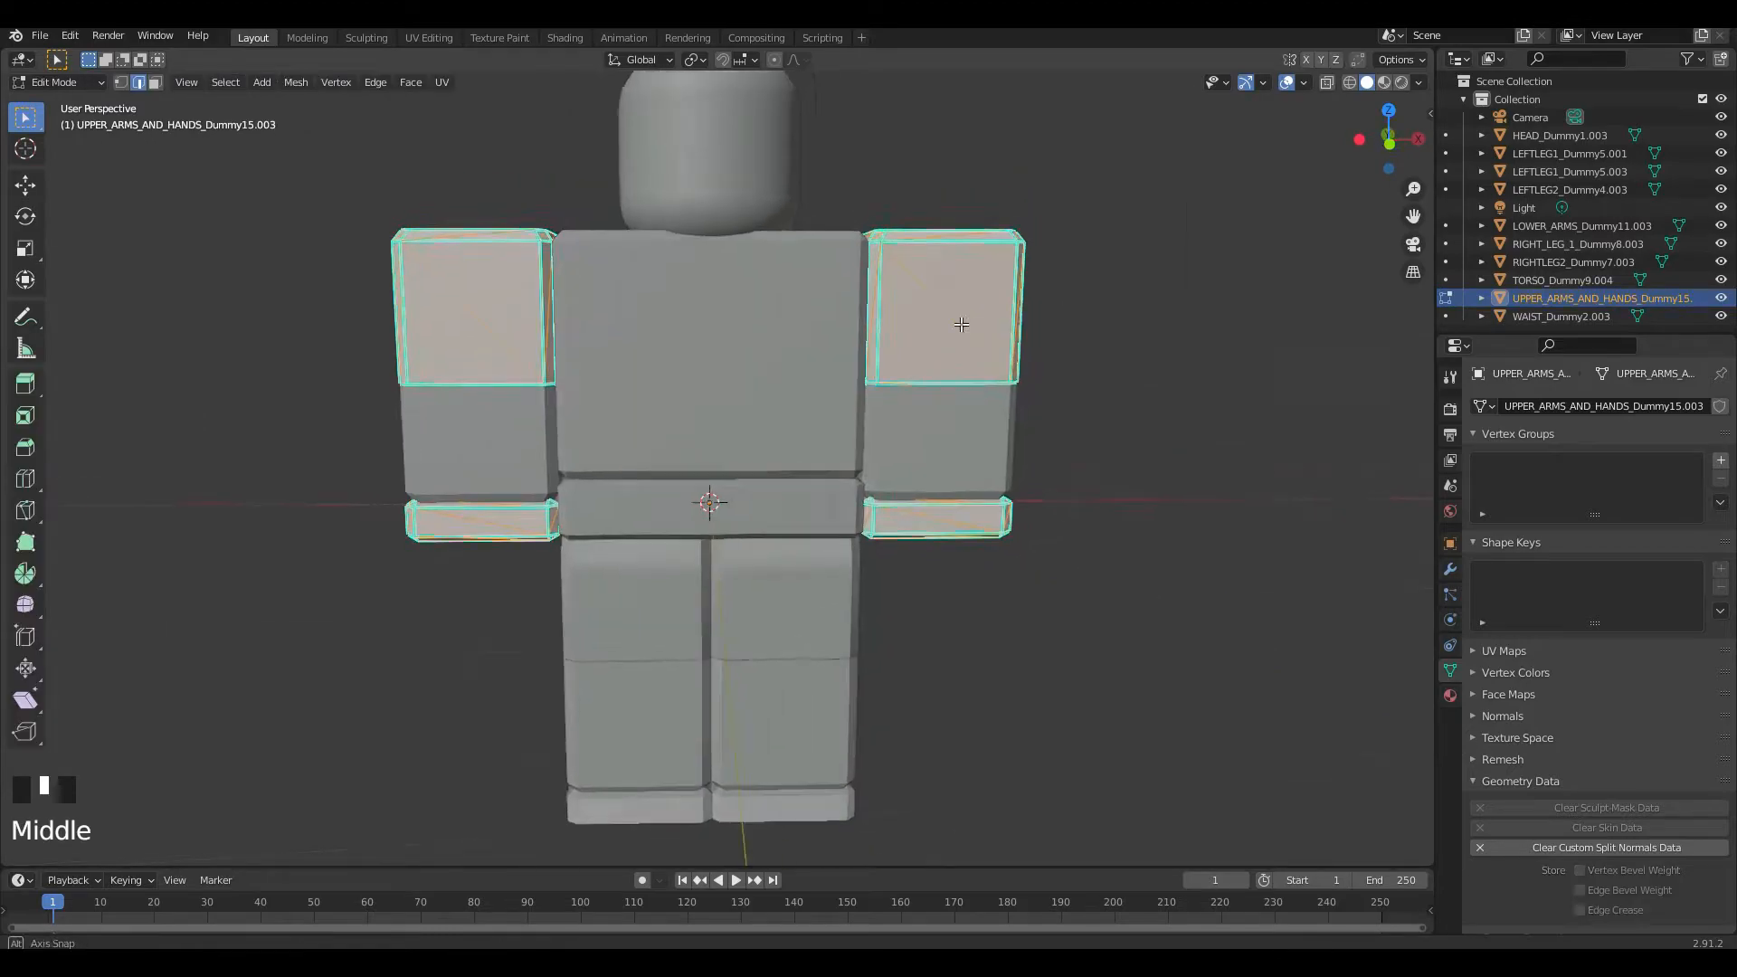
{"action": "key", "text": "Tab"}
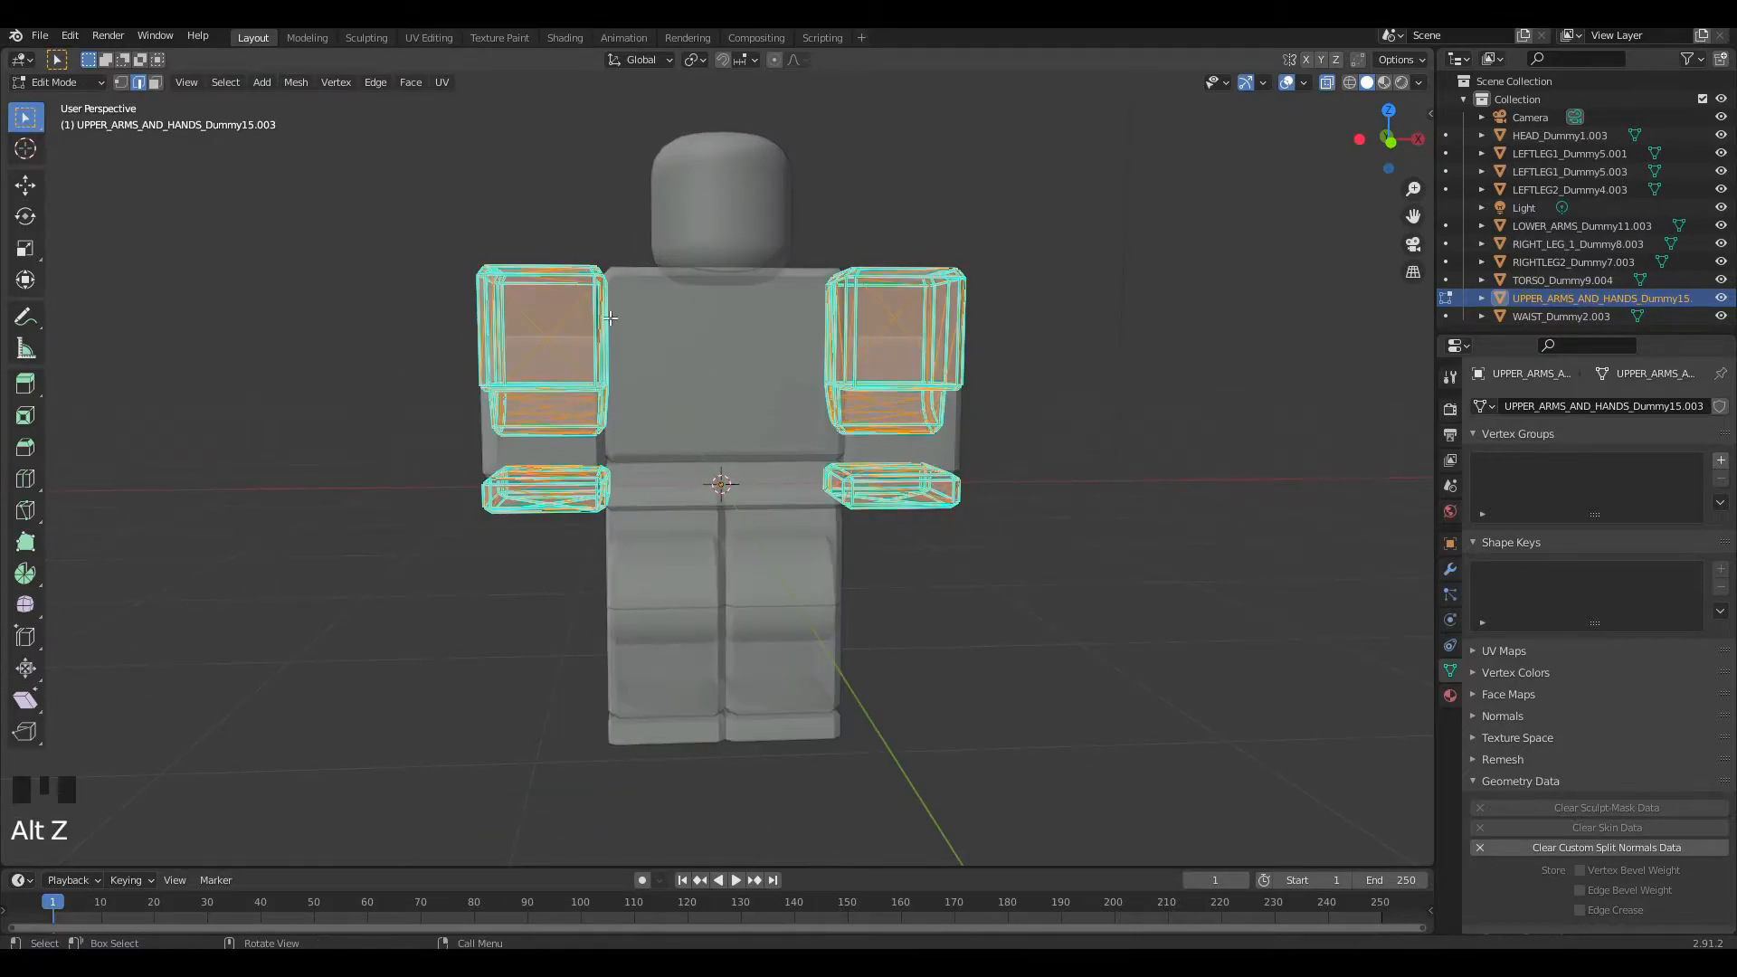
{"action": "key", "text": "x"}
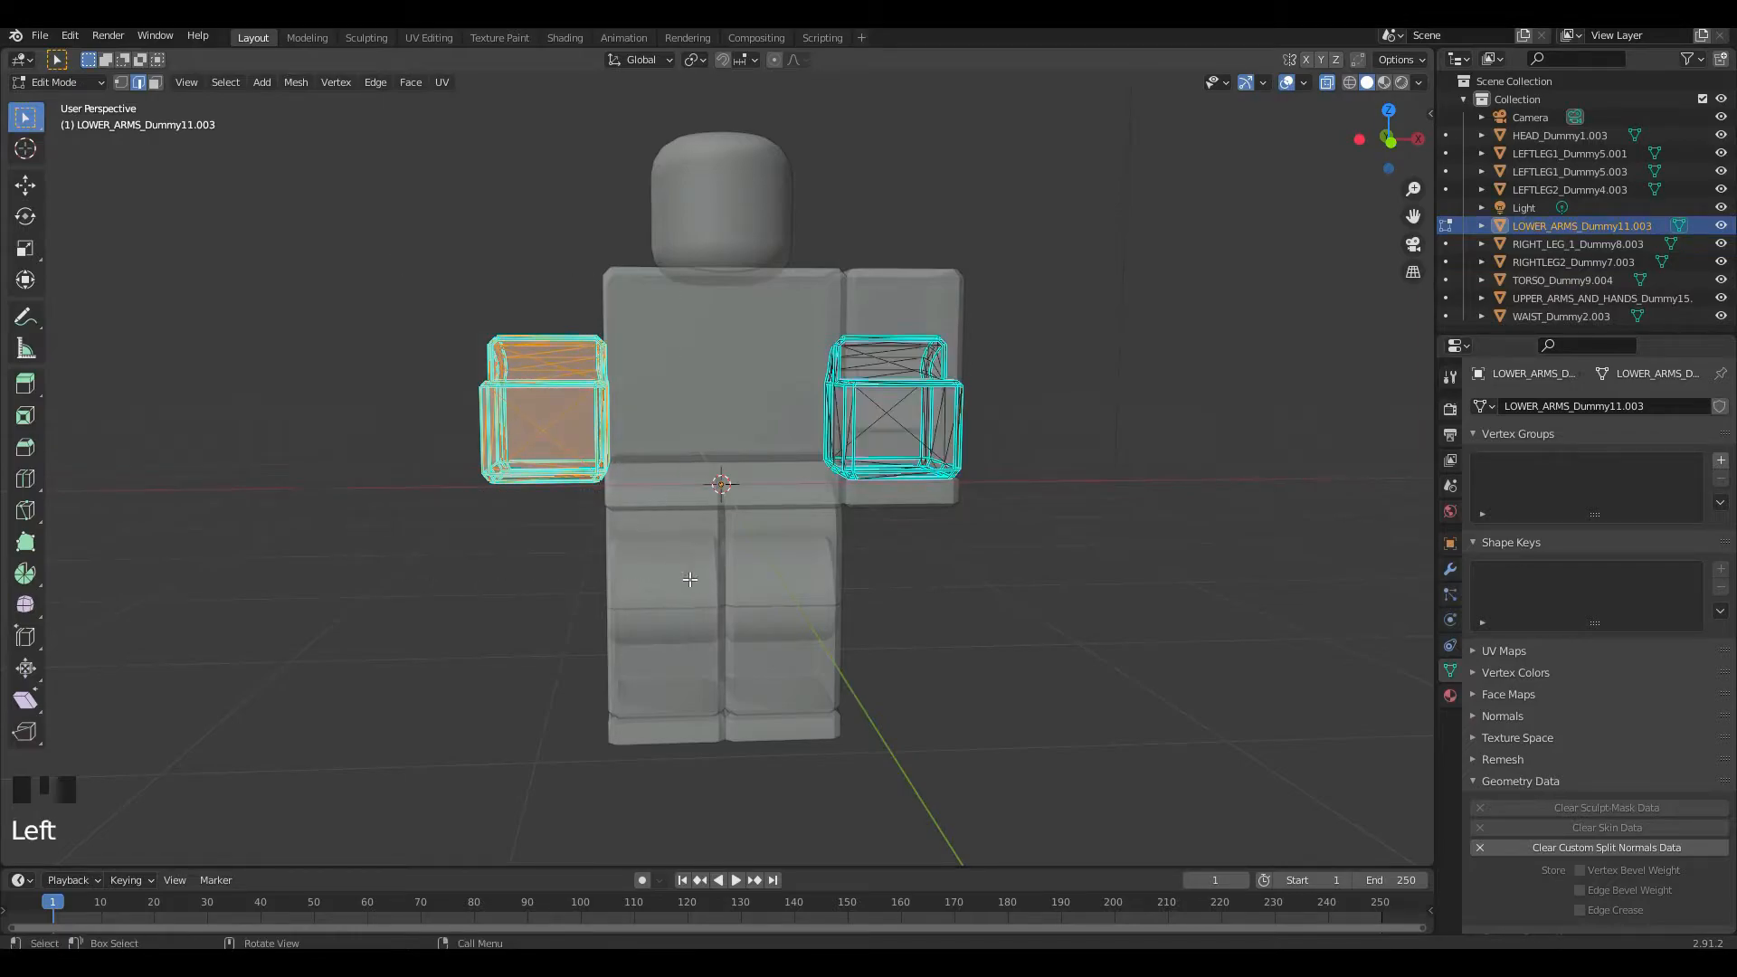
{"action": "left_click", "coordinate": [1567, 170]}
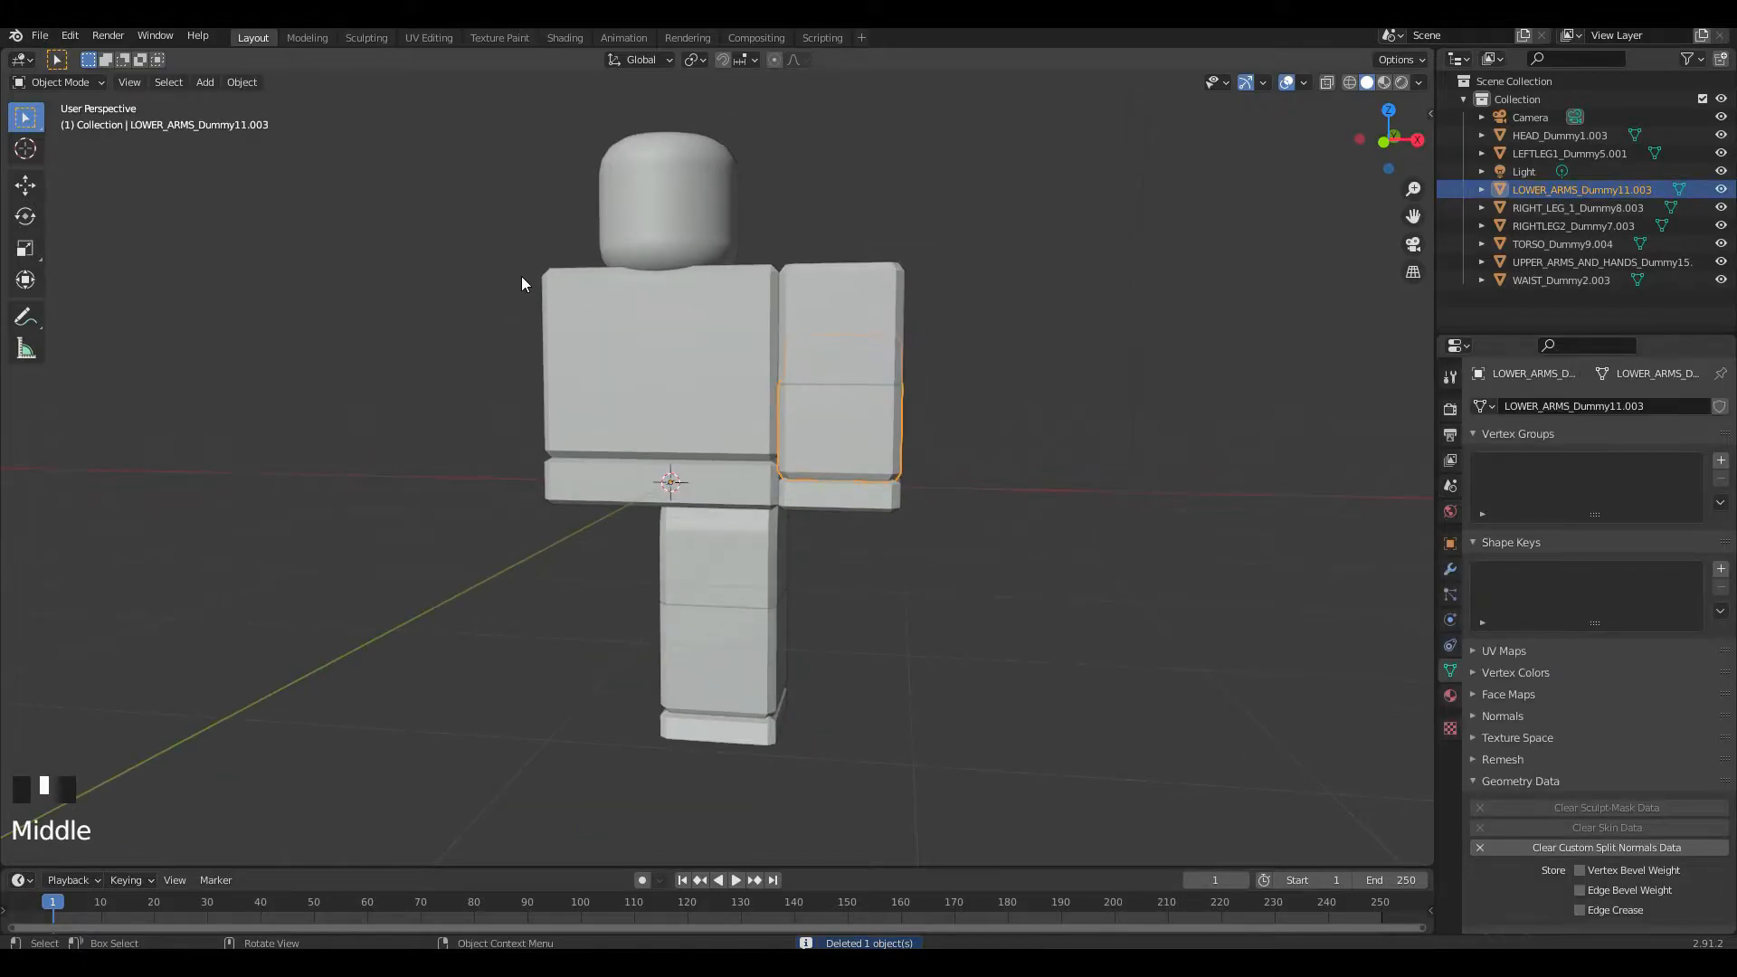
{"action": "scroll", "scroll_direction": "down", "scroll_amount": 3}
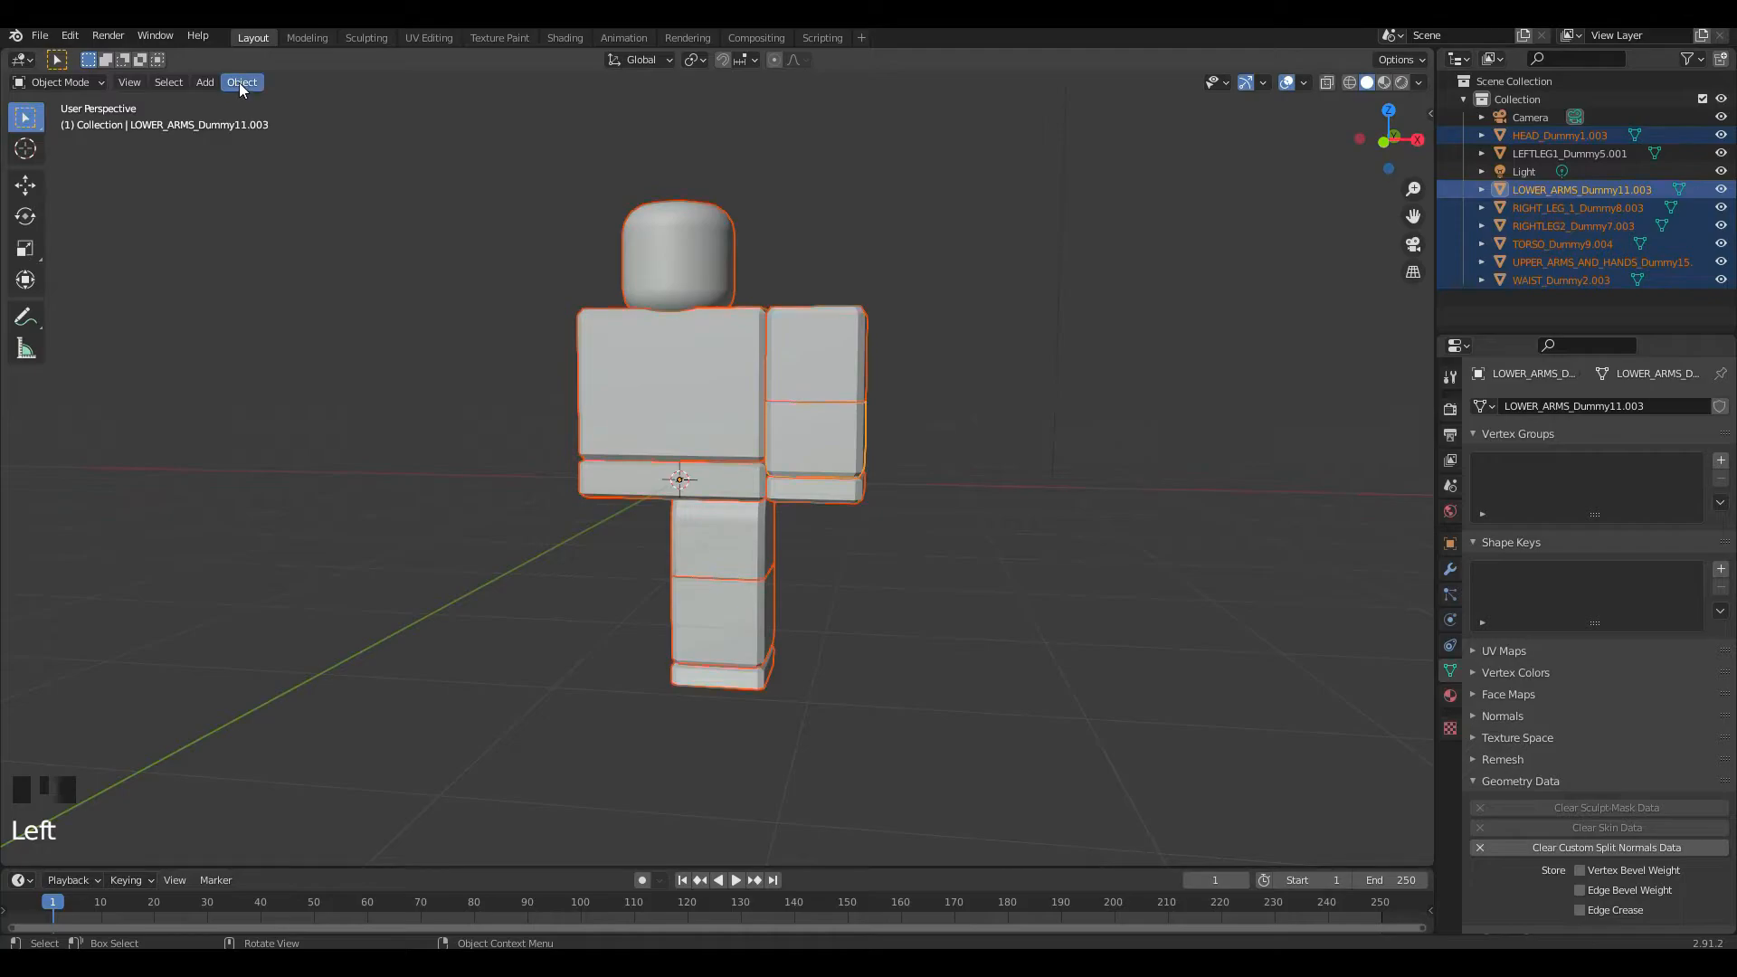
Step: Apply All Transforms to the selected parts and add a Mirror modifier to the lower arms and right leg
{"action": "left_click", "coordinate": [241, 81]}
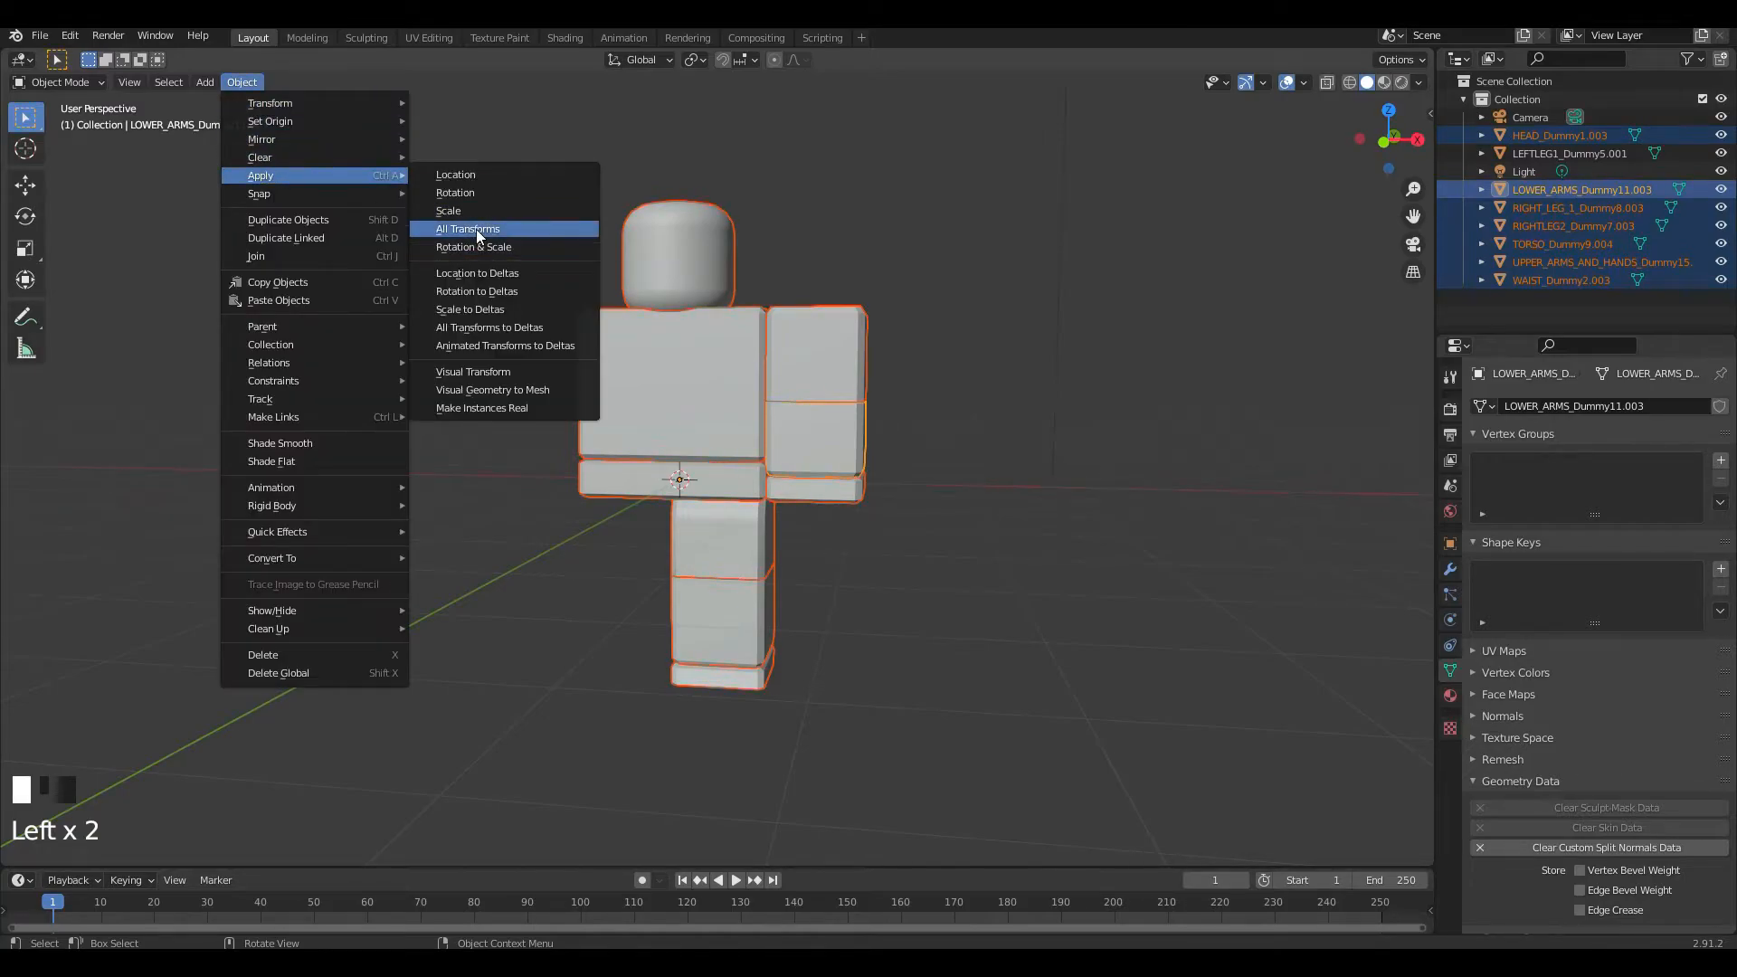
{"action": "left_click", "coordinate": [467, 230]}
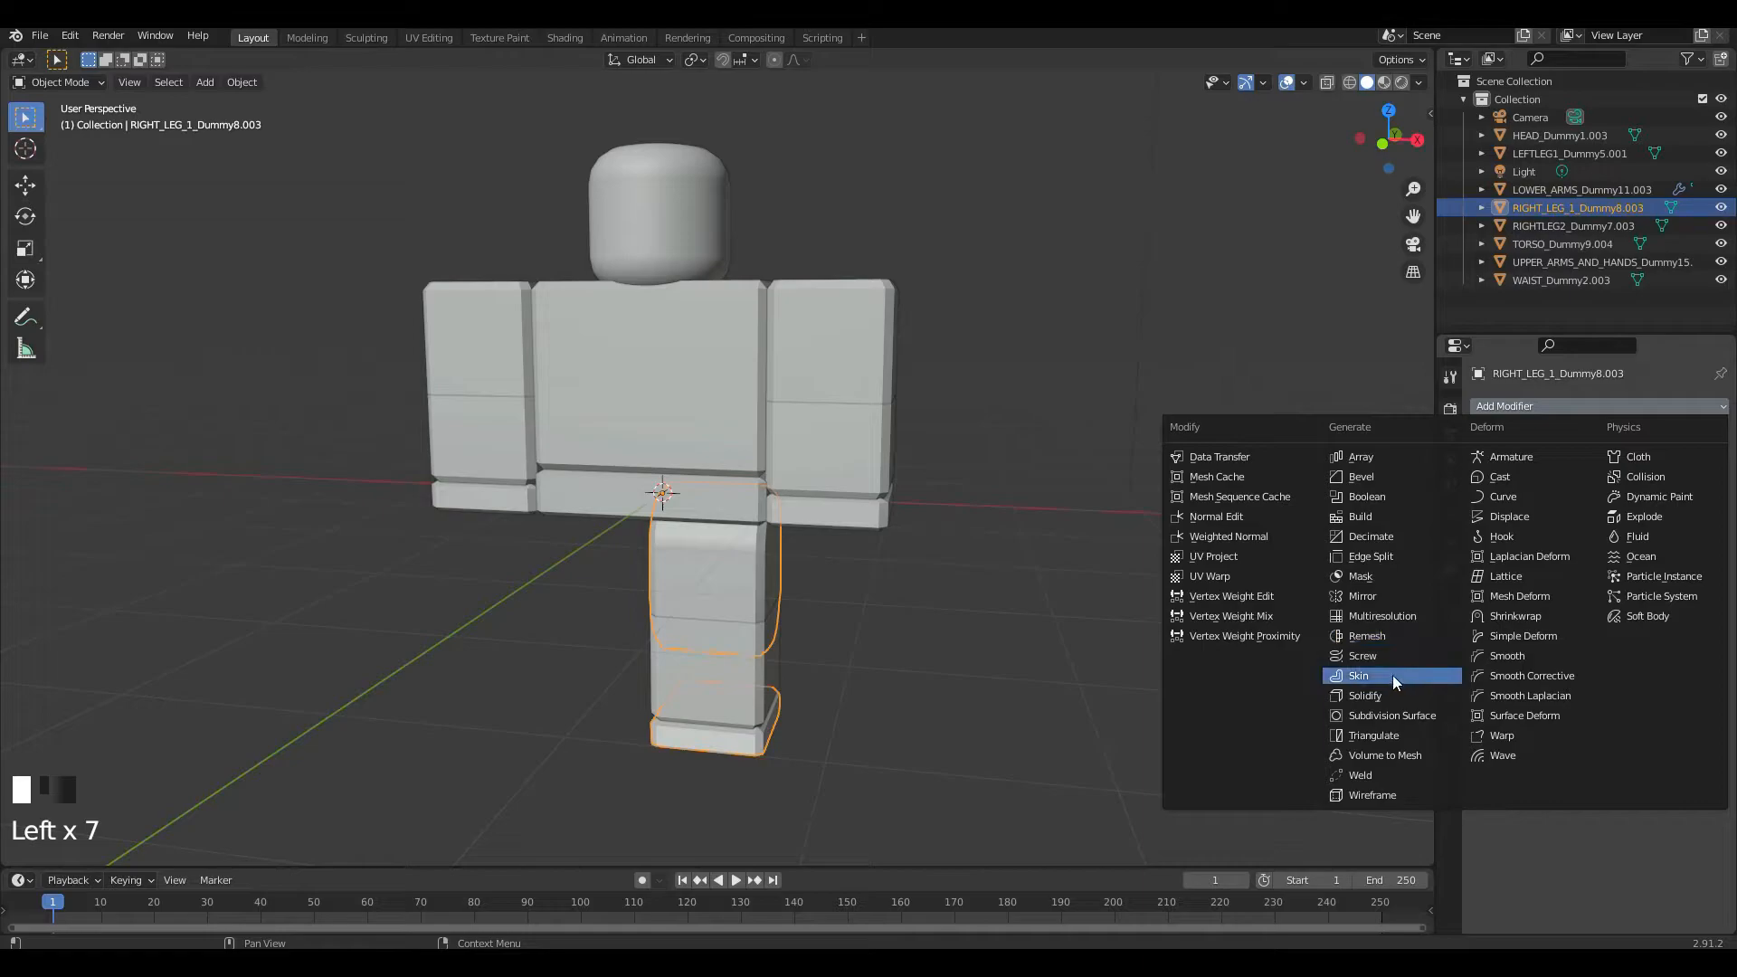
{"action": "left_click", "coordinate": [1573, 224]}
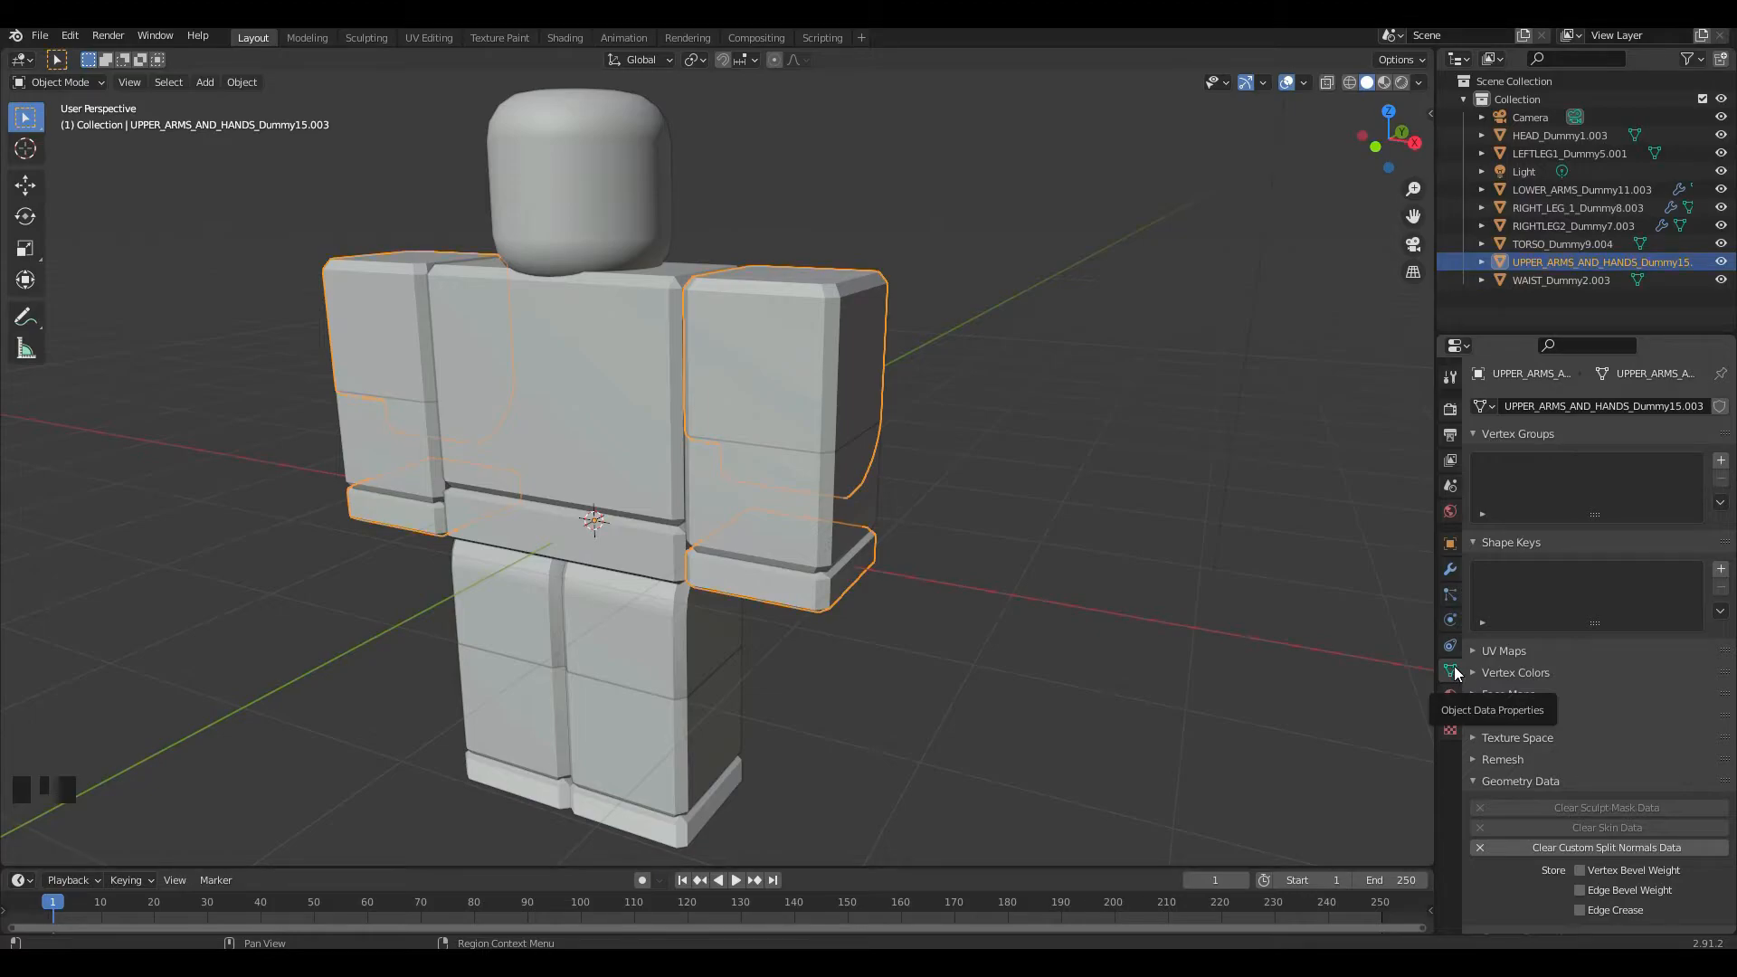
{"action": "mouse_move", "coordinate": [1518, 780]}
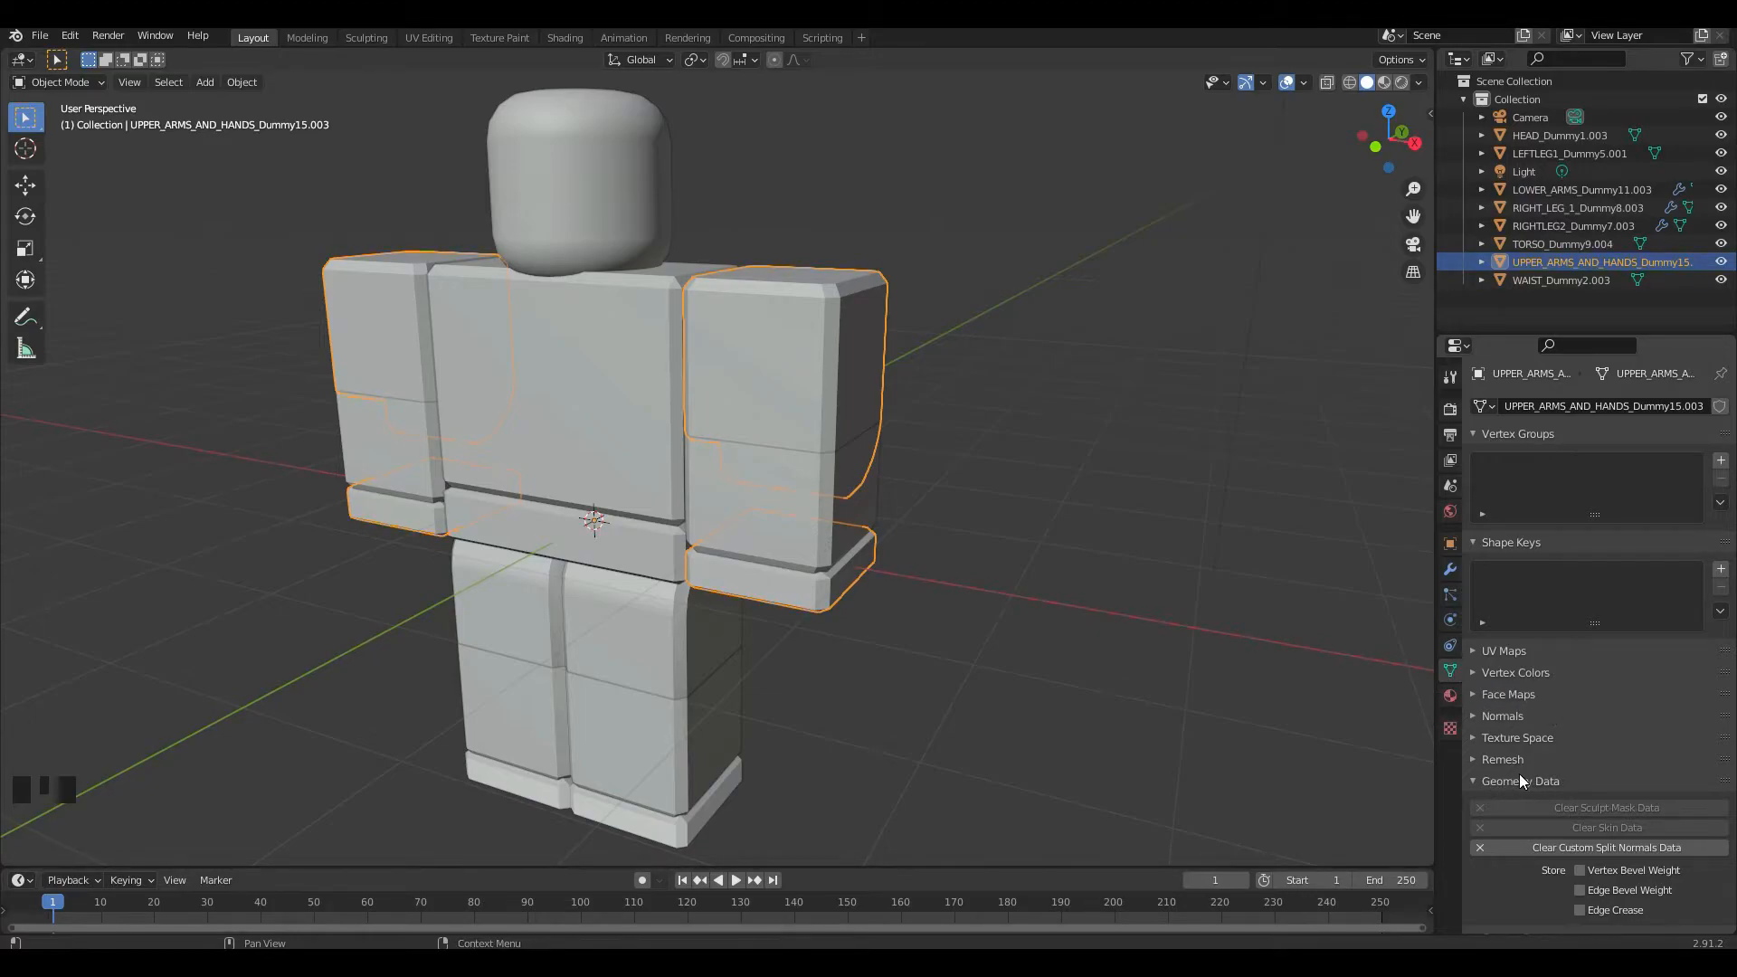
{"action": "mouse_move", "coordinate": [1551, 847]}
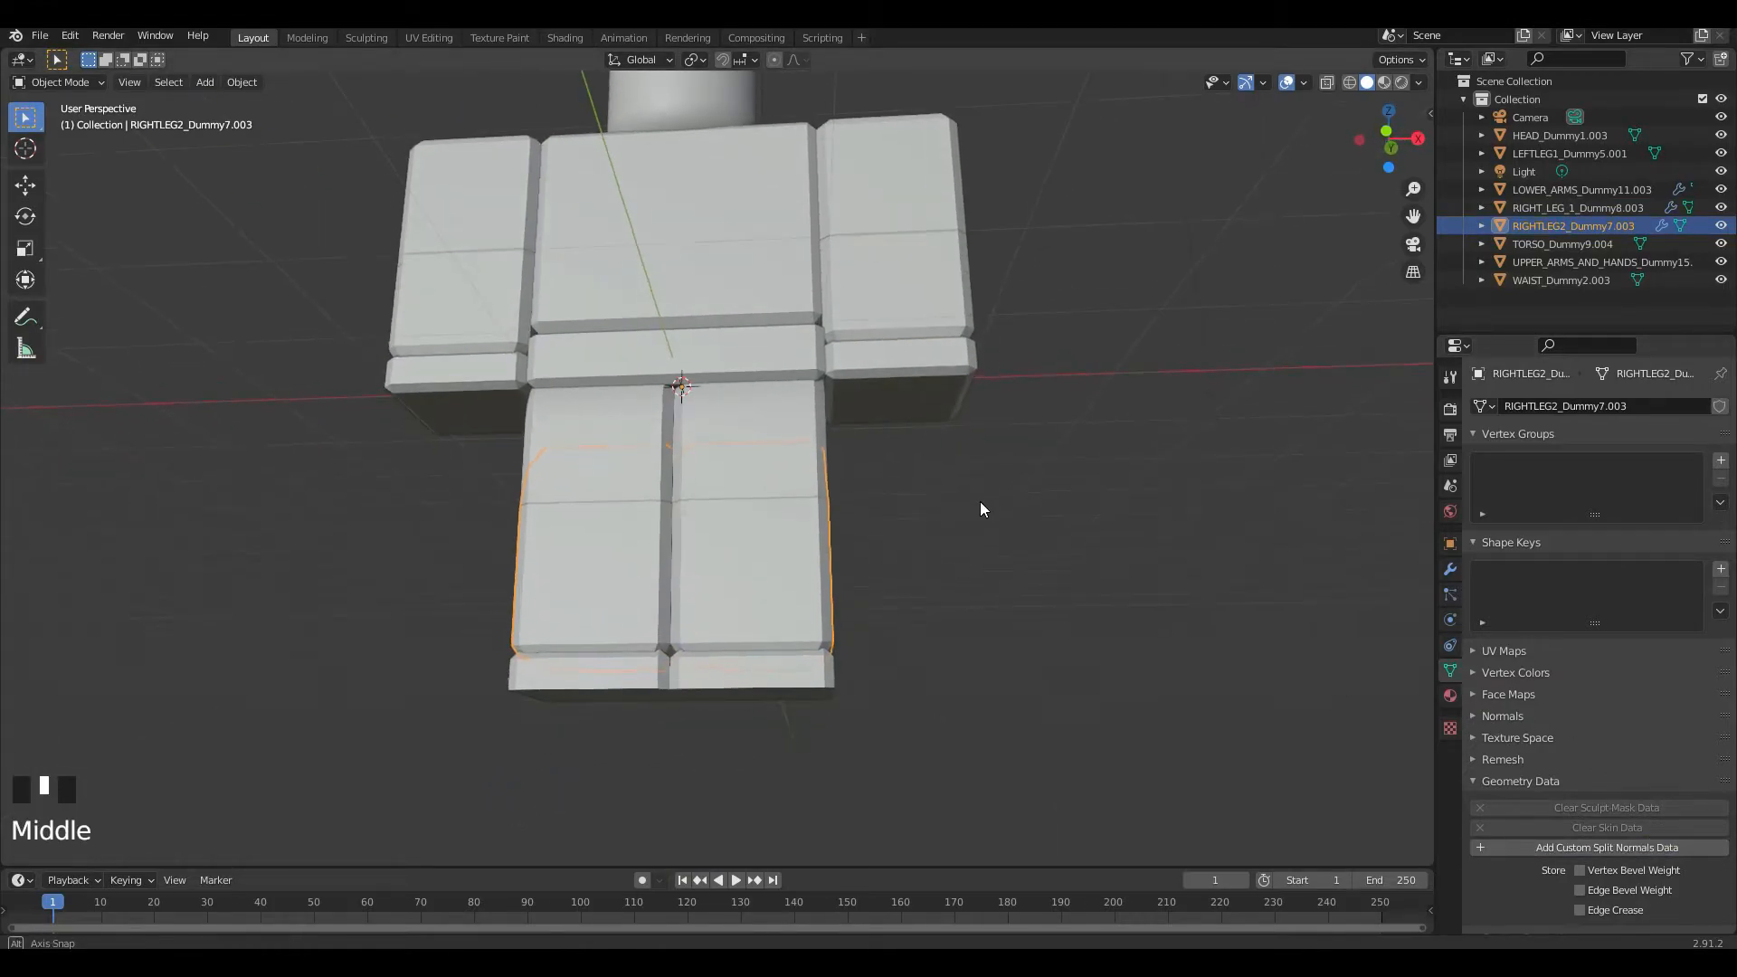
Step: Clear Custom Split Normals Data on the upper arms and right leg via Geometry Data
{"action": "scroll", "scroll_direction": "up", "scroll_amount": 3}
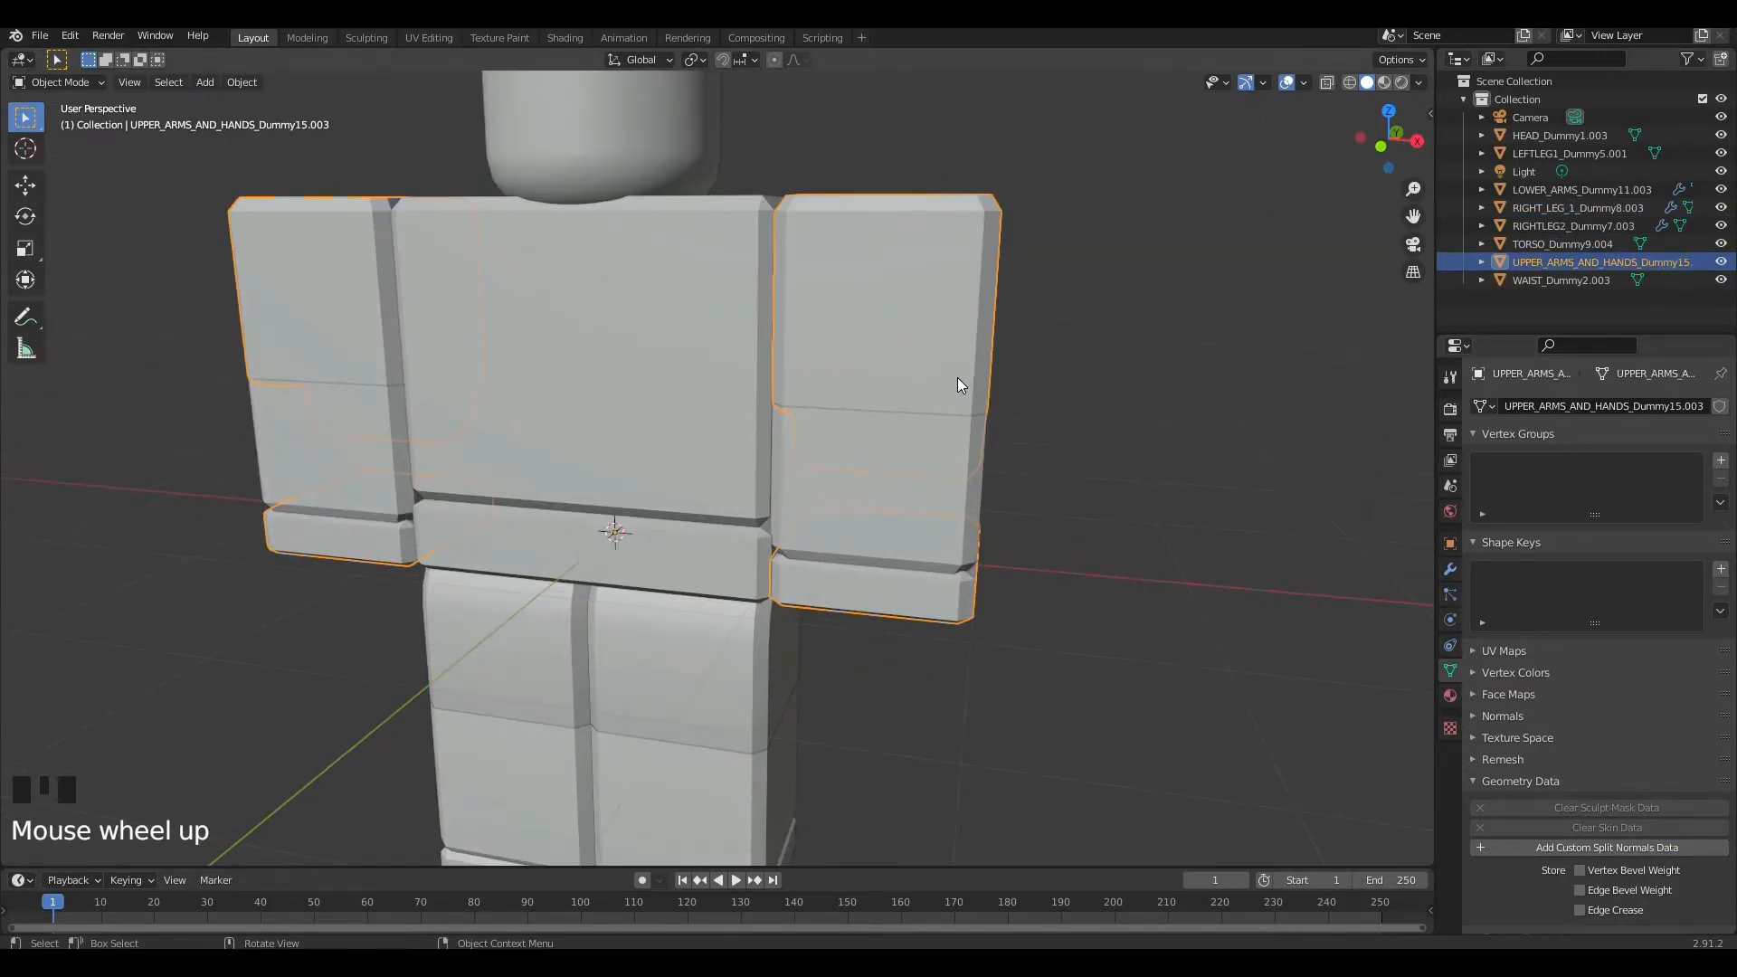
Step: Move faces on LOWER_ARMS to show its pieces are unjoined, then undo the move
{"action": "key", "text": "Tab"}
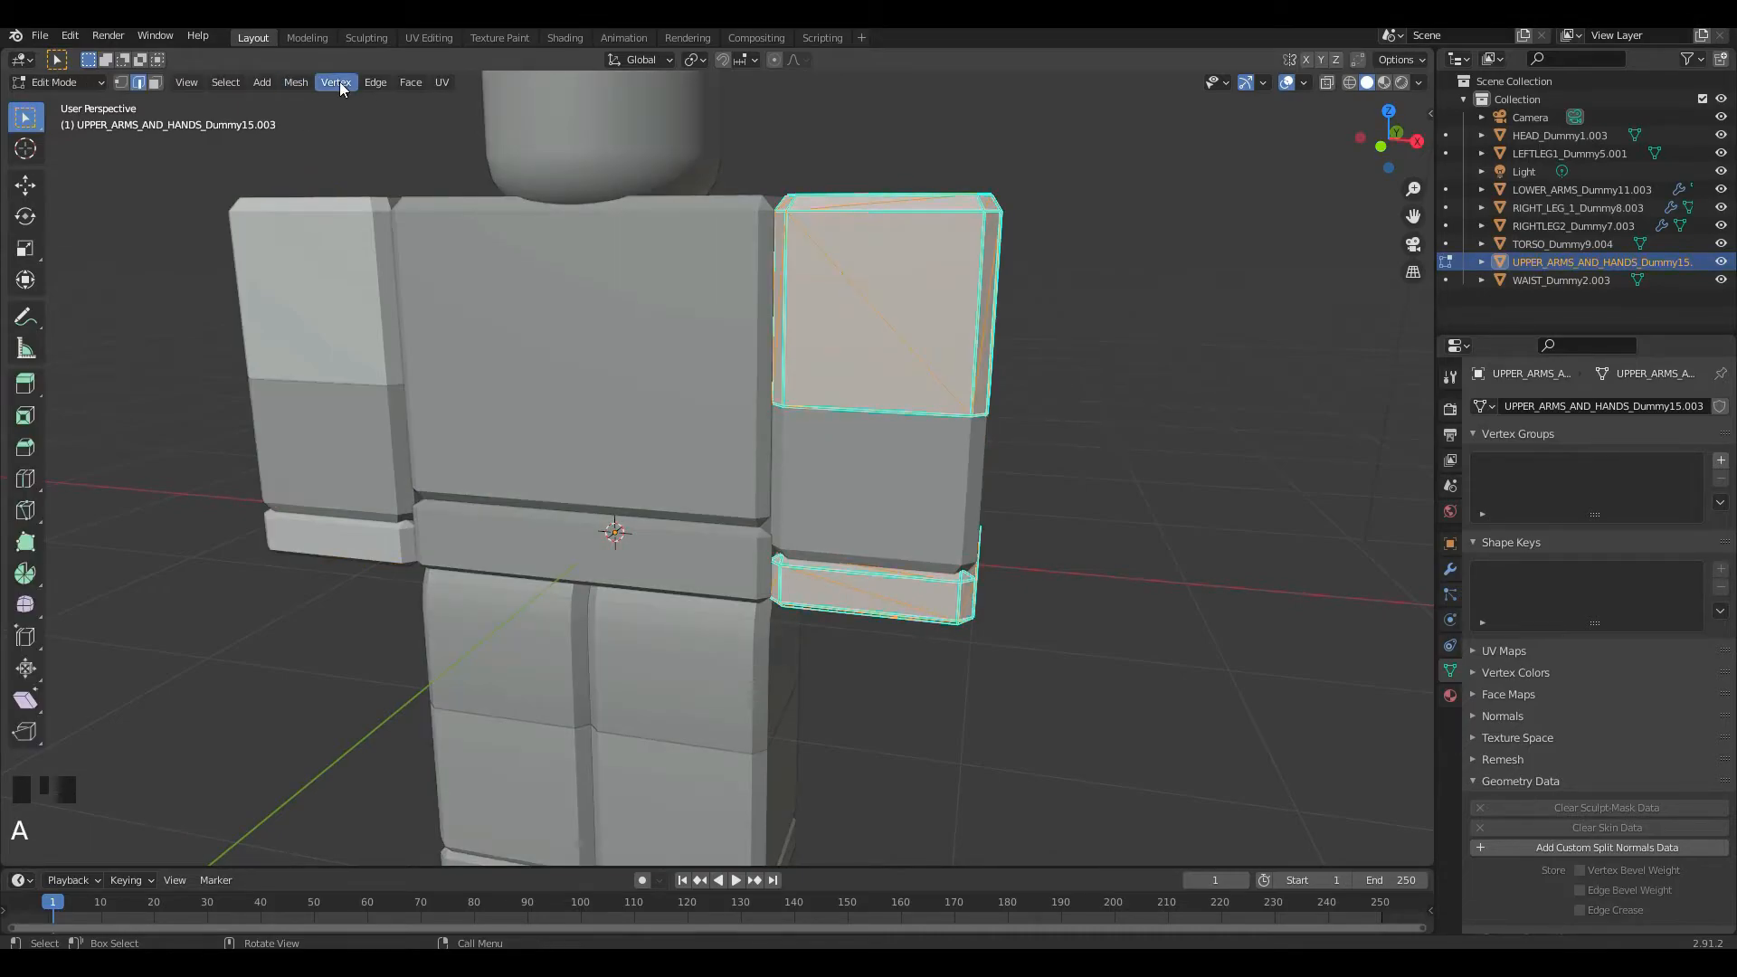
{"action": "left_click", "coordinate": [411, 81]}
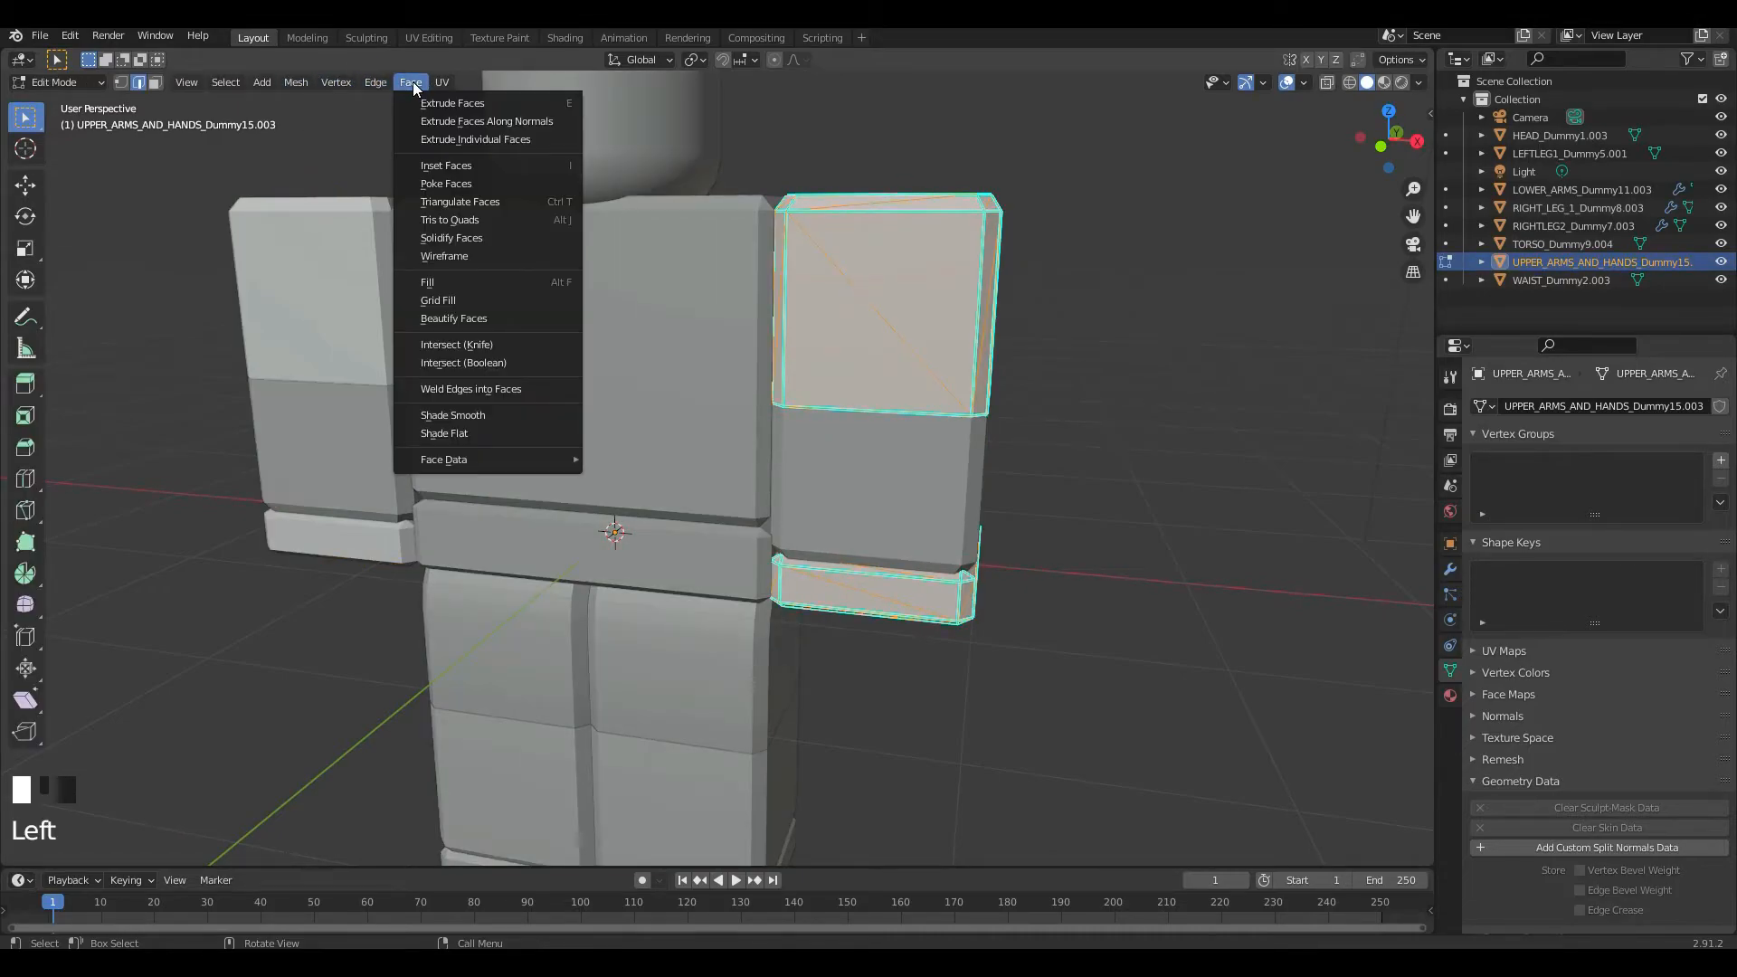
{"action": "mouse_move", "coordinate": [487, 121]}
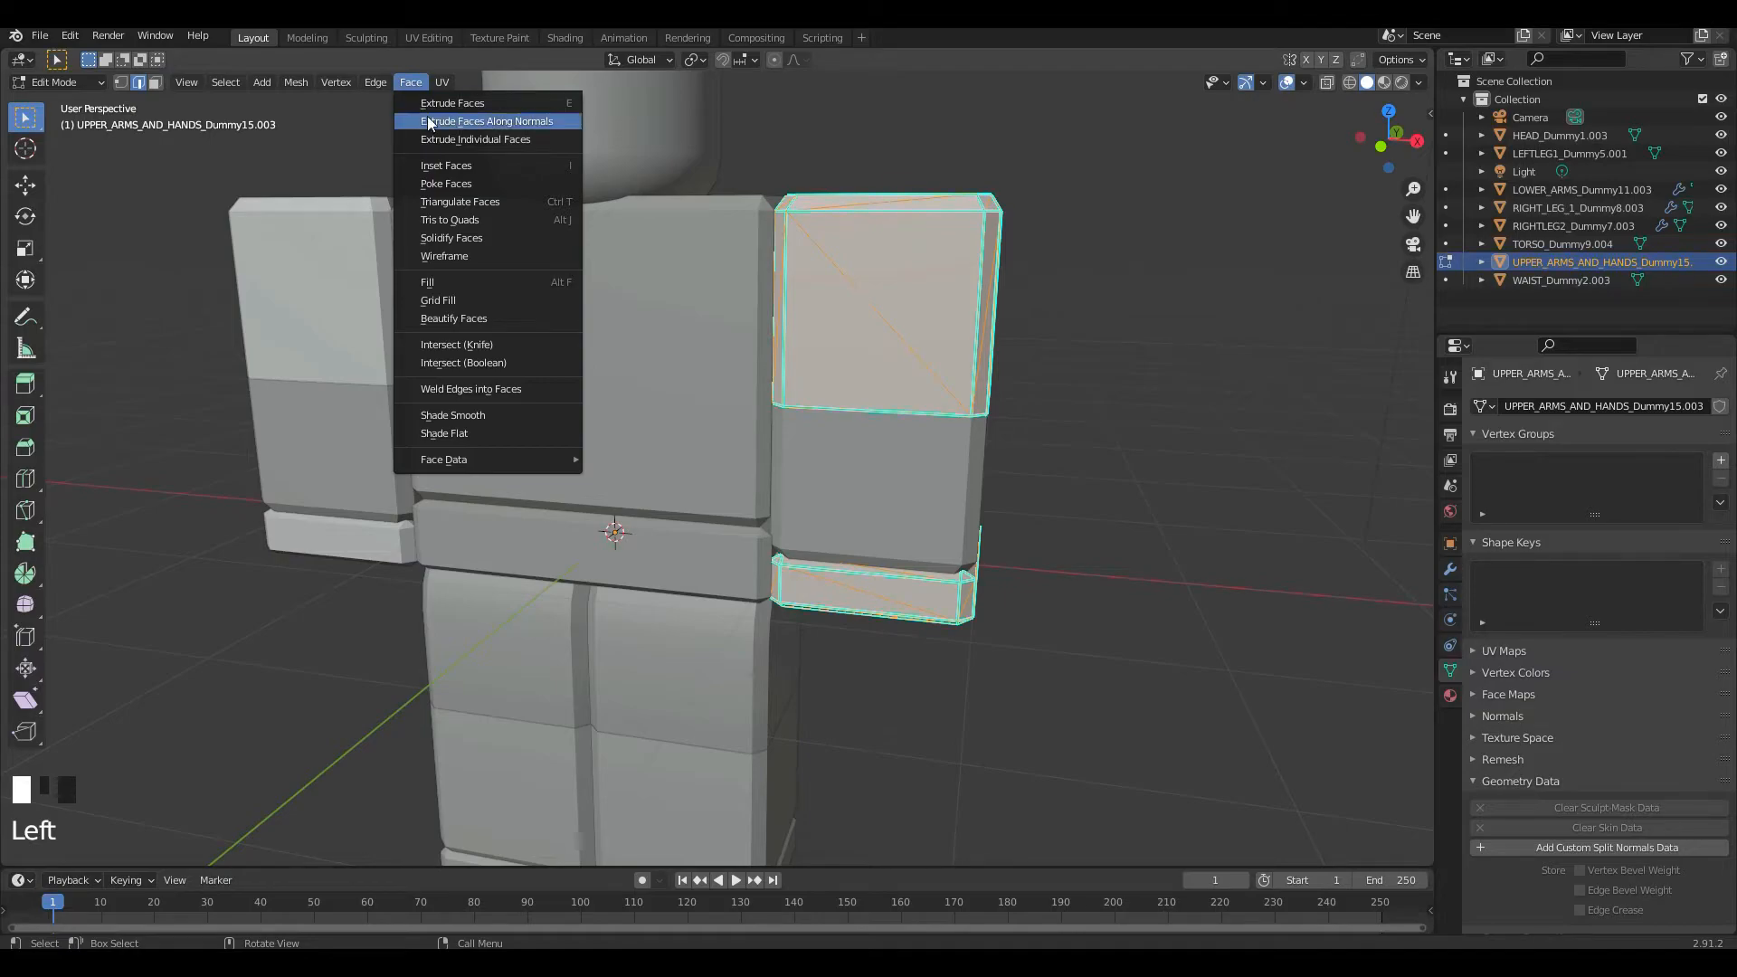
{"action": "mouse_move", "coordinate": [449, 219]}
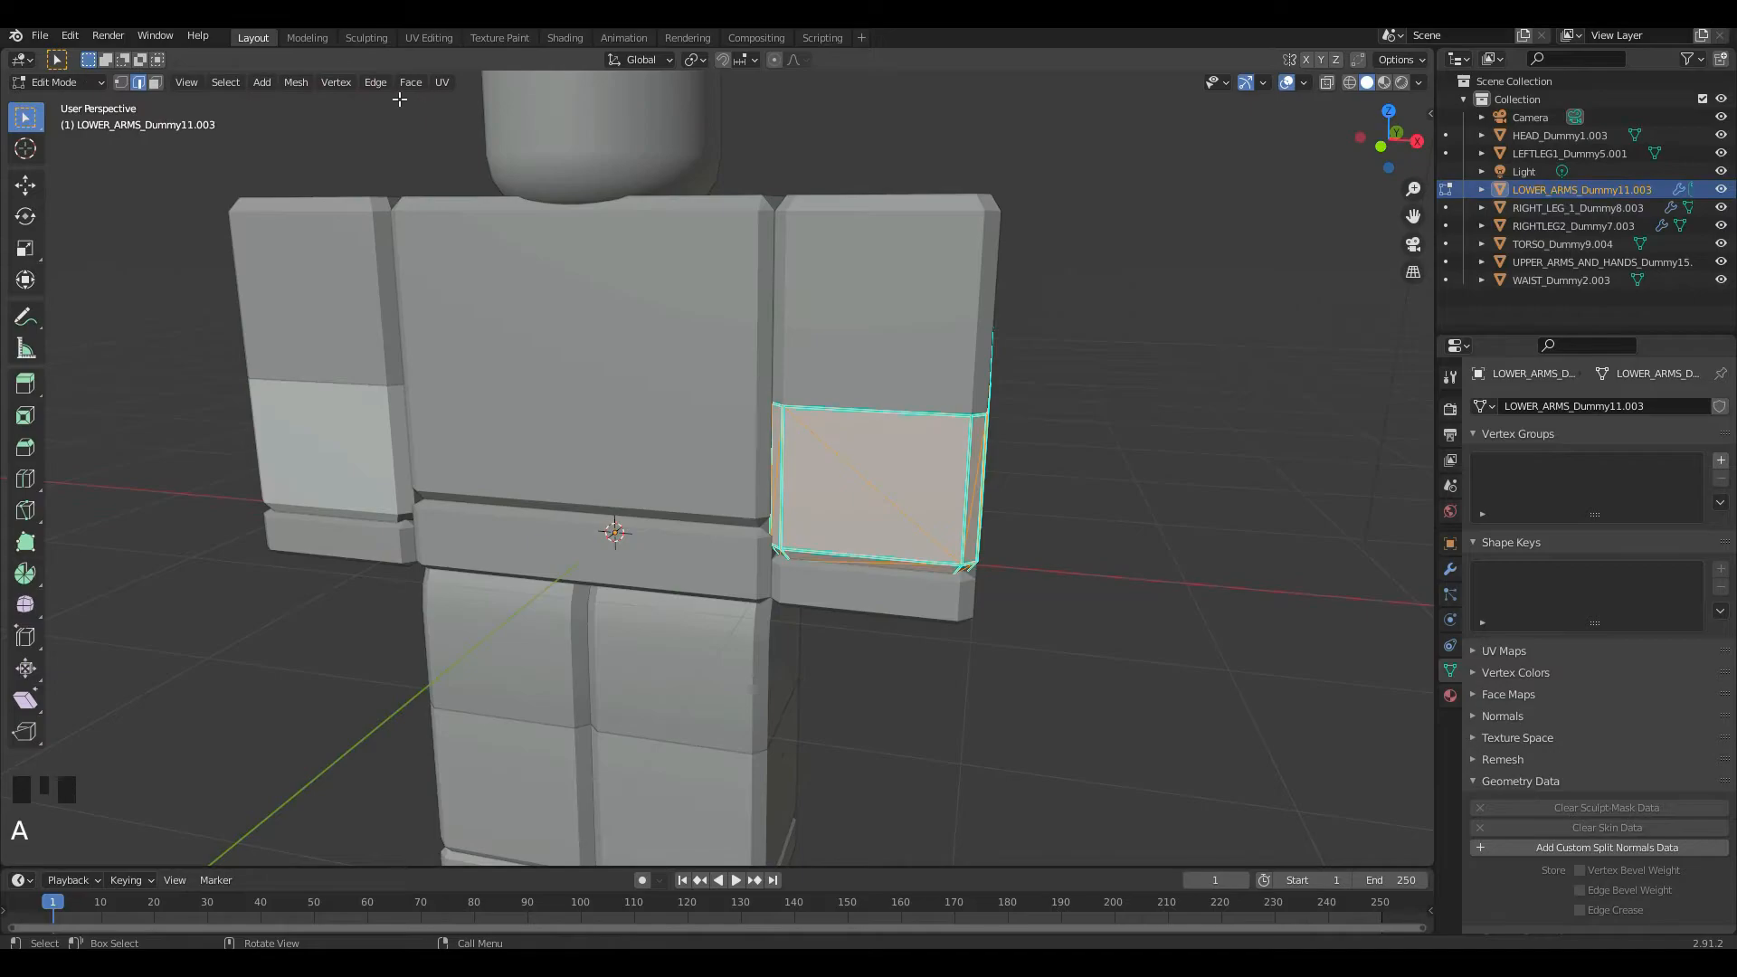
{"action": "mouse_move", "coordinate": [411, 81]}
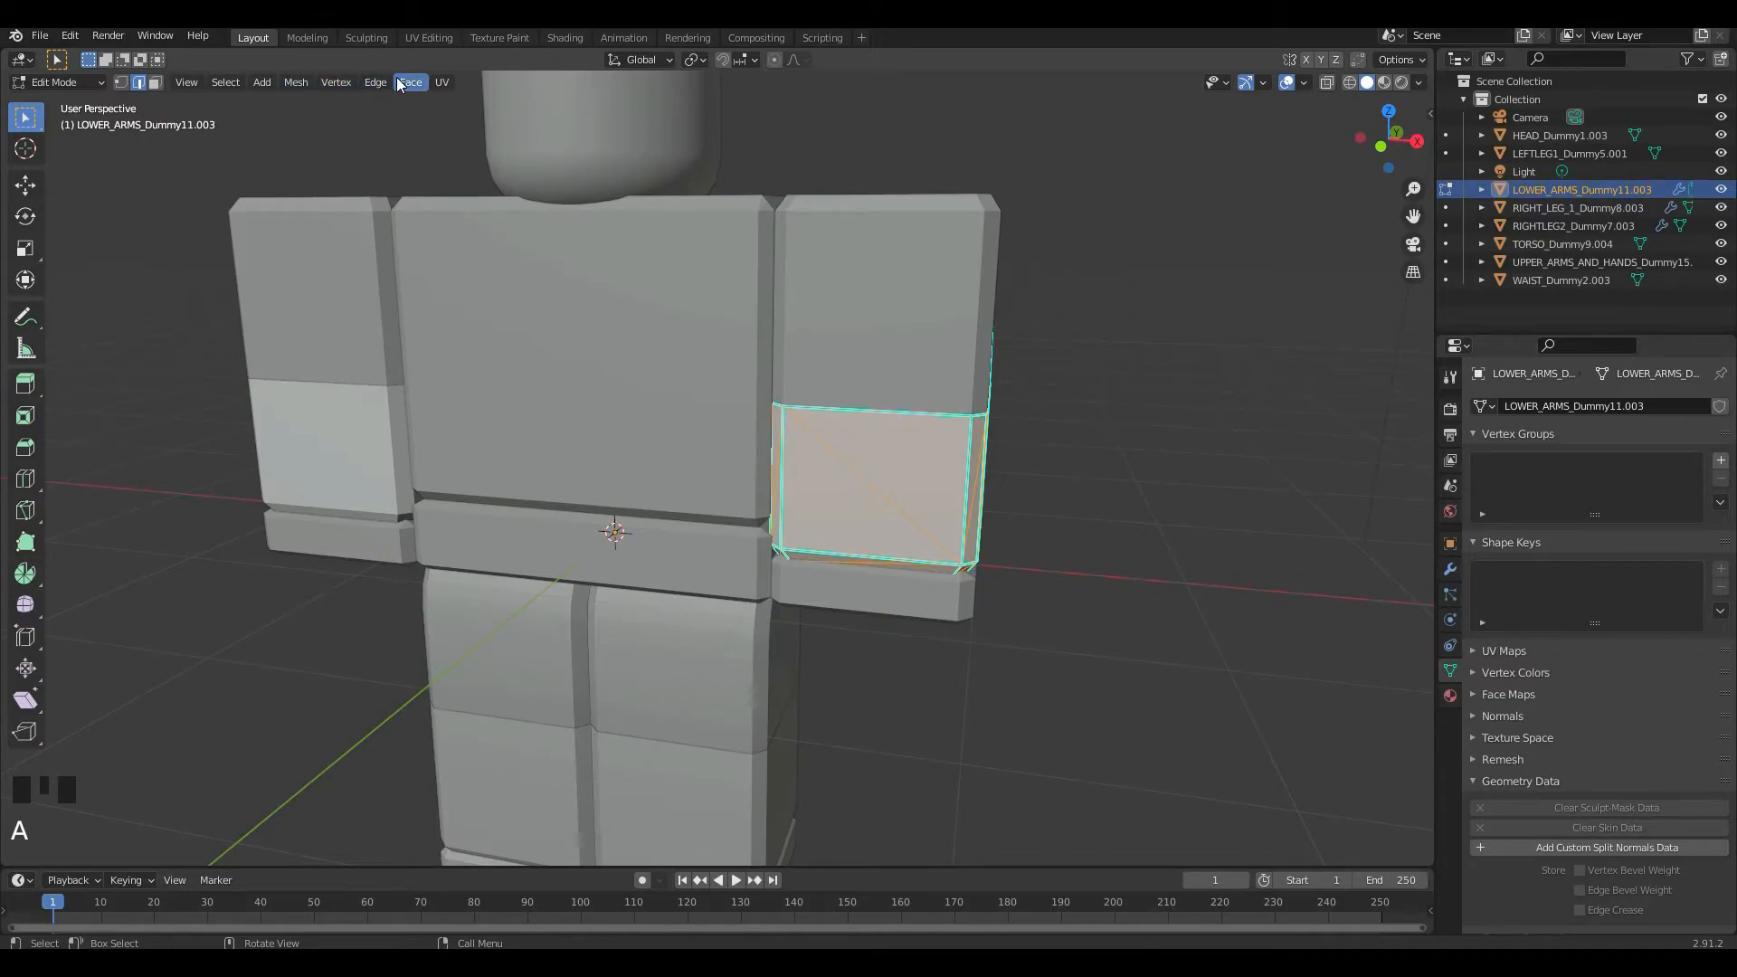
{"action": "key", "text": "Tab"}
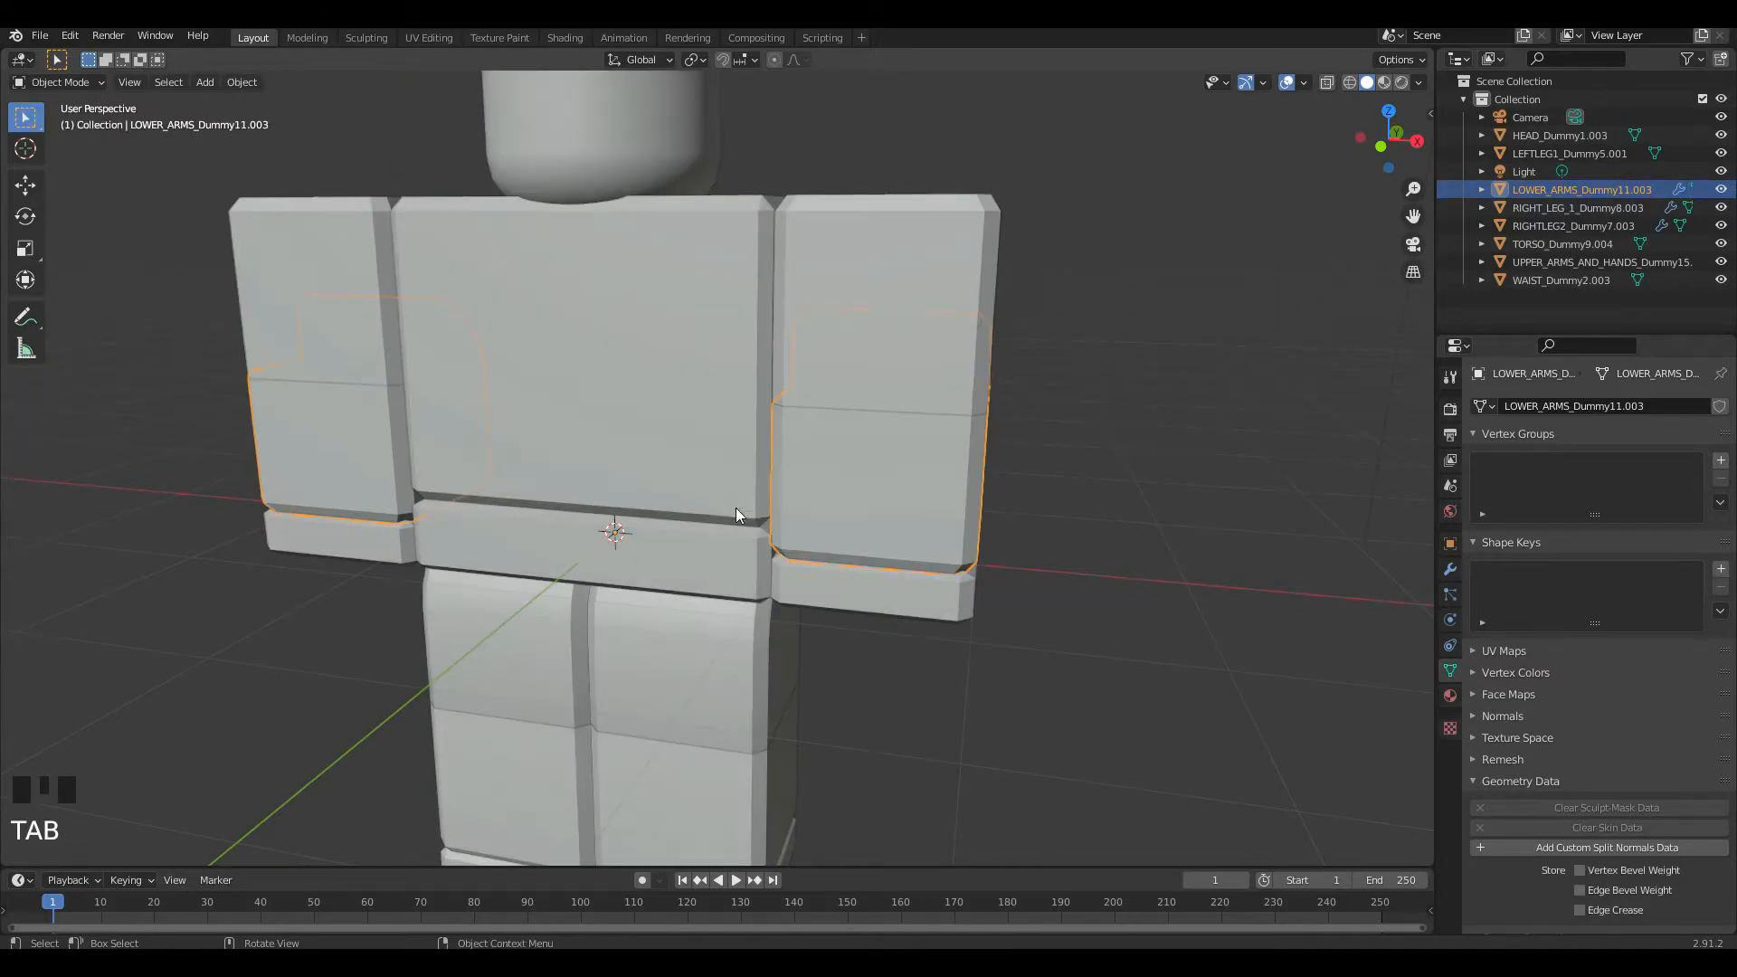
{"action": "key", "text": "Tab"}
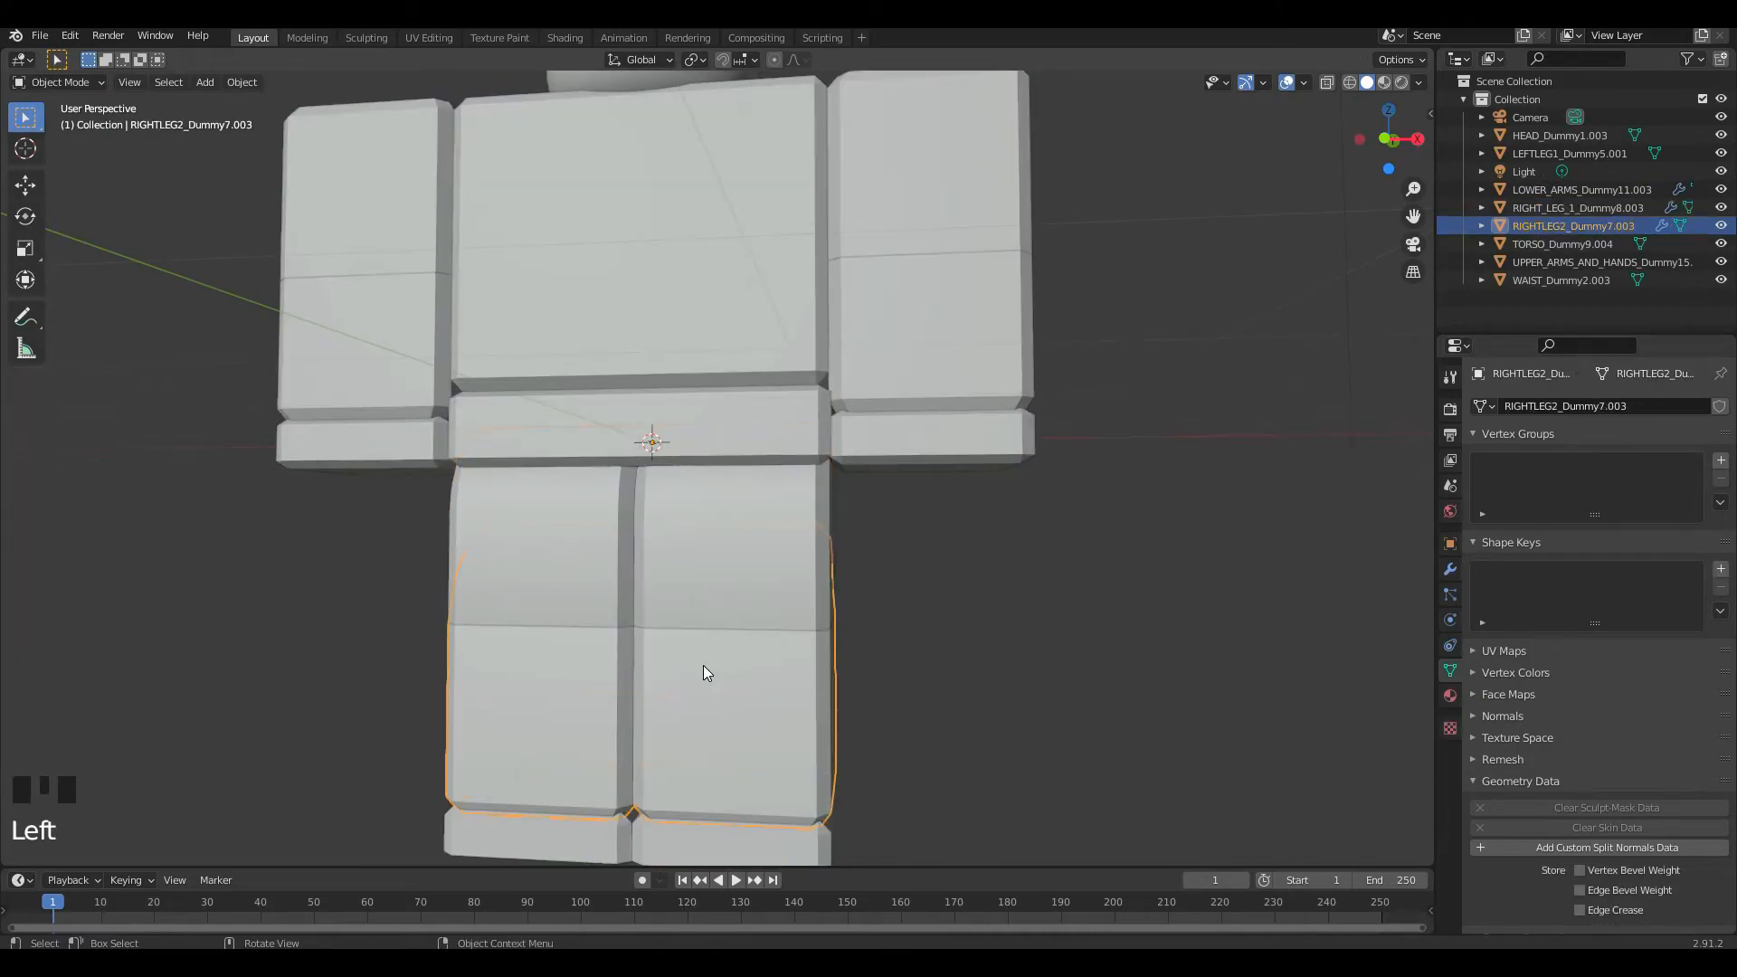
{"action": "left_click", "coordinate": [409, 82]}
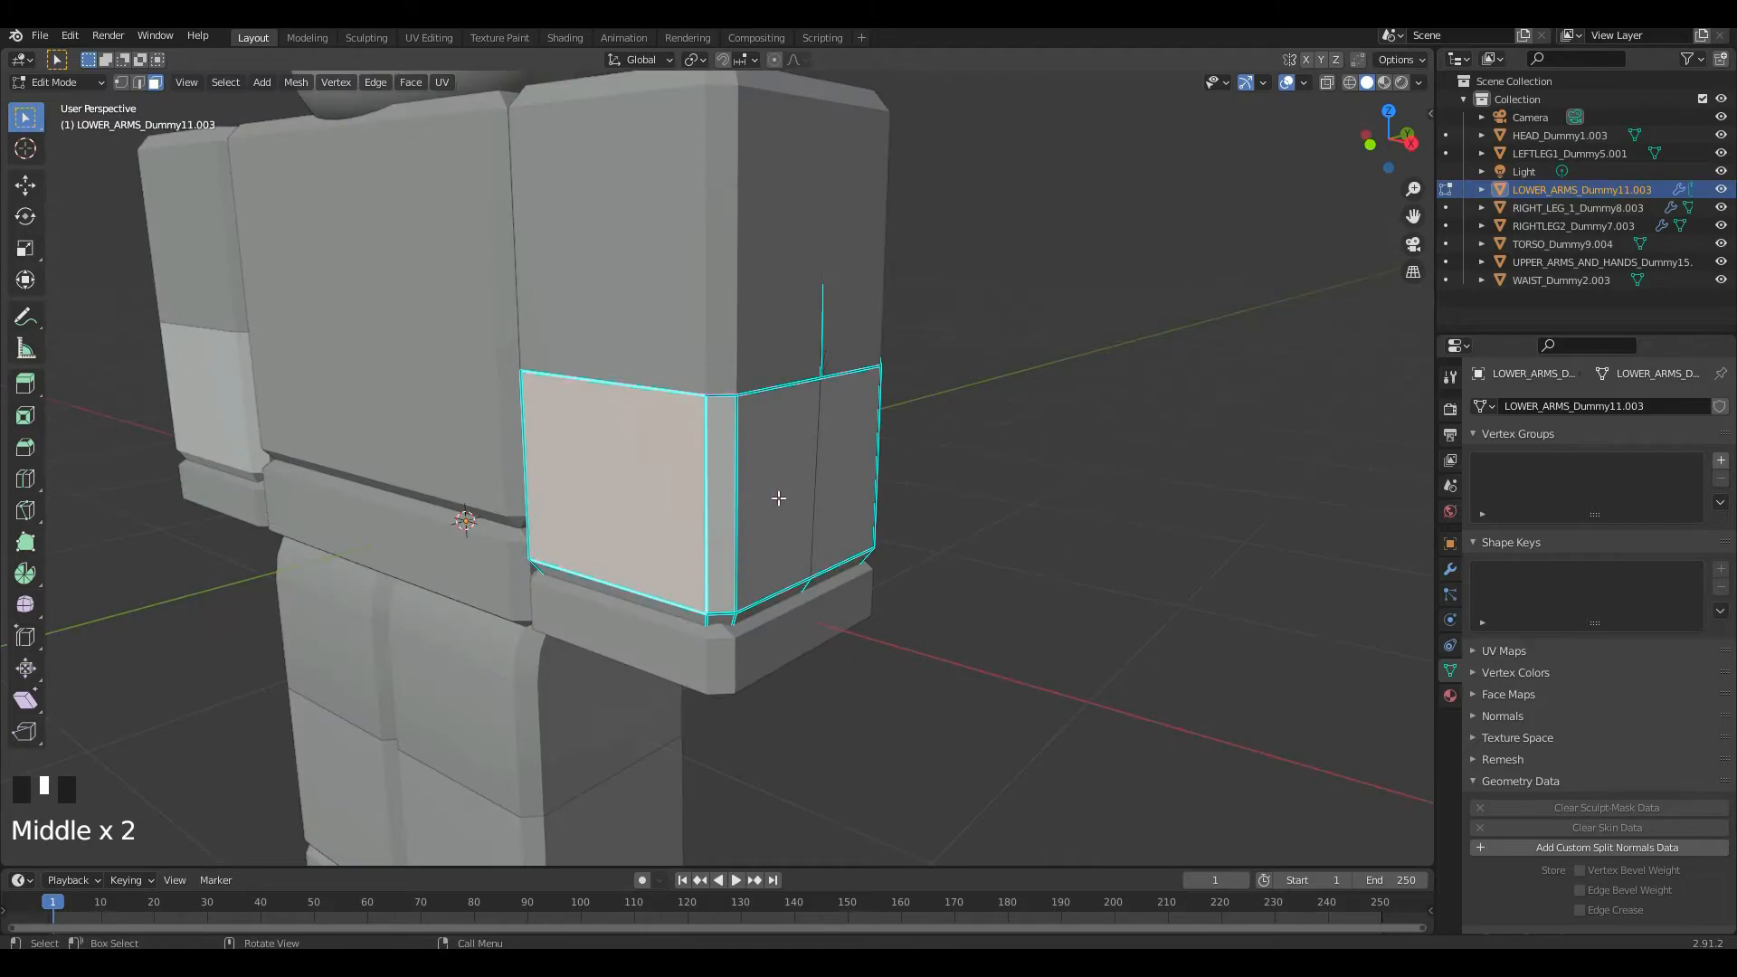
{"action": "key", "text": "g"}
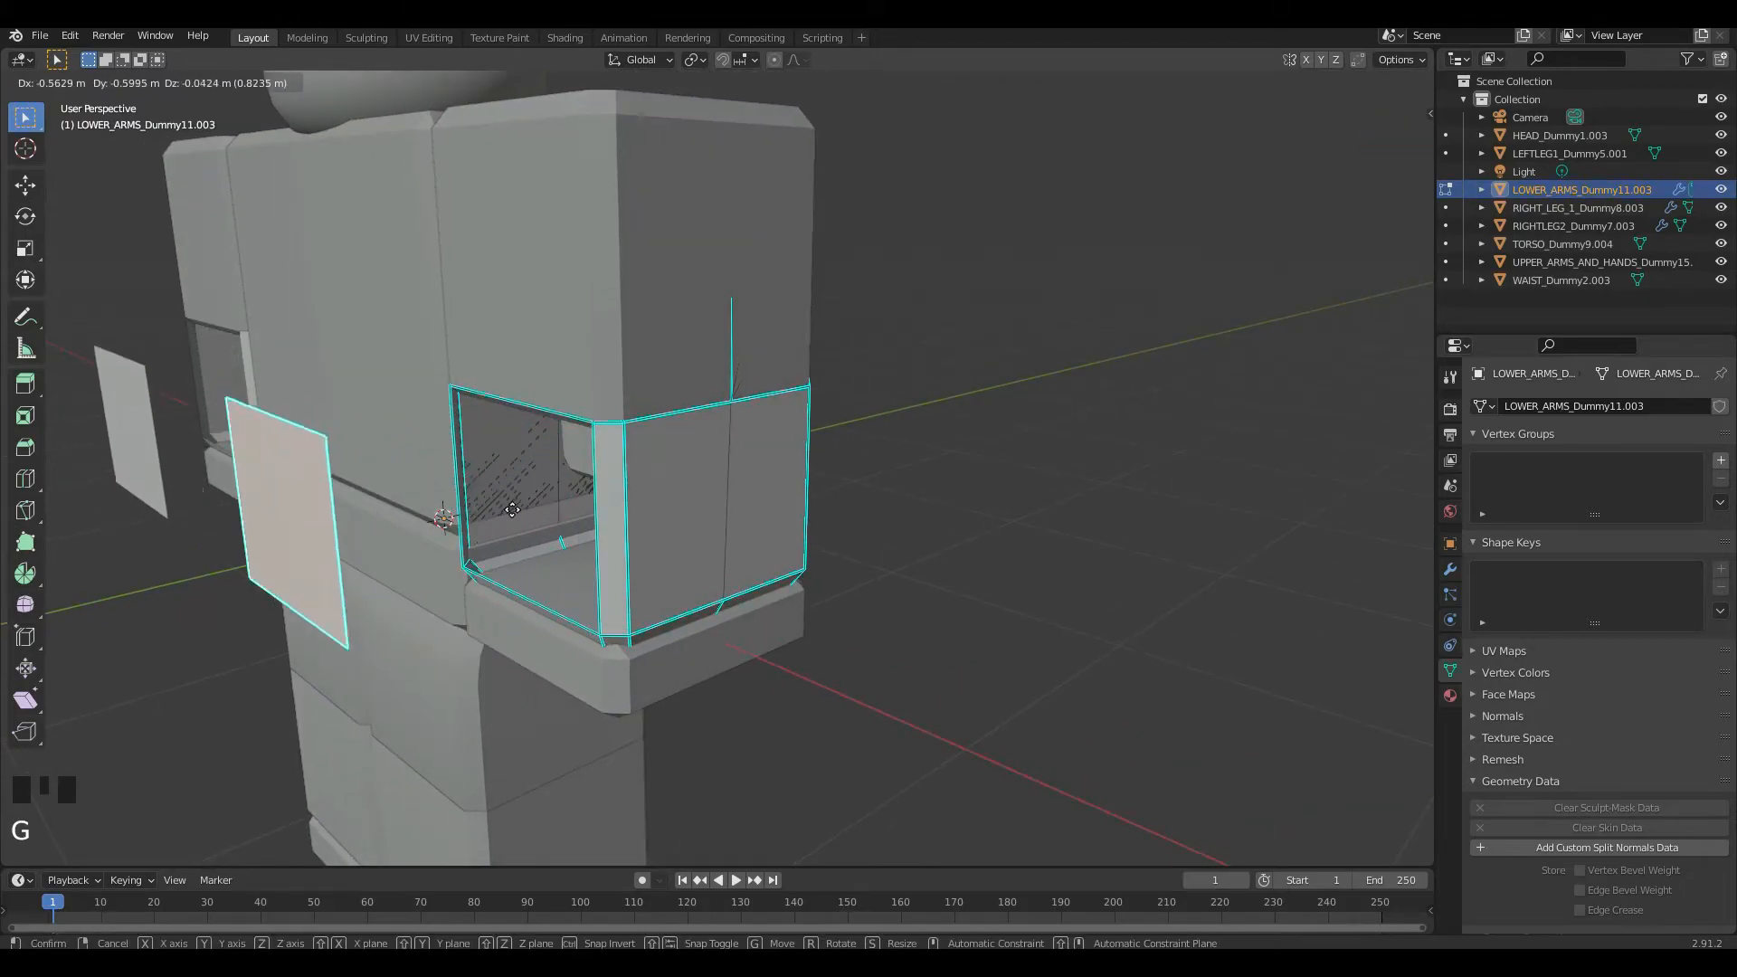
{"action": "key", "text": "ctrl+z"}
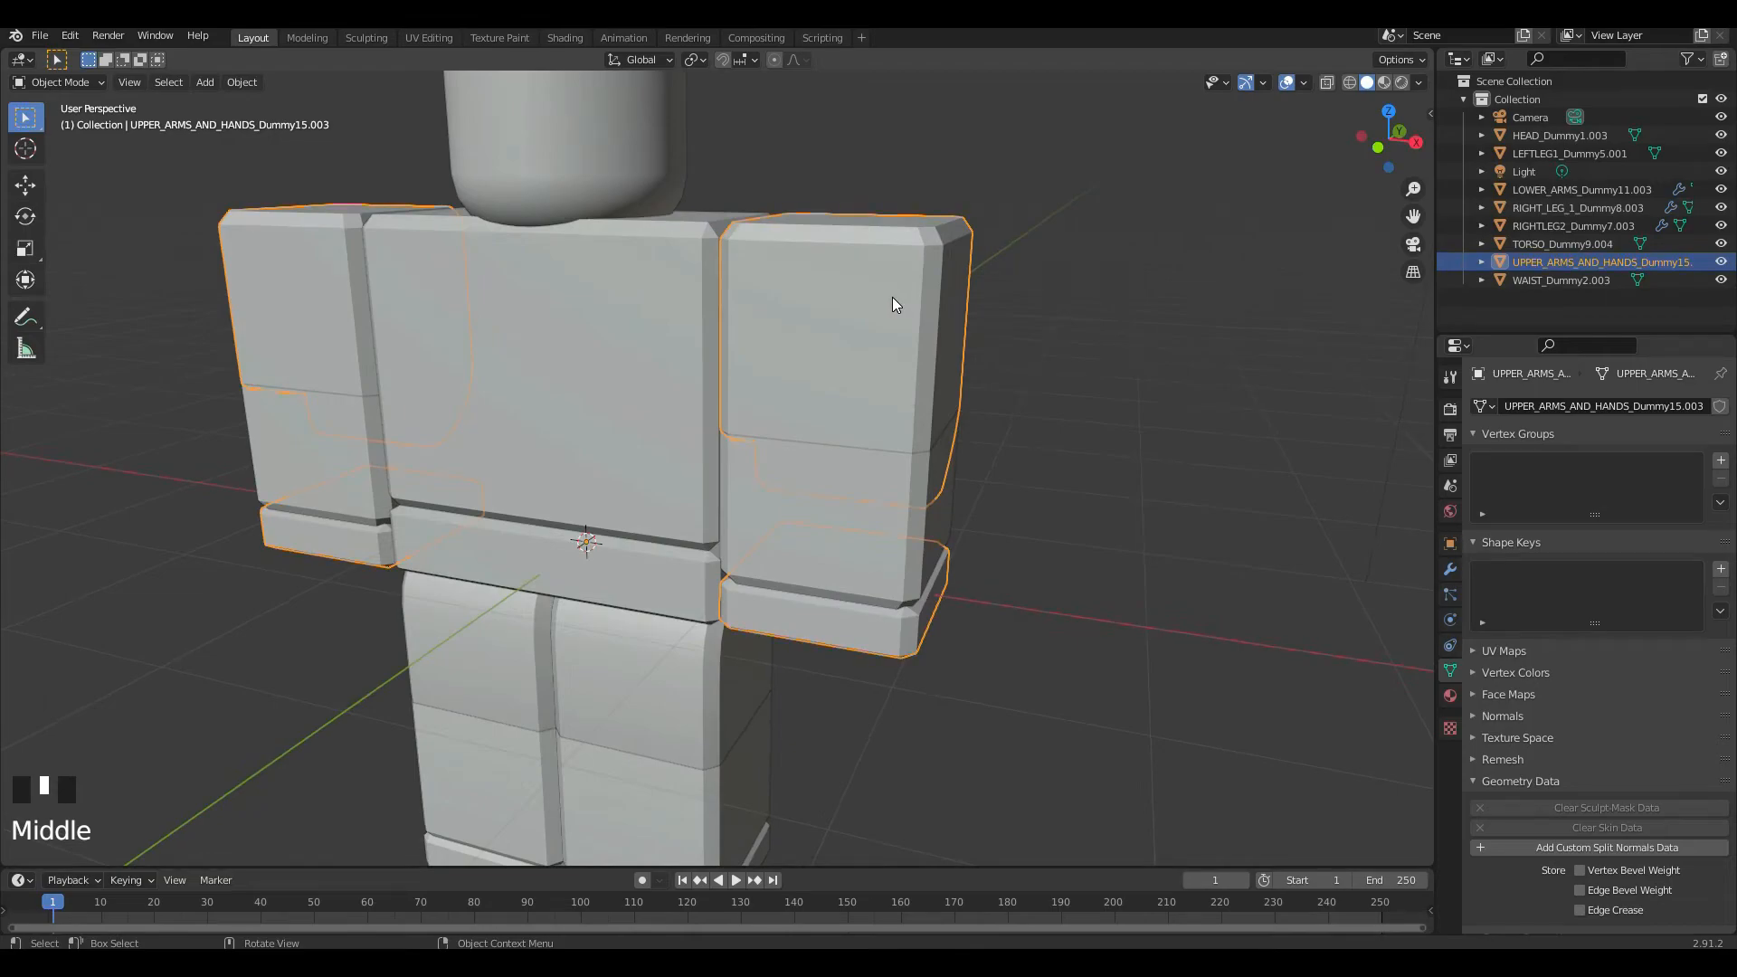
Step: Run Mesh > Clean Up > Merge by Distance on the upper arms, lower arms and right leg
{"action": "key", "text": "Tab"}
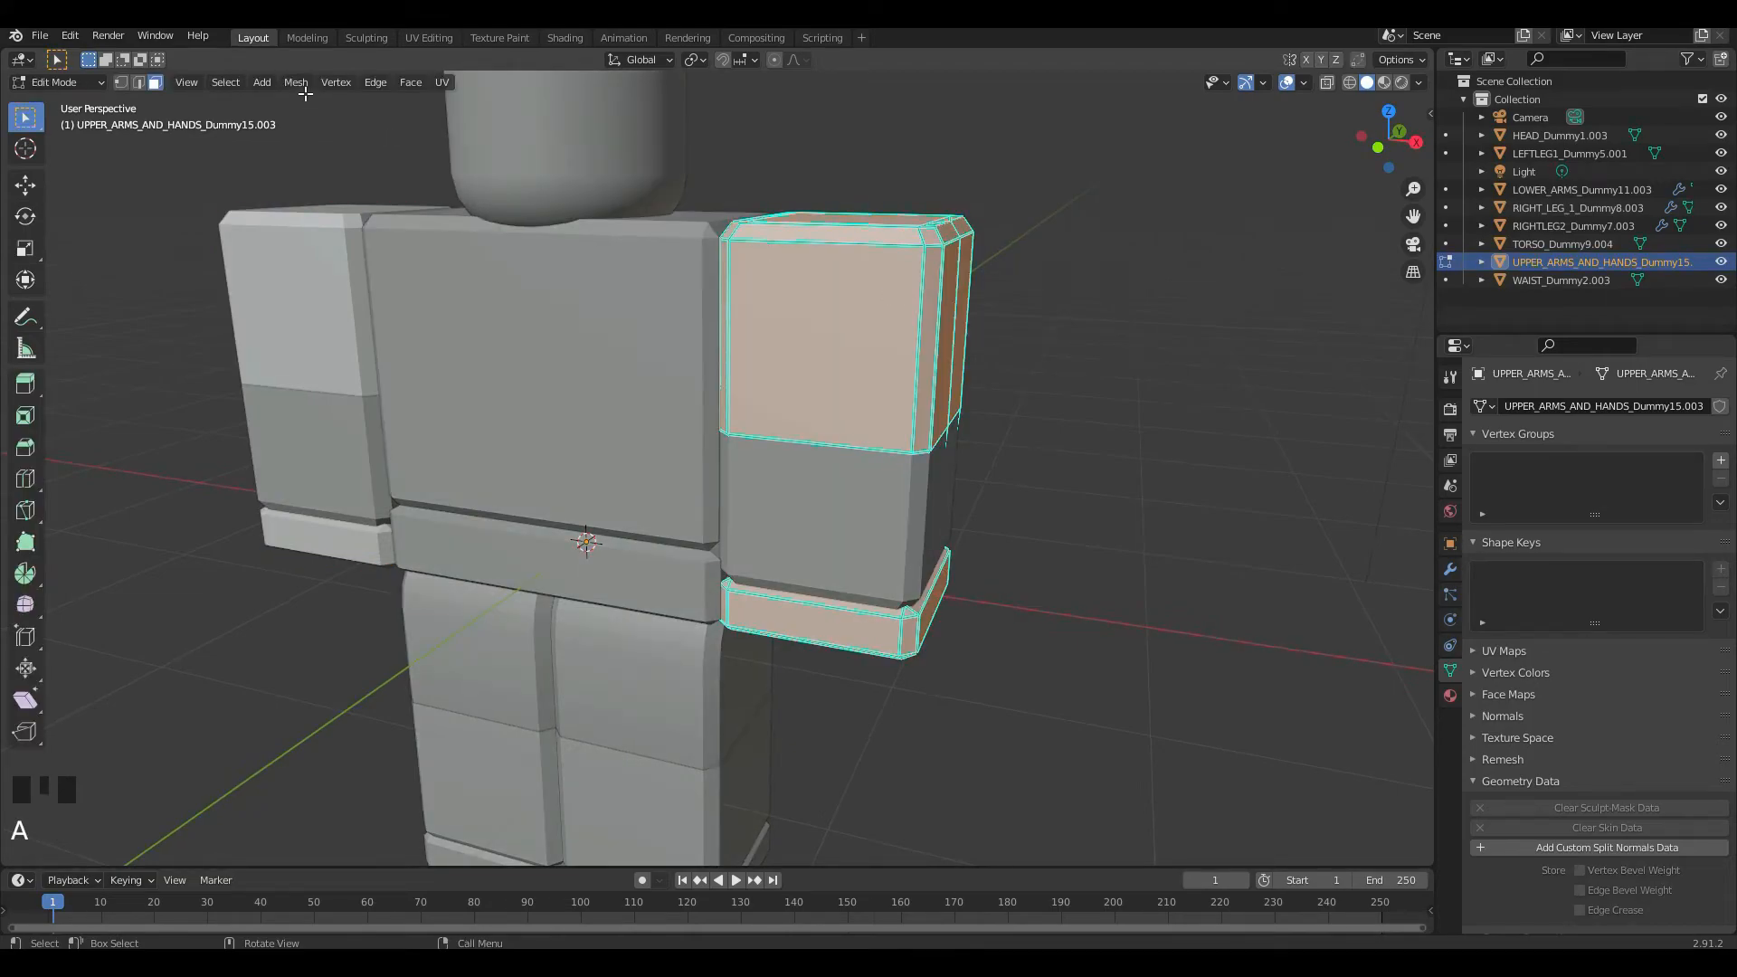
{"action": "left_click", "coordinate": [295, 82]}
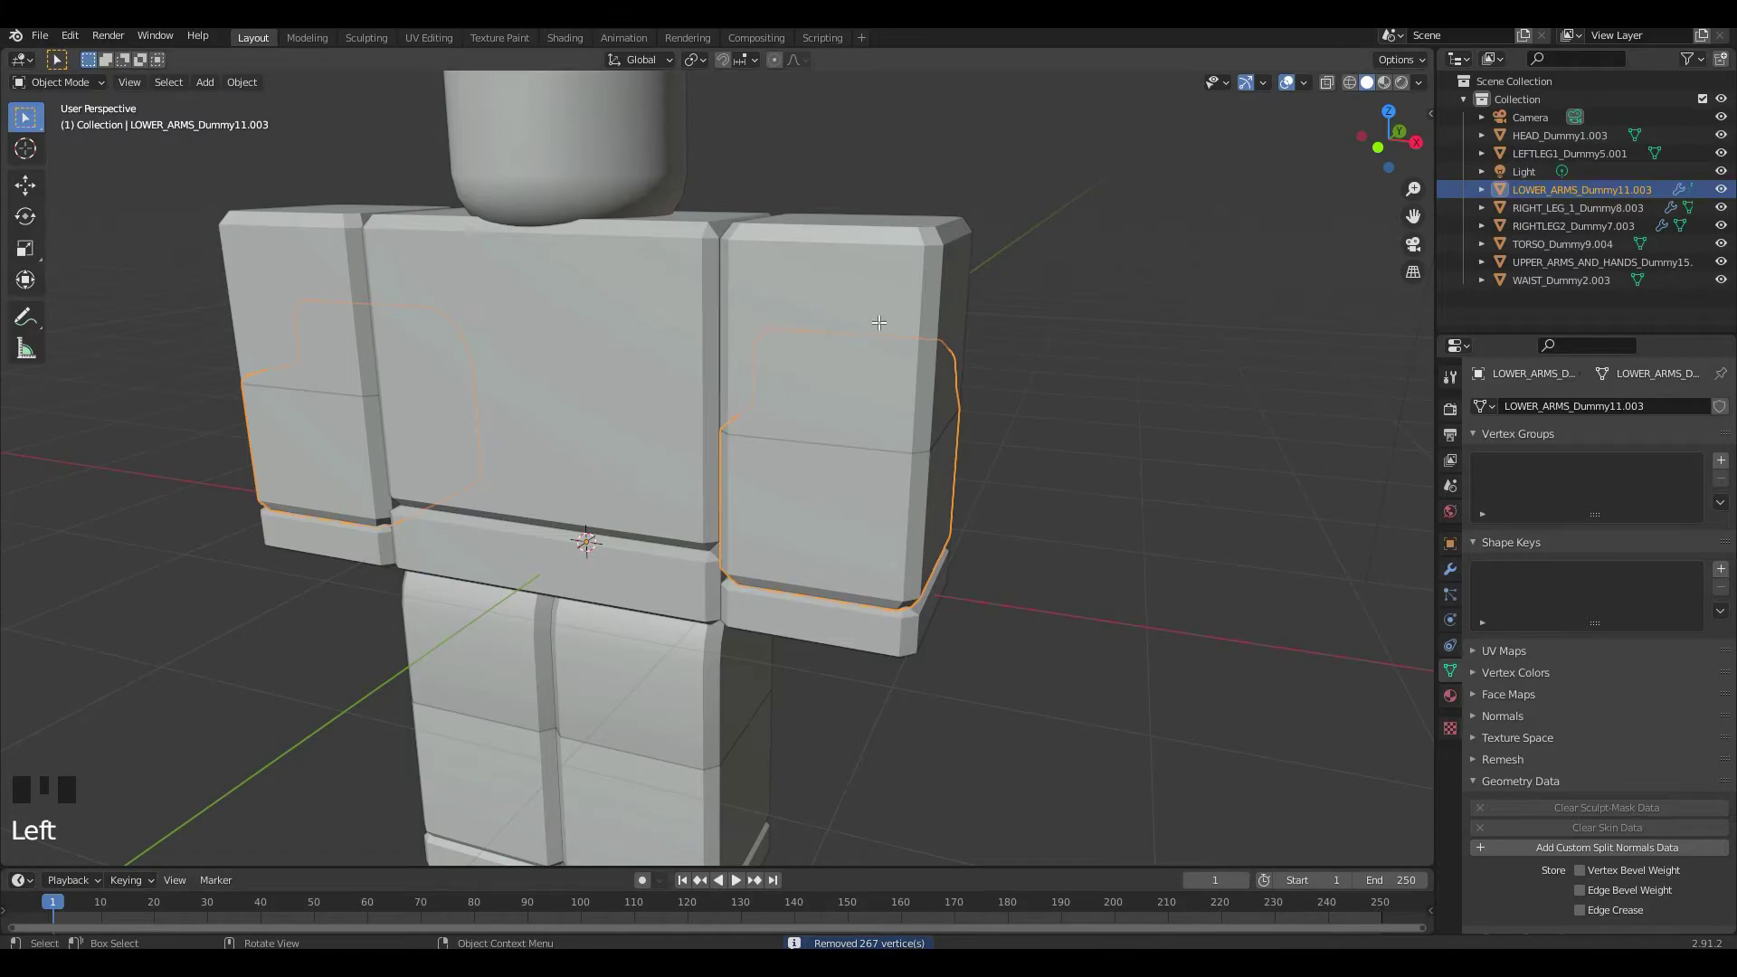
{"action": "key", "text": "Tab"}
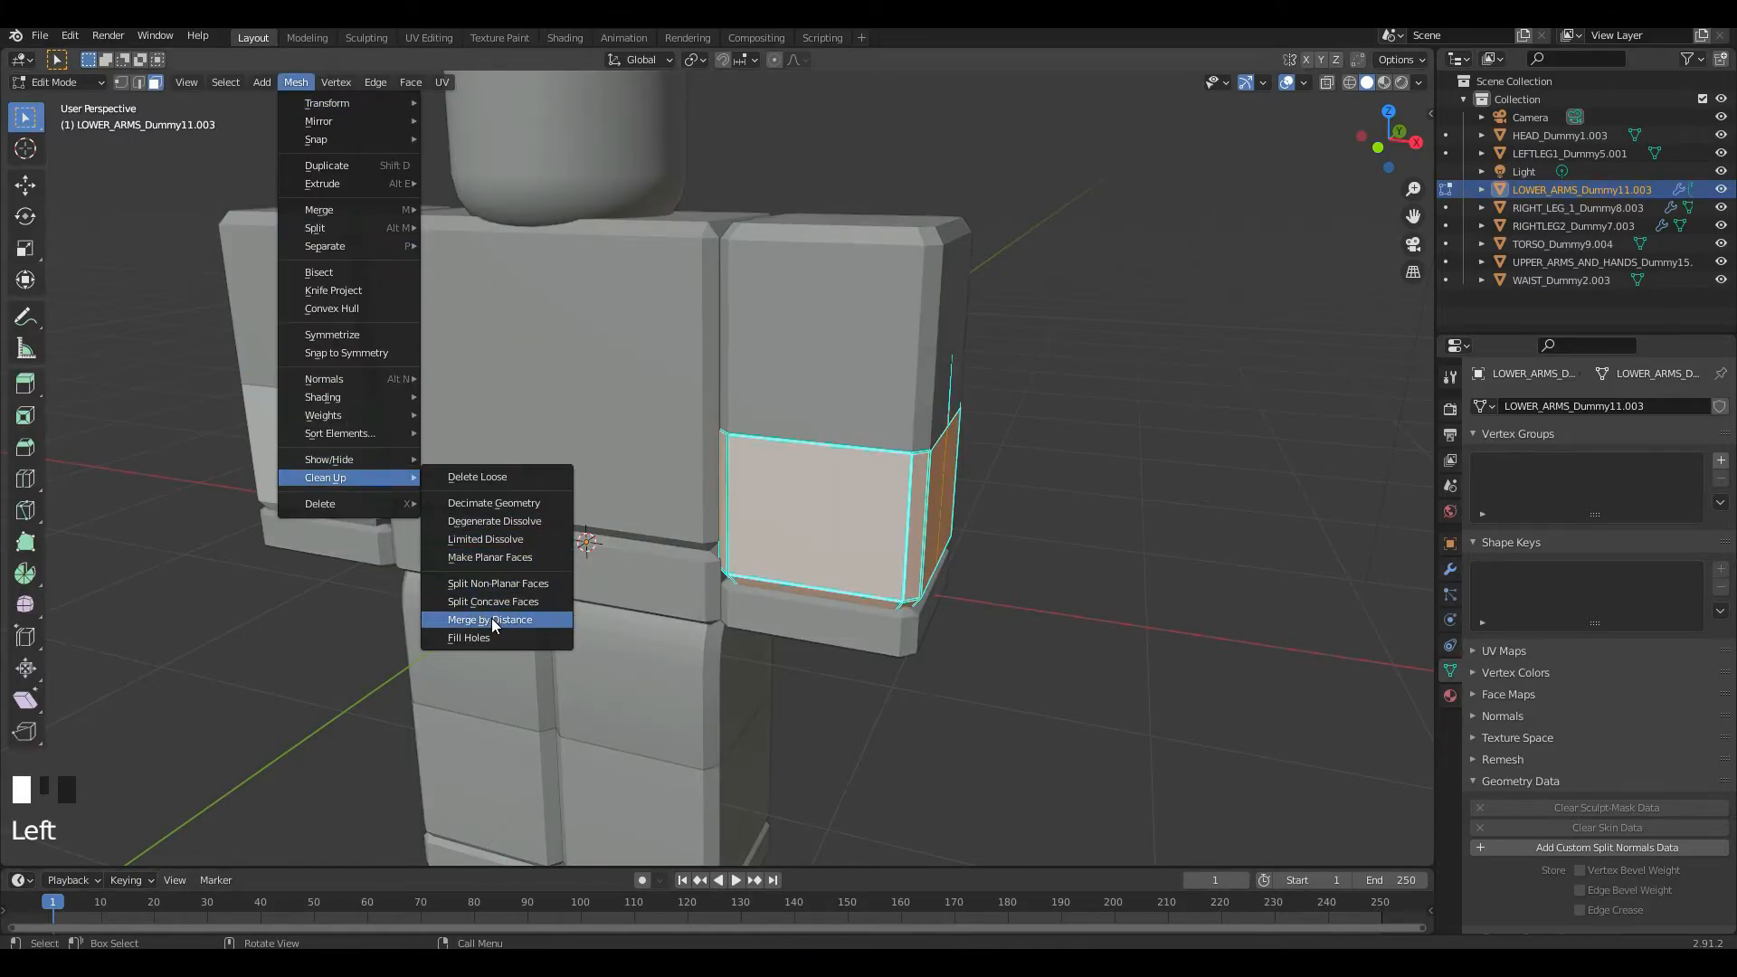
{"action": "left_click", "coordinate": [486, 619]}
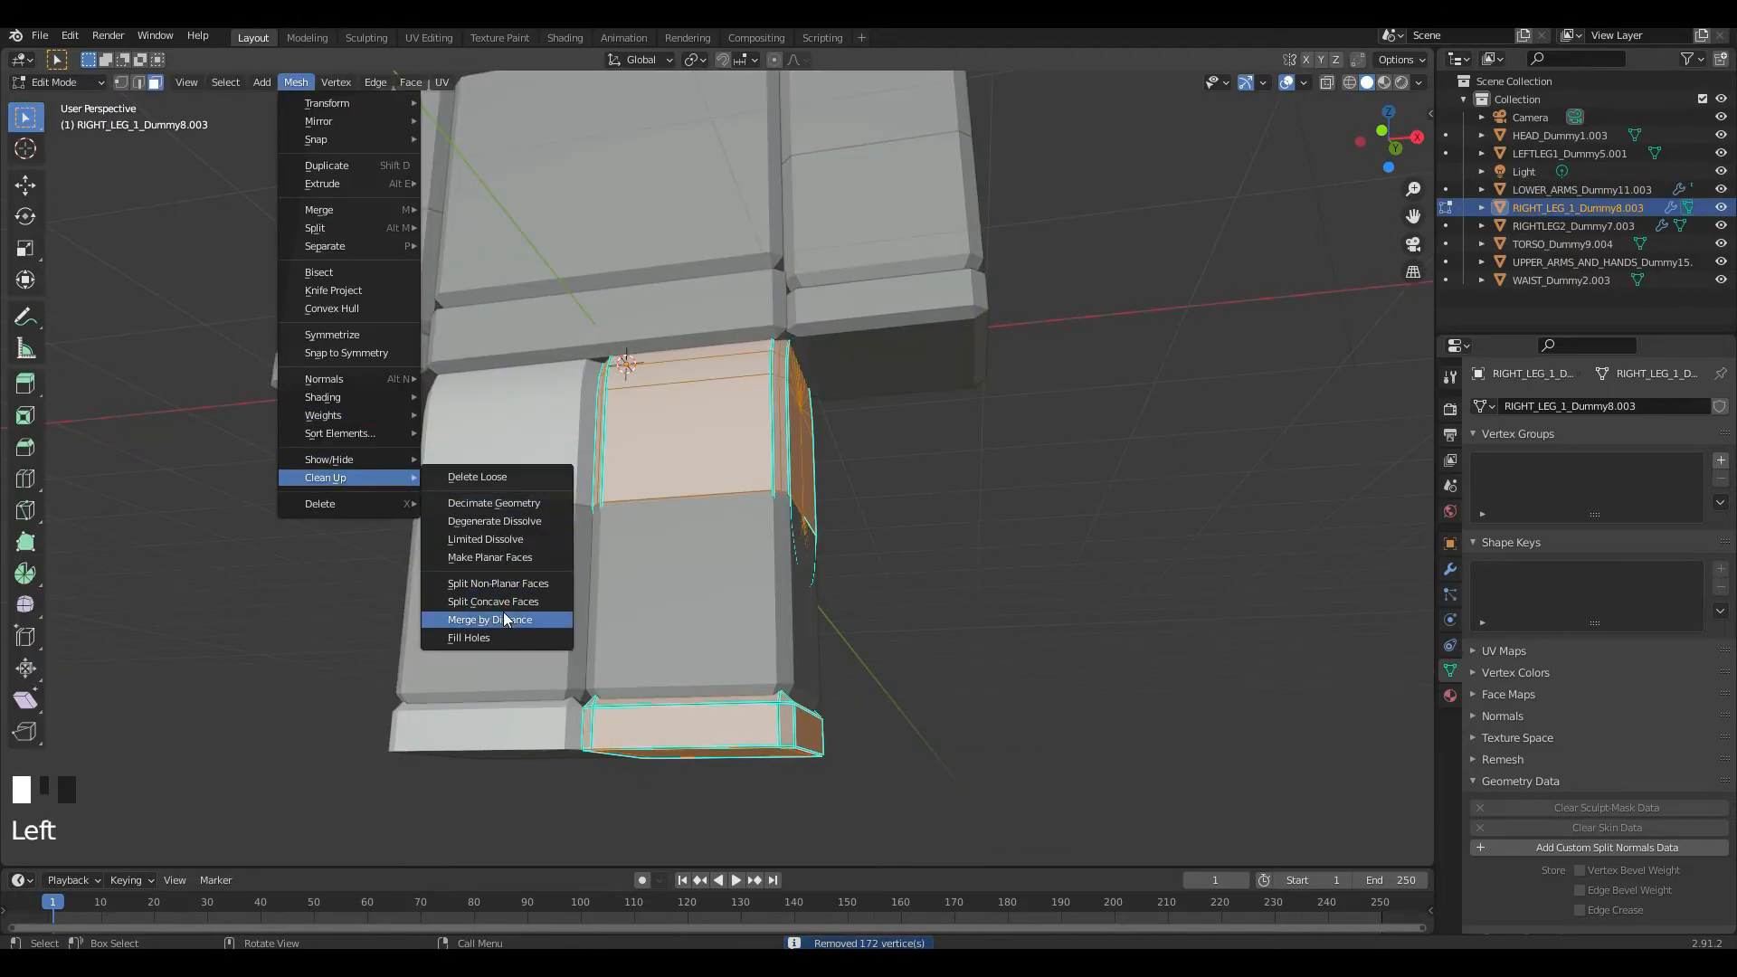
{"action": "left_click", "coordinate": [489, 619]}
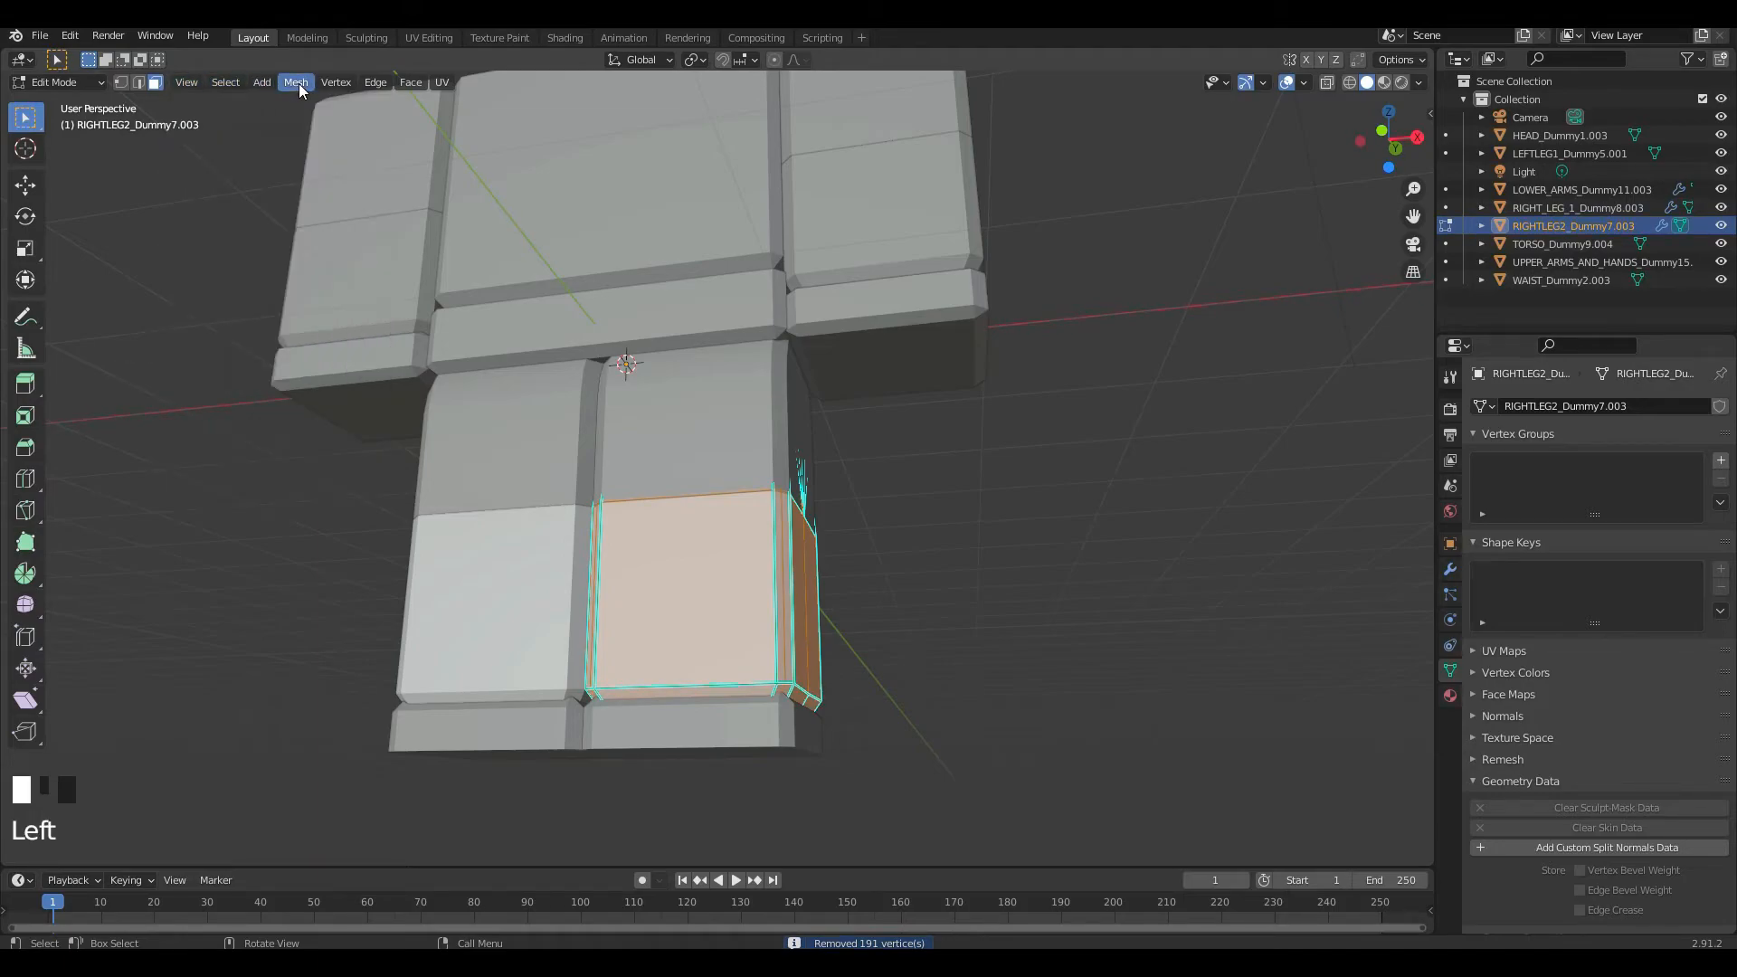
{"action": "left_click", "coordinate": [295, 82]}
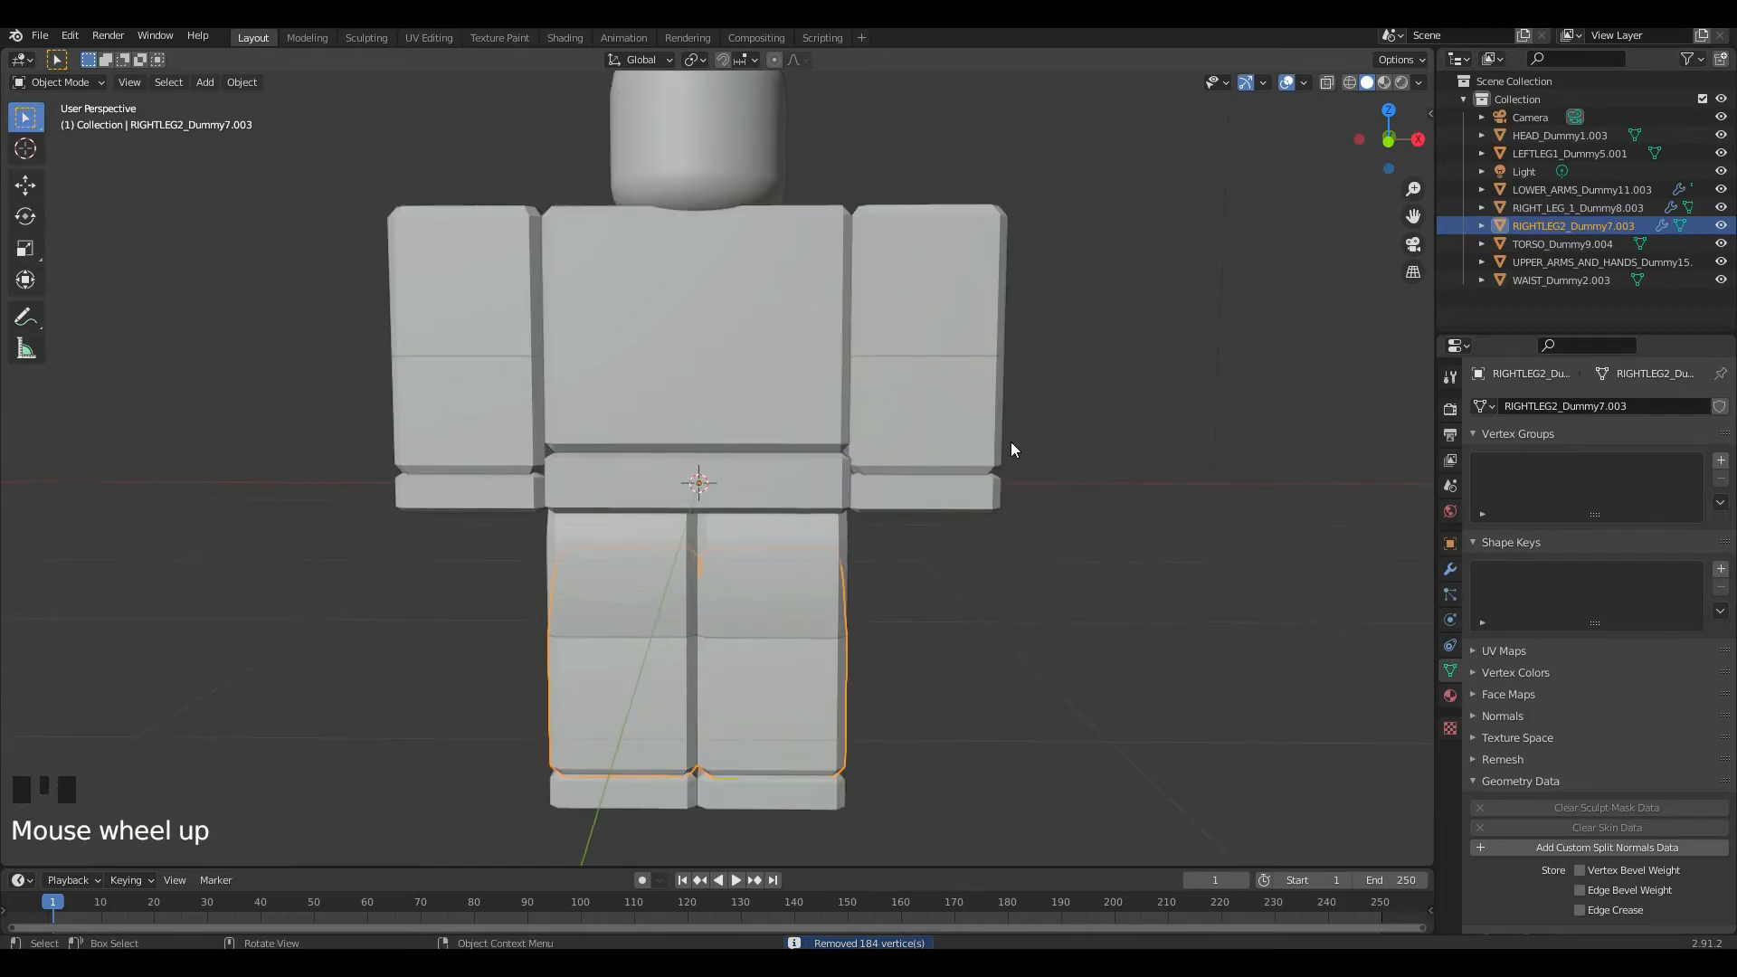
{"action": "left_click", "coordinate": [1601, 260]}
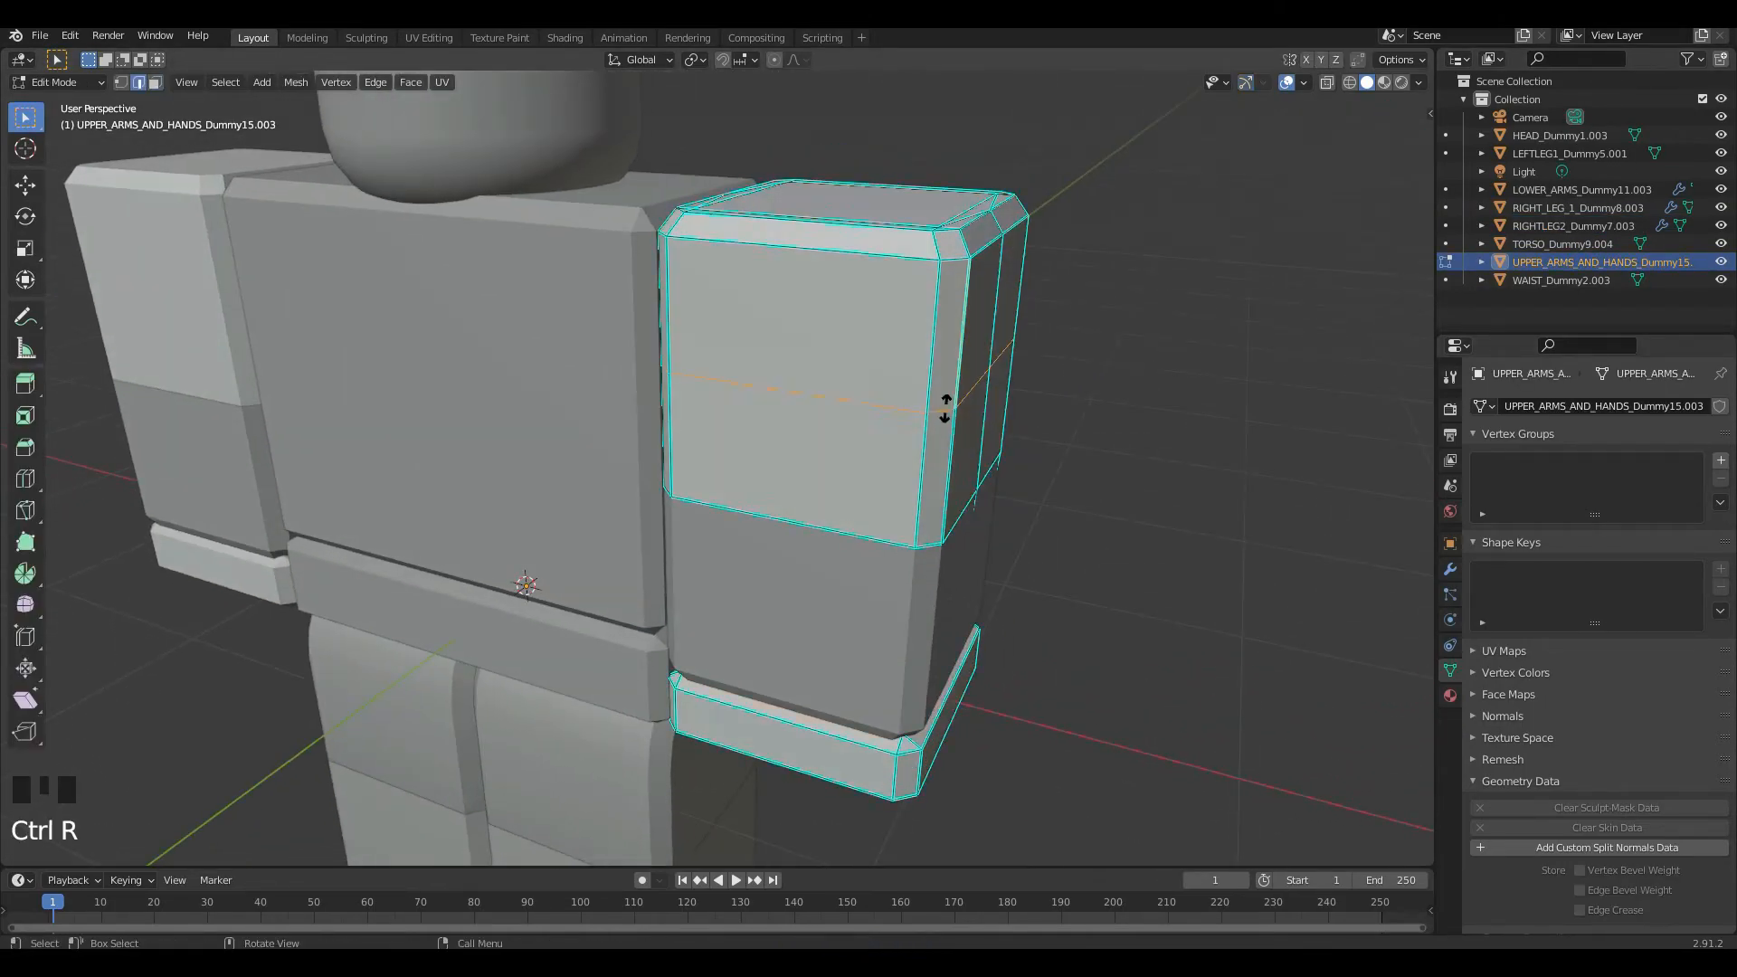
Step: Add Ctrl+R loop cuts around the upper and lower arms and scale the lower-arm ring outward
{"action": "left_click", "coordinate": [1582, 190]}
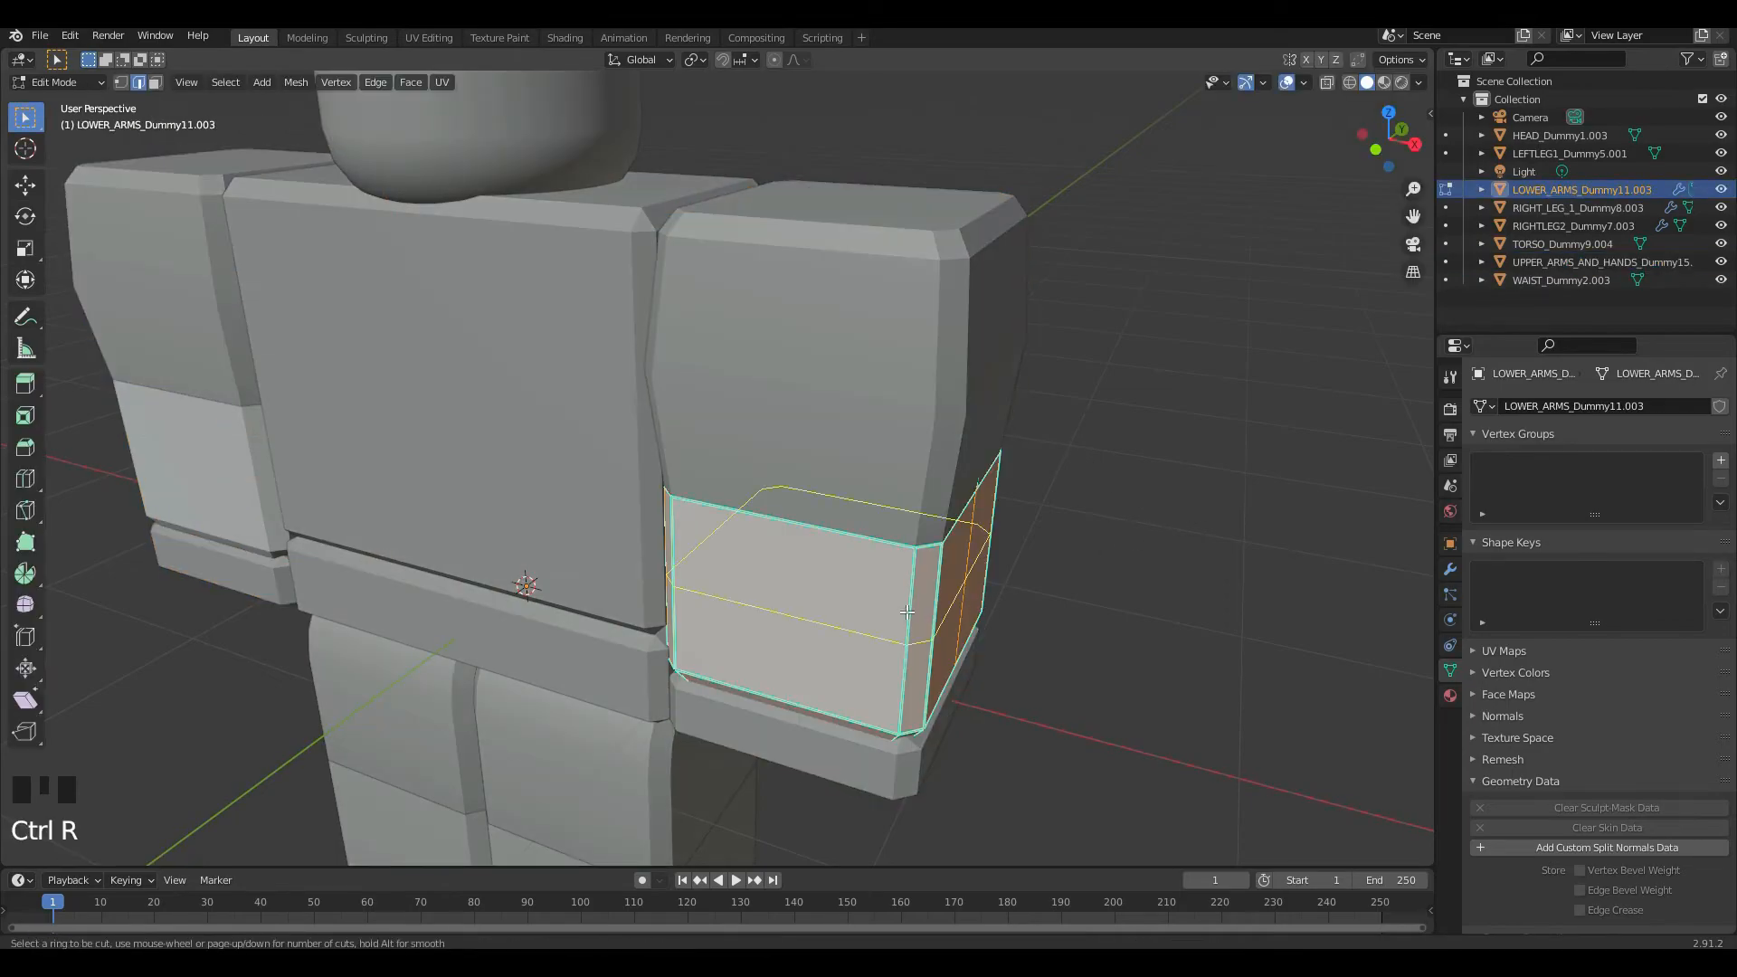
{"action": "scroll", "scroll_direction": "down", "scroll_amount": 3}
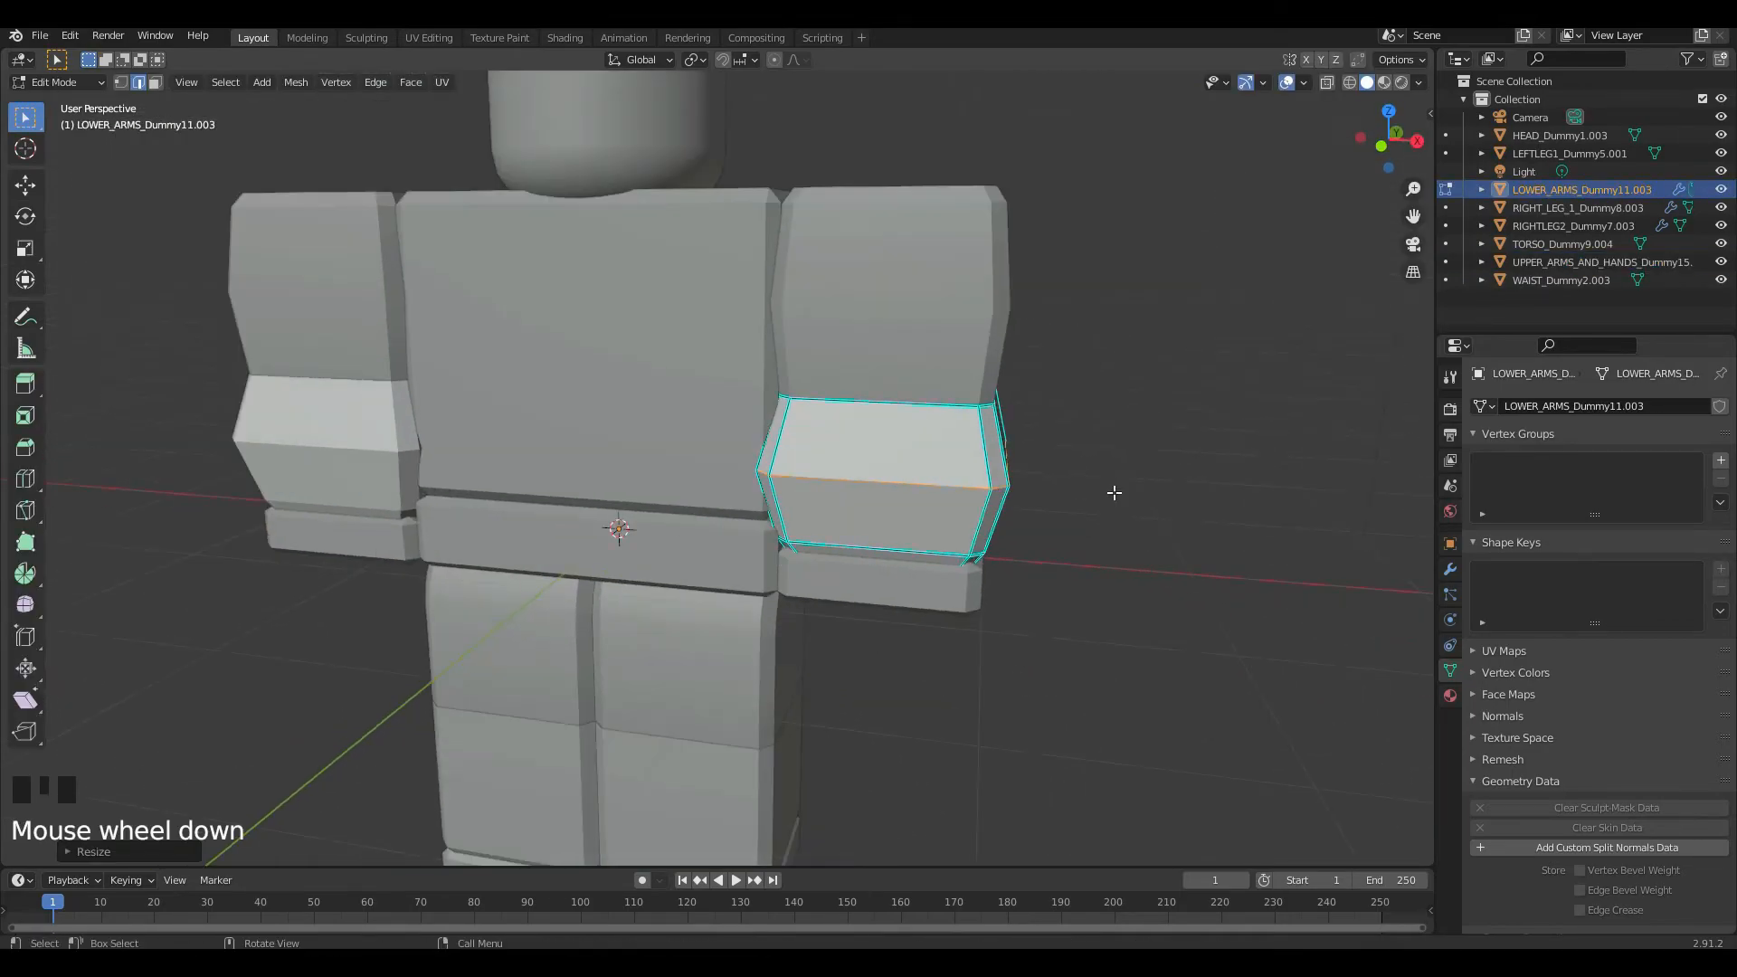
{"action": "key", "text": "Tab"}
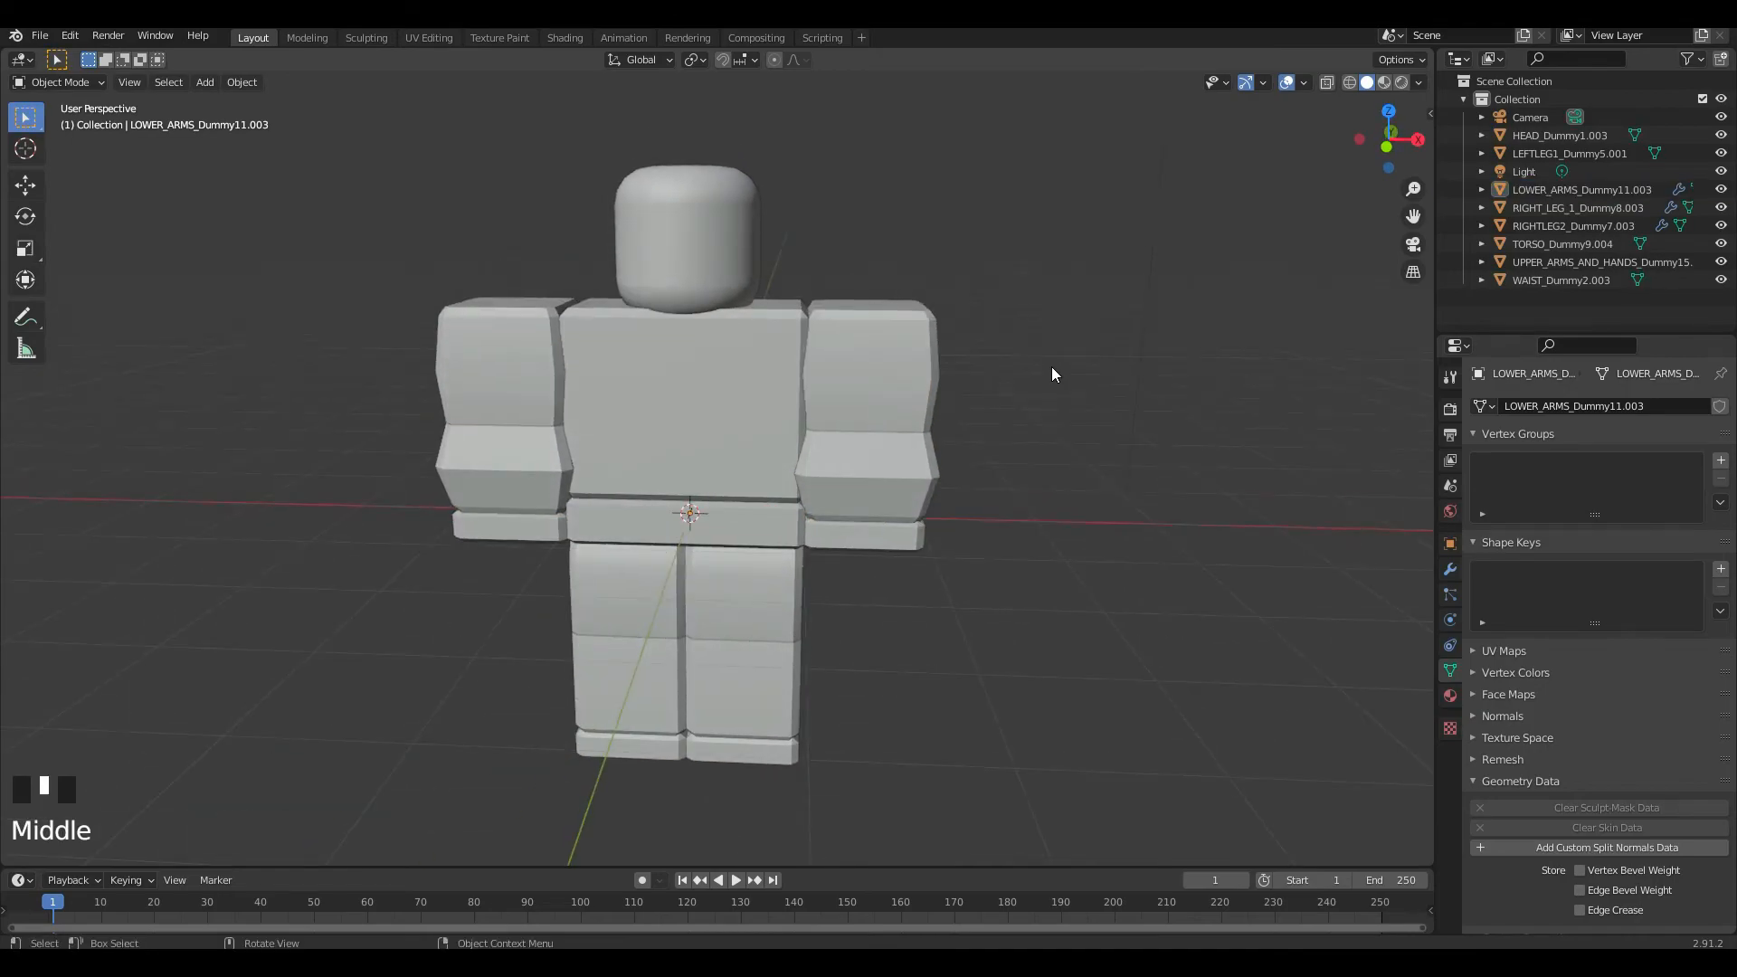
{"action": "scroll", "scroll_direction": "up", "scroll_amount": 3}
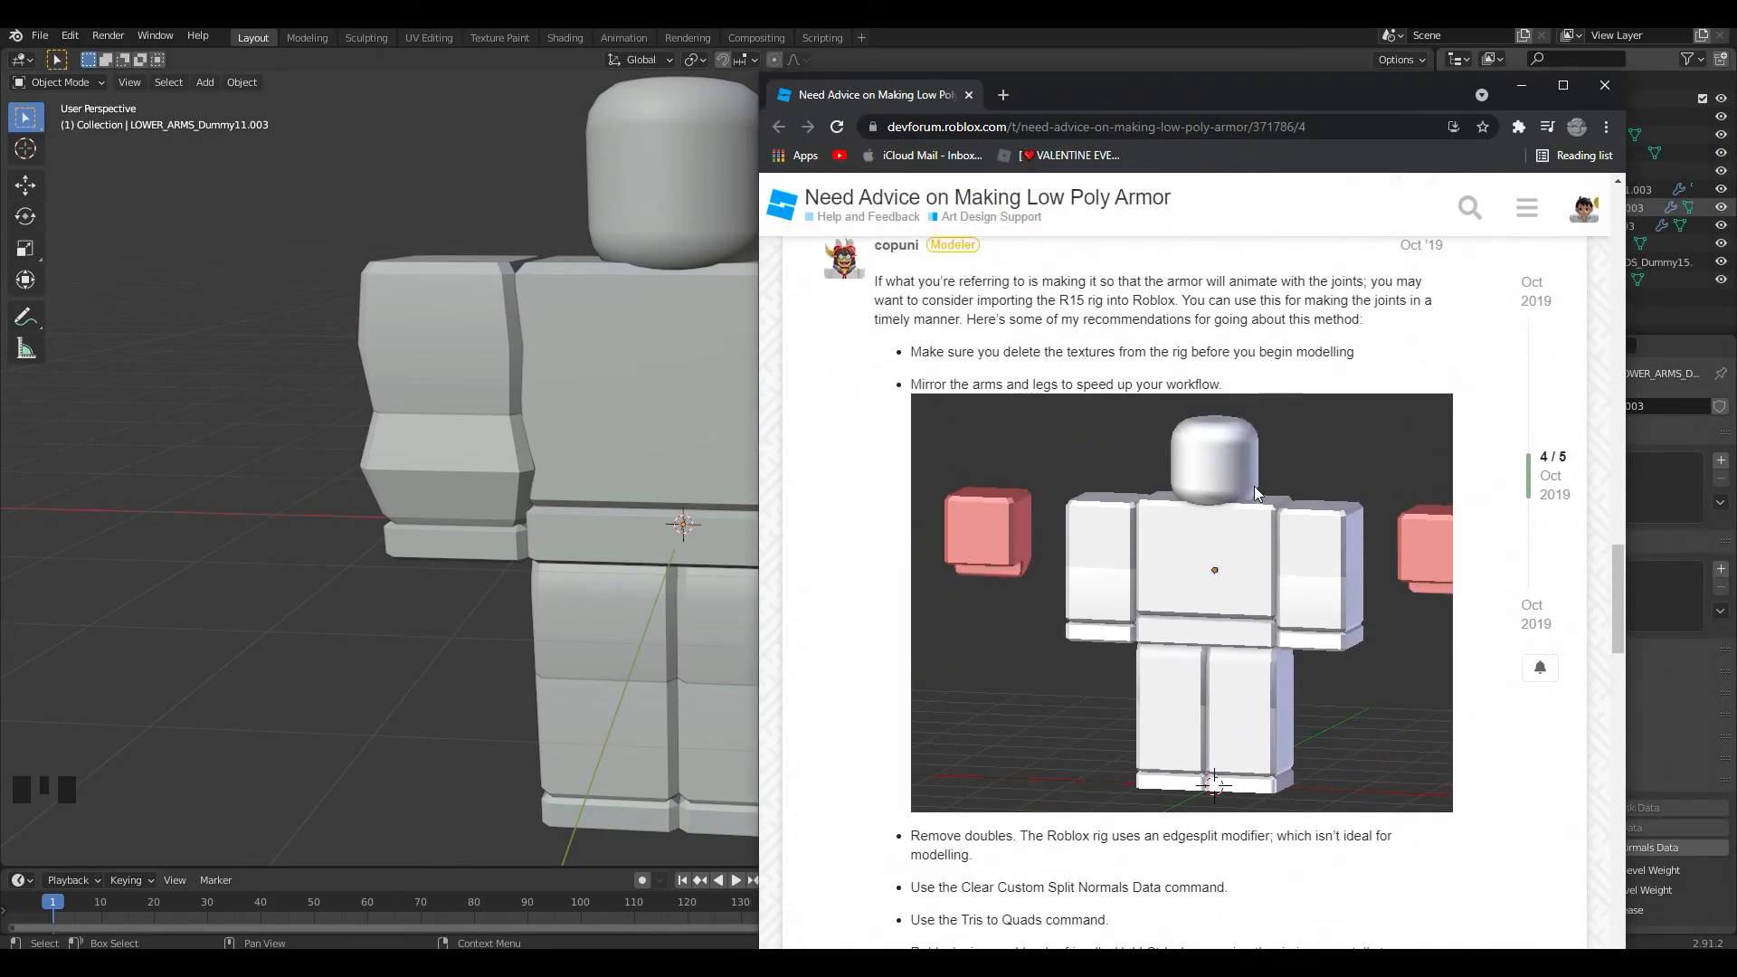
Step: Scroll the DevForum Low Poly Armor thread down to its overlap-scaling and loop cut tips
{"action": "scroll", "scroll_direction": "down", "scroll_amount": 3}
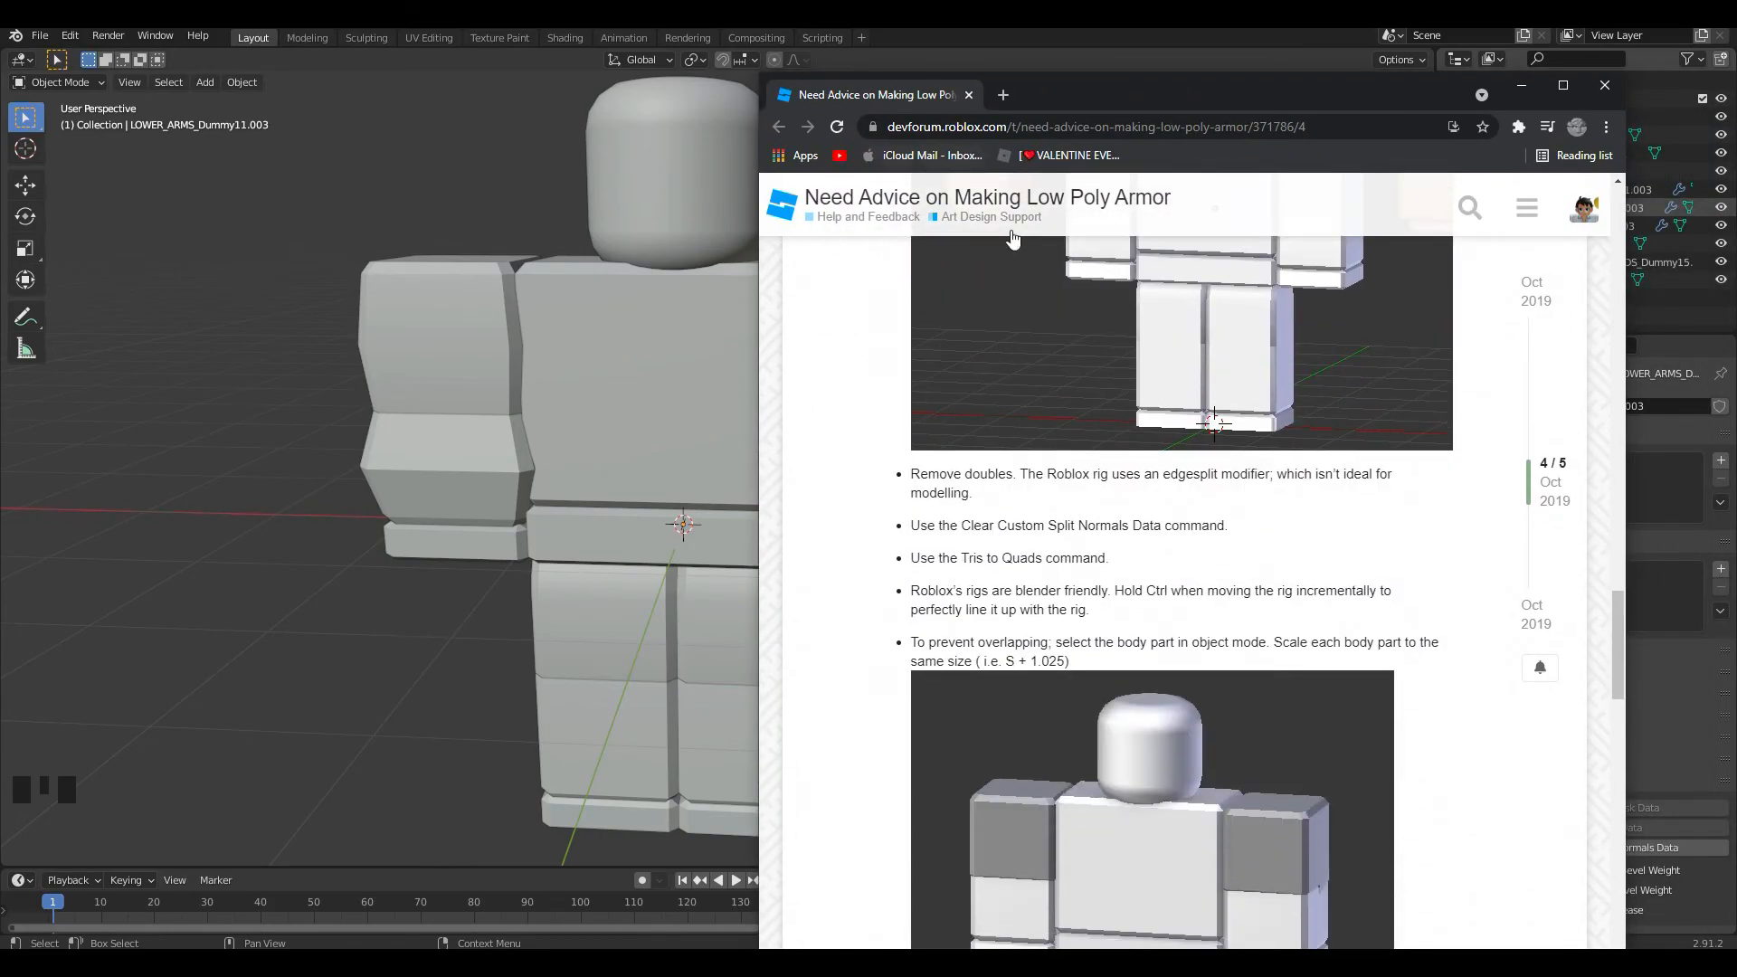
{"action": "scroll", "scroll_direction": "down", "scroll_amount": 3}
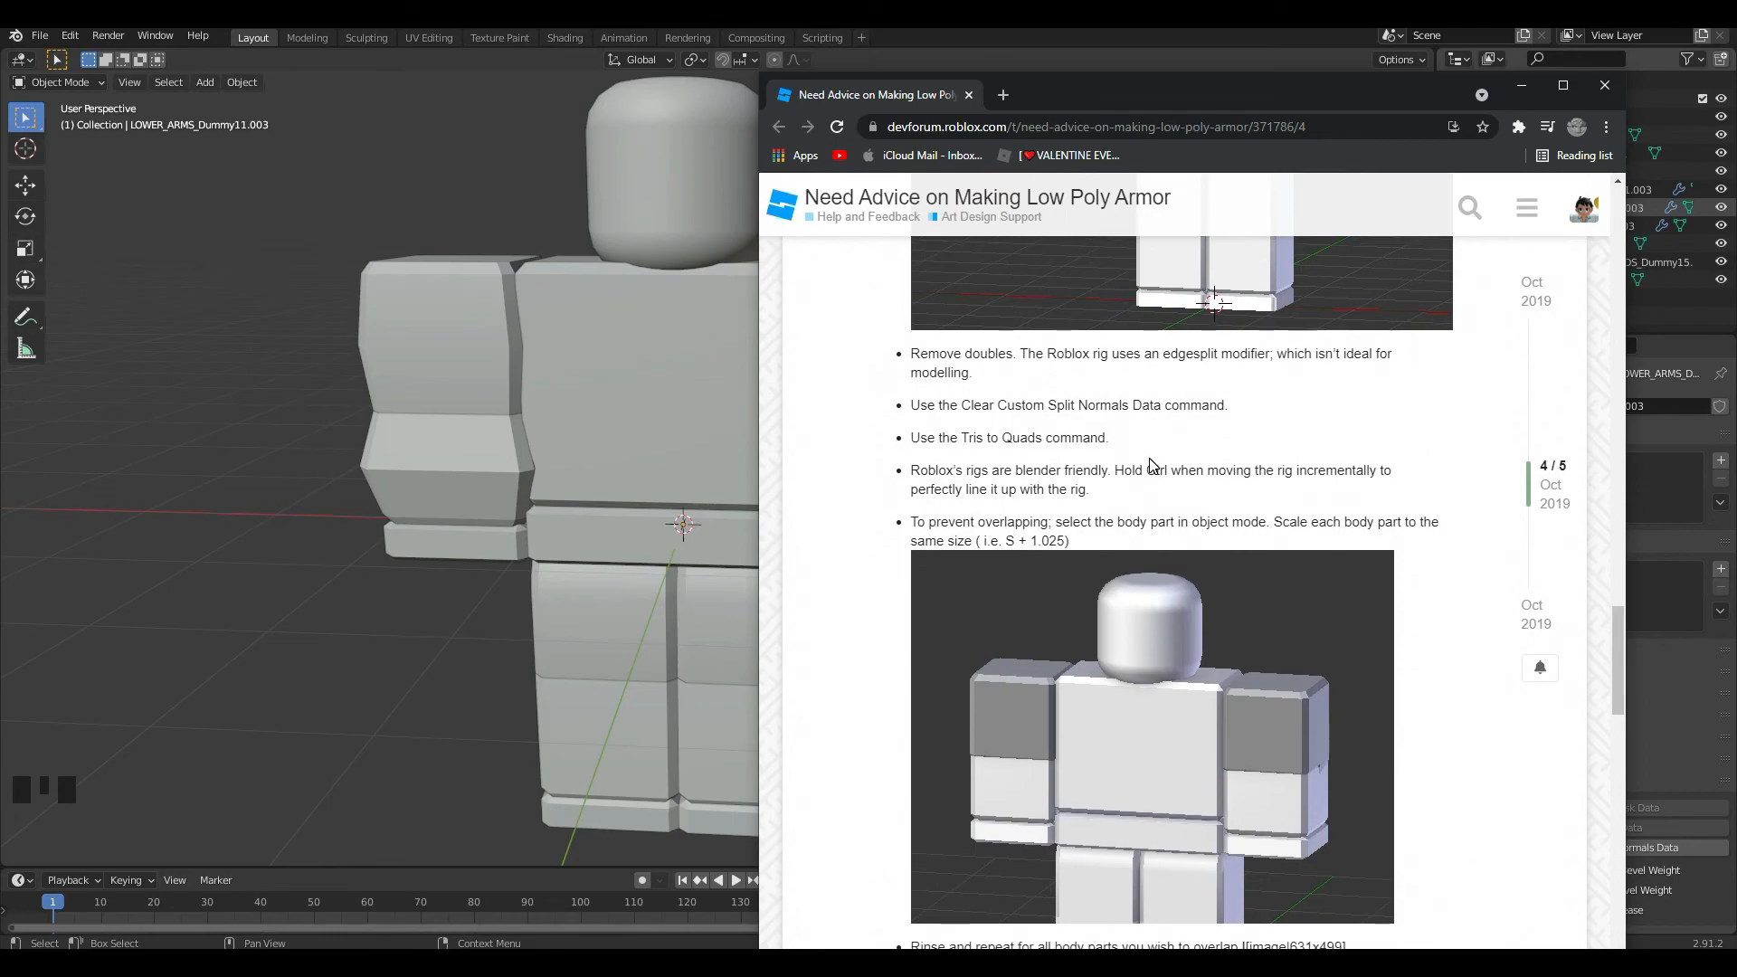
{"action": "scroll", "scroll_direction": "down", "scroll_amount": 3}
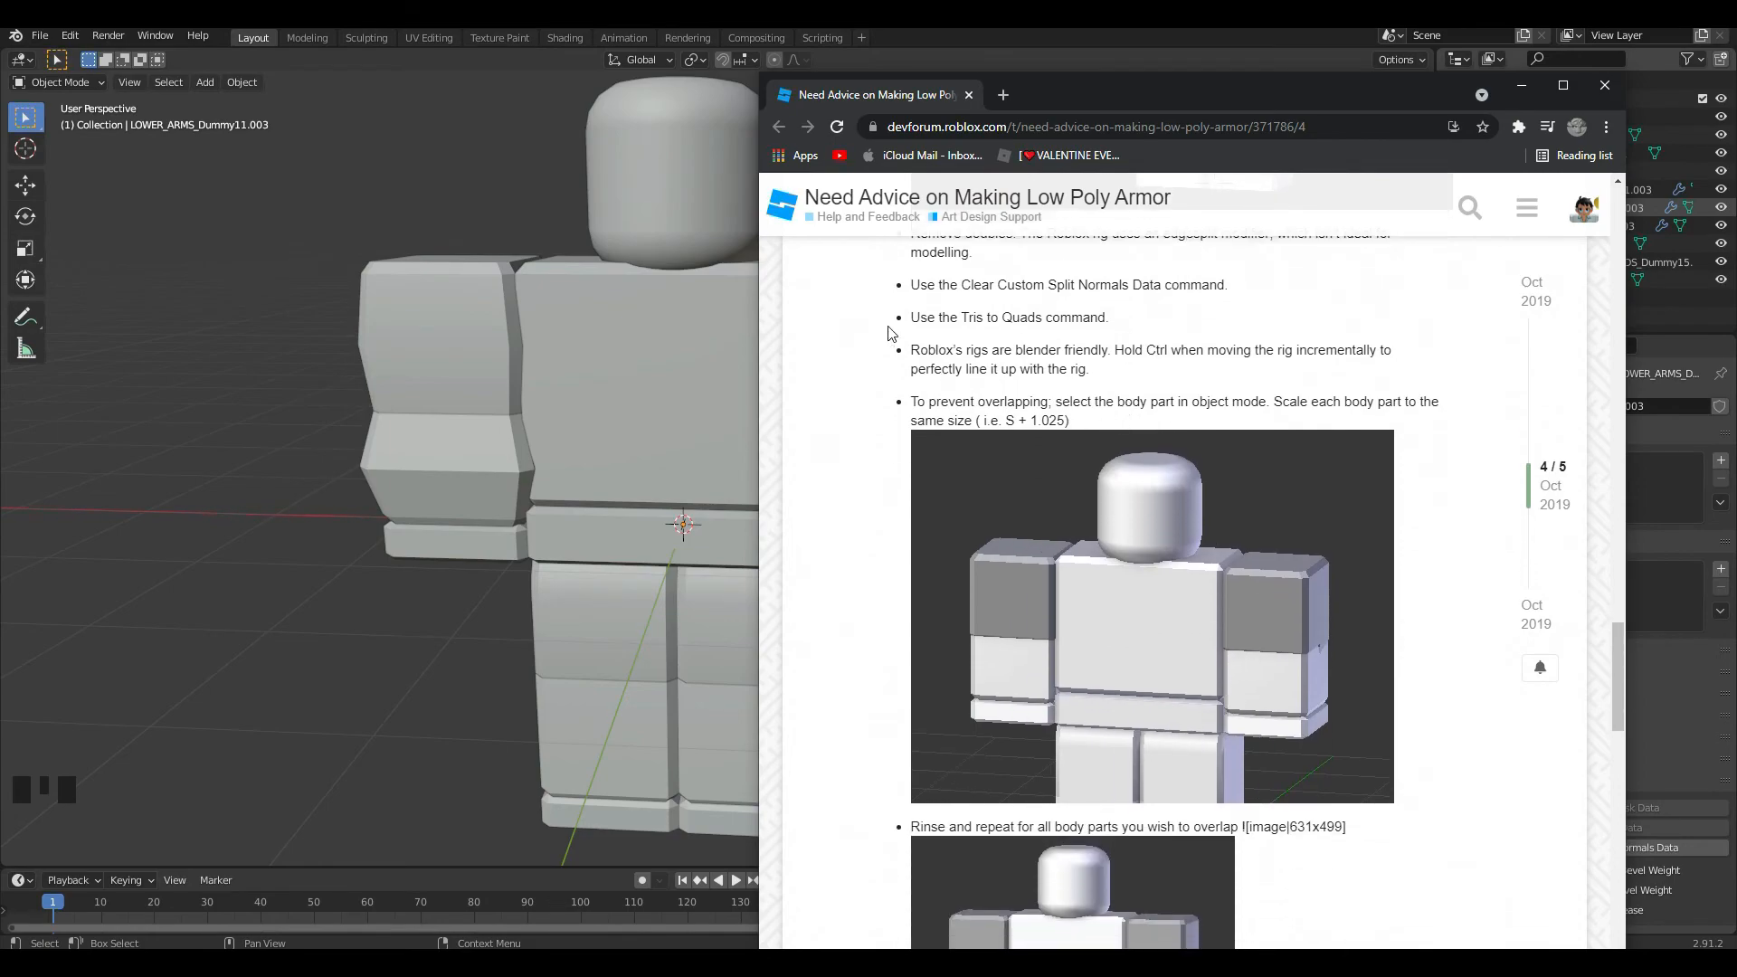
{"action": "scroll", "scroll_direction": "down", "scroll_amount": 3}
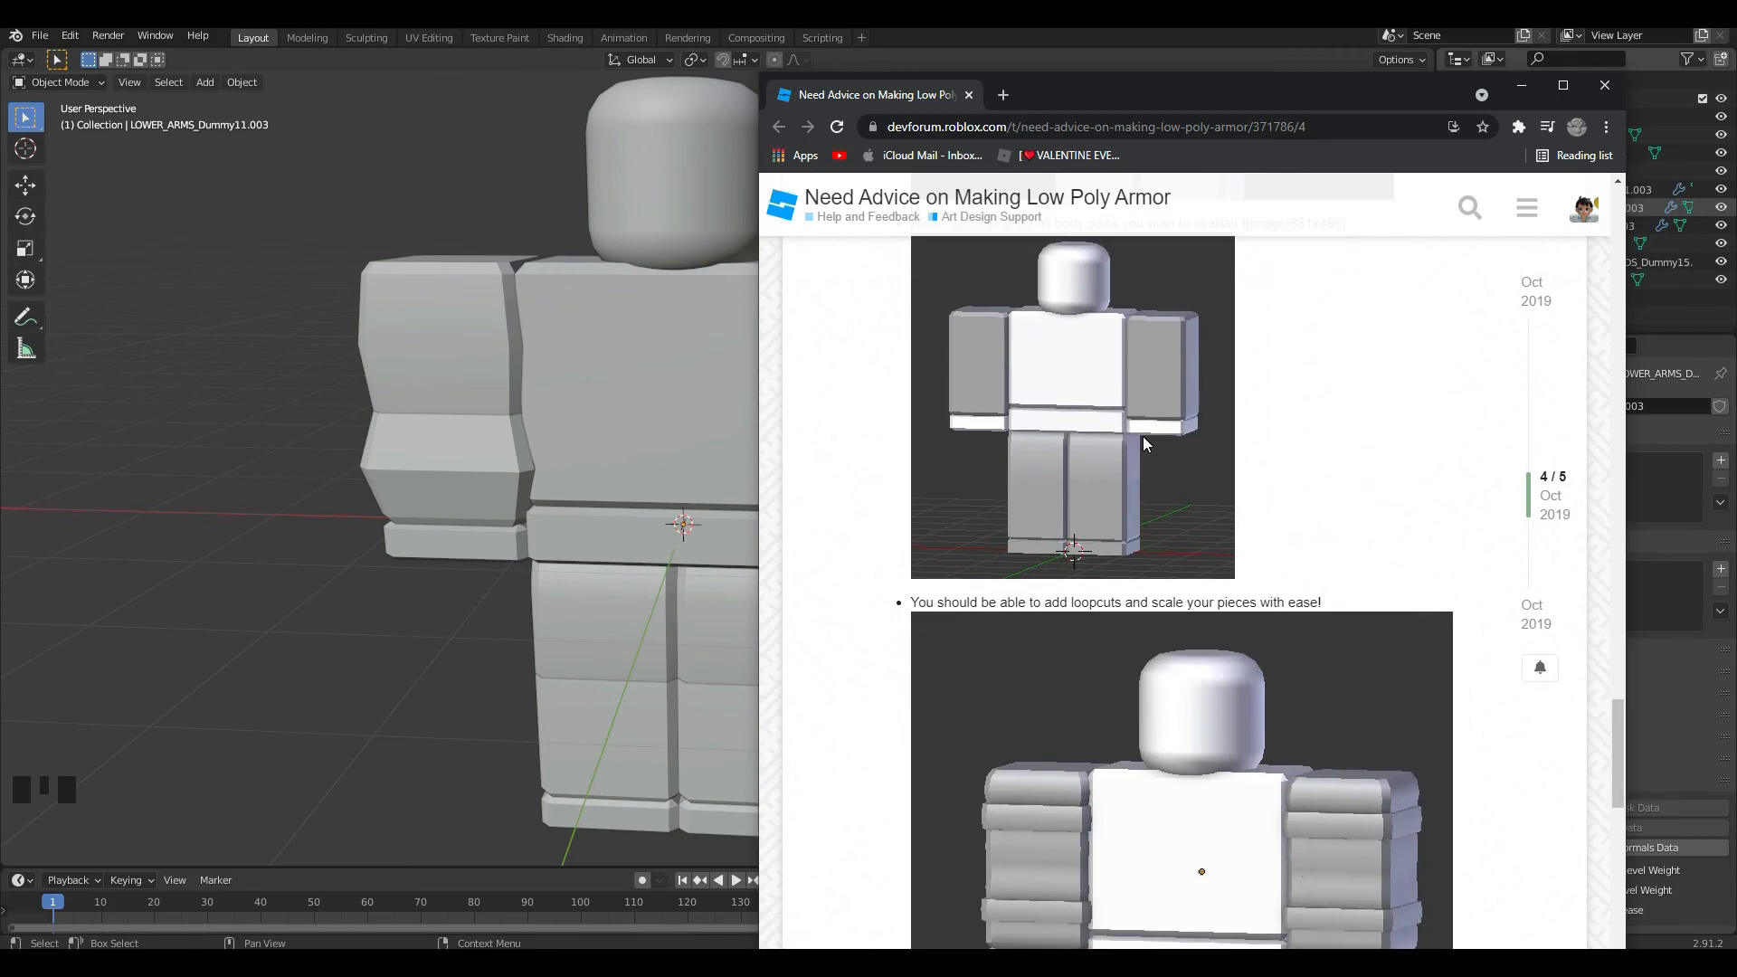